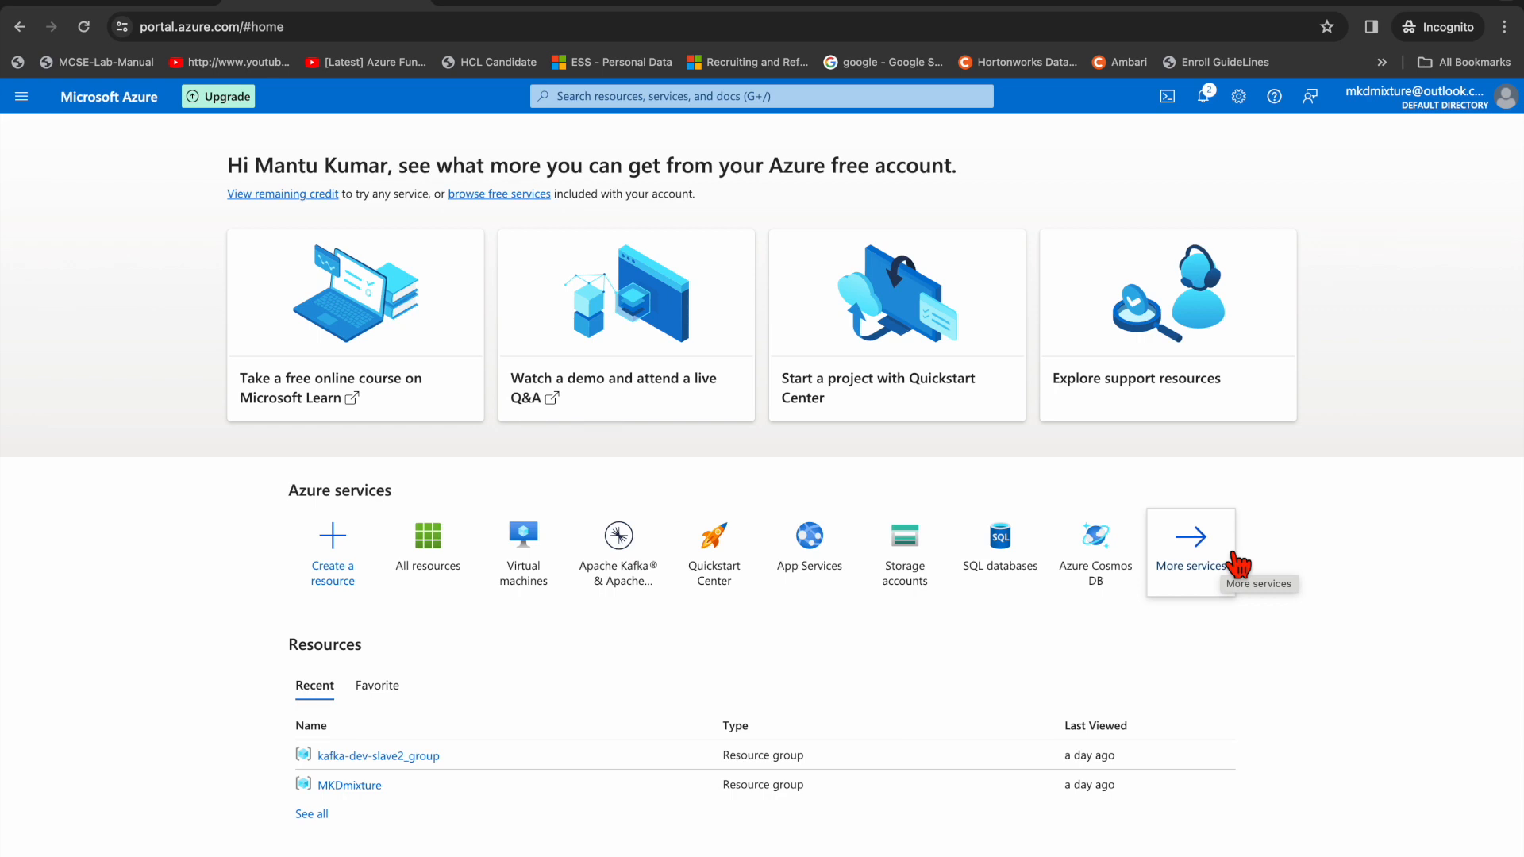
pyautogui.moveTo(1371, 622)
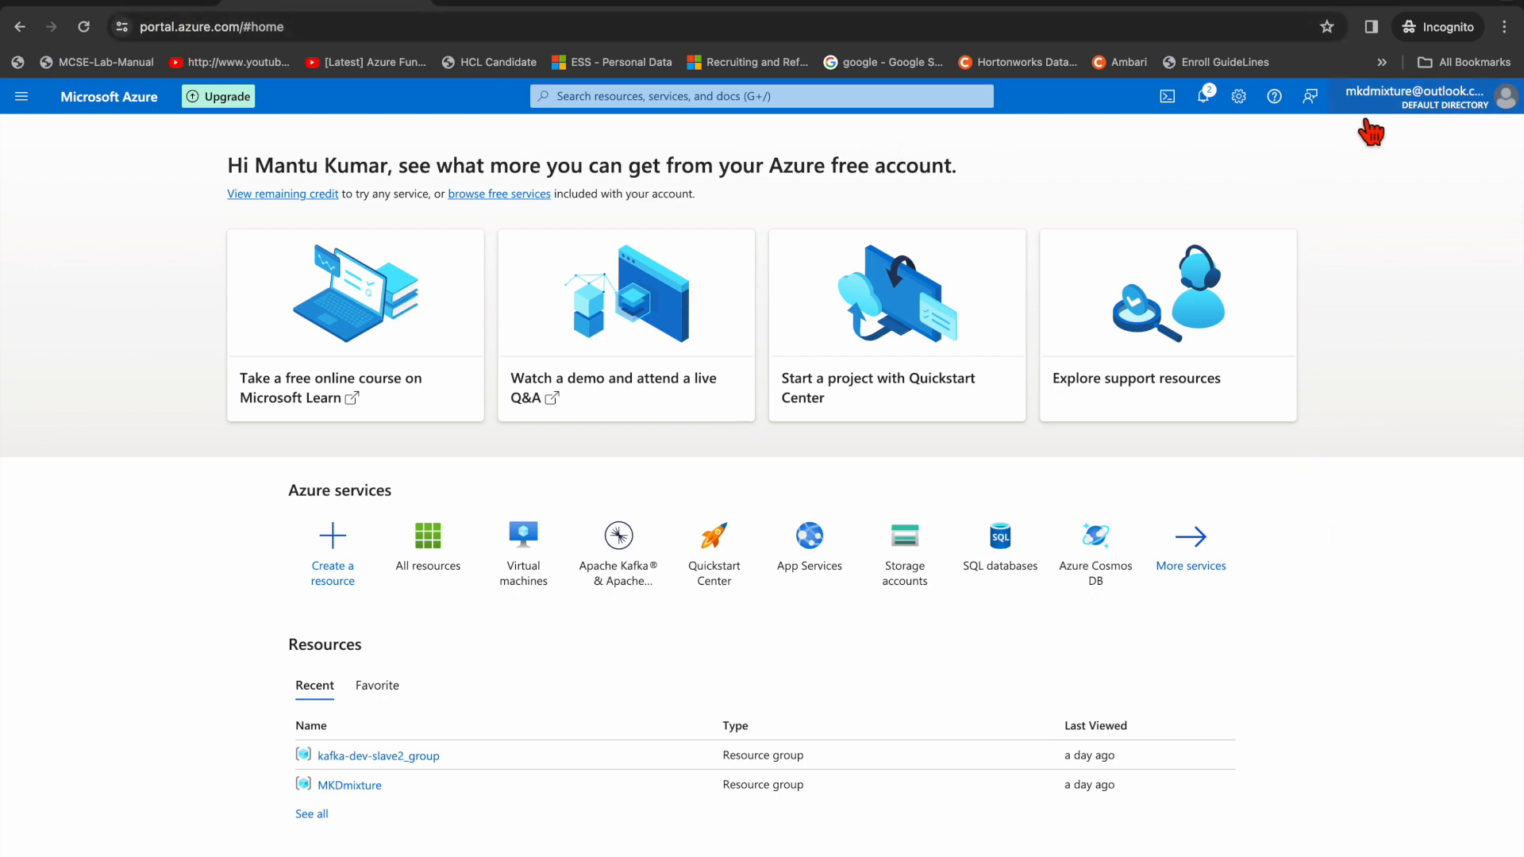
pyautogui.moveTo(1380, 161)
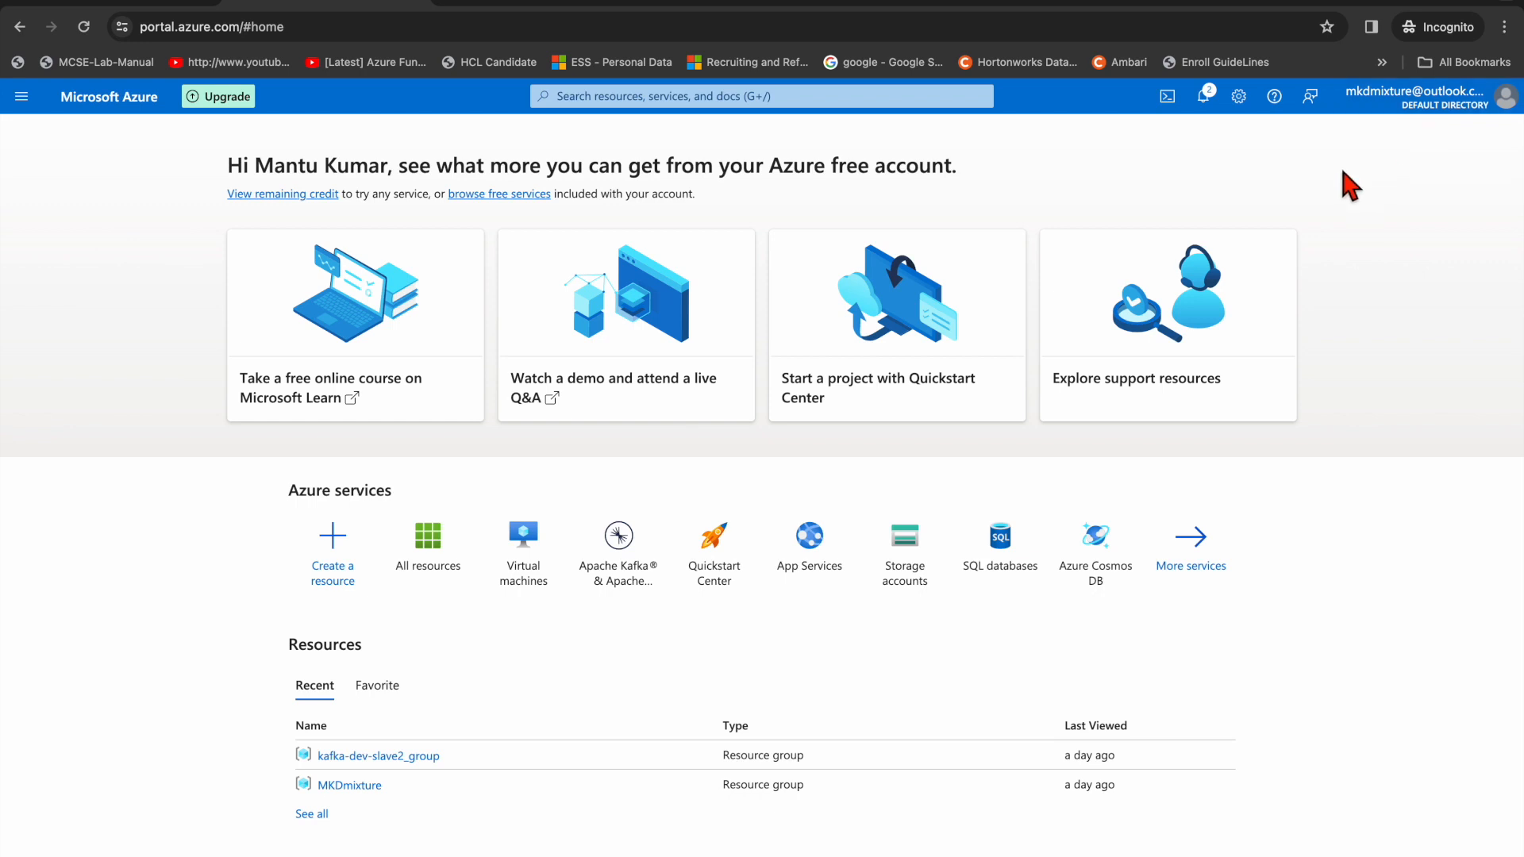
pyautogui.moveTo(94, 178)
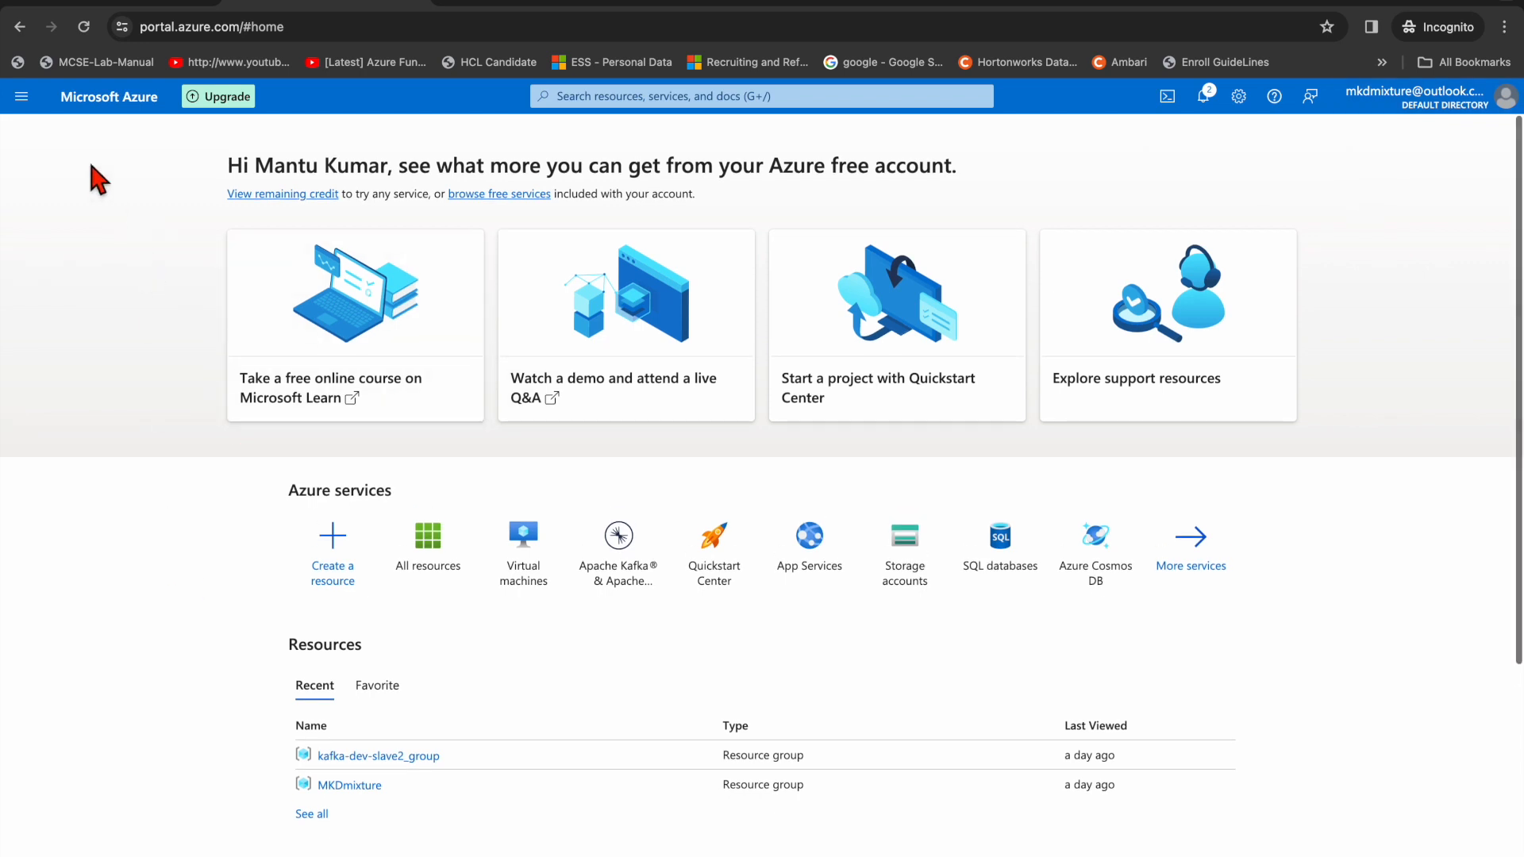
# Step: Open the Create a resource page from the Azure home page
pyautogui.click(21, 96)
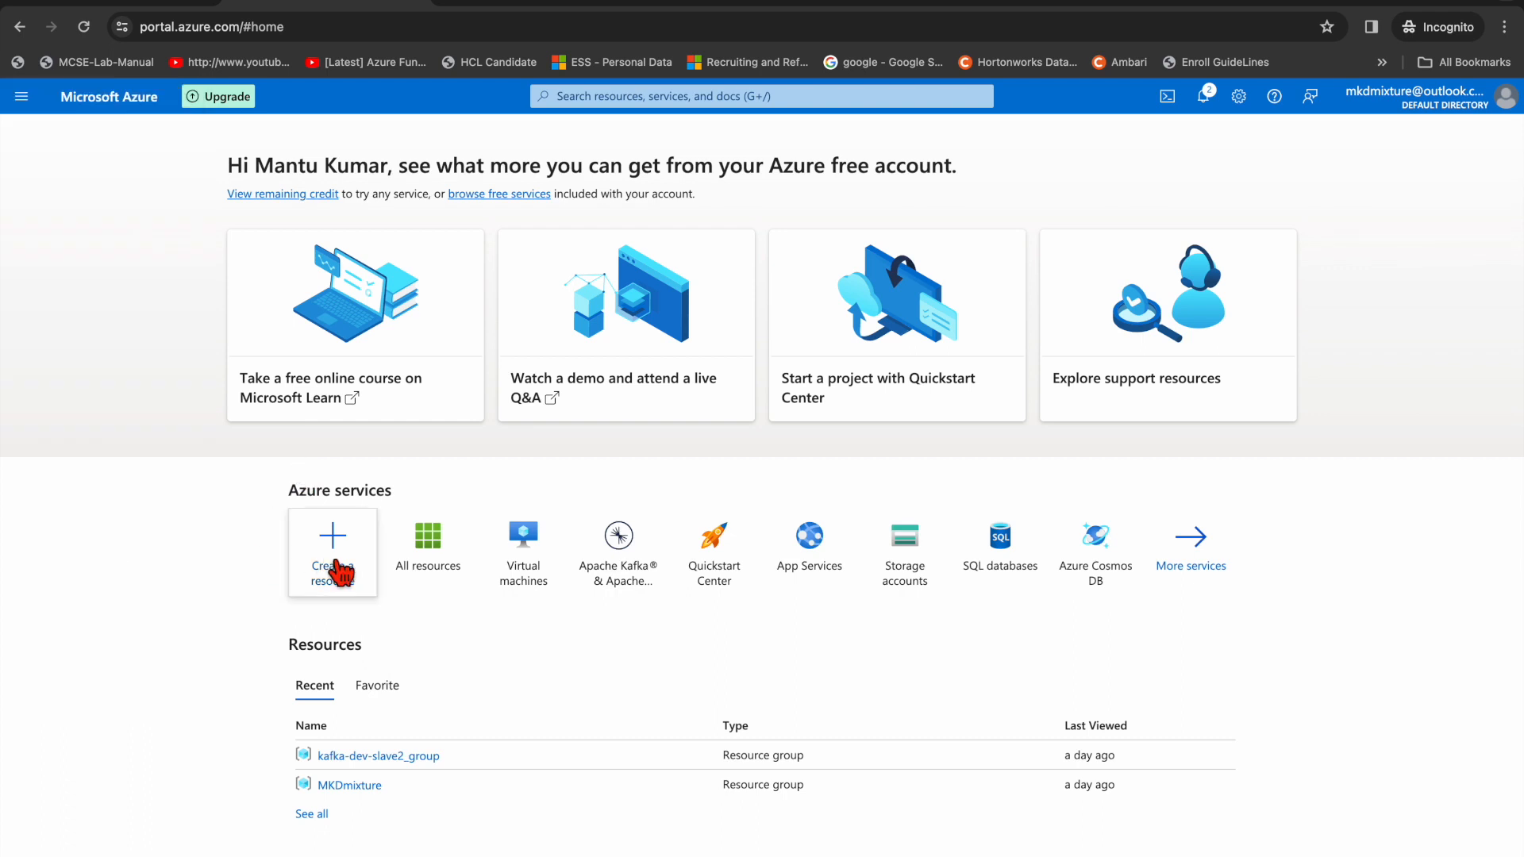
pyautogui.click(332, 551)
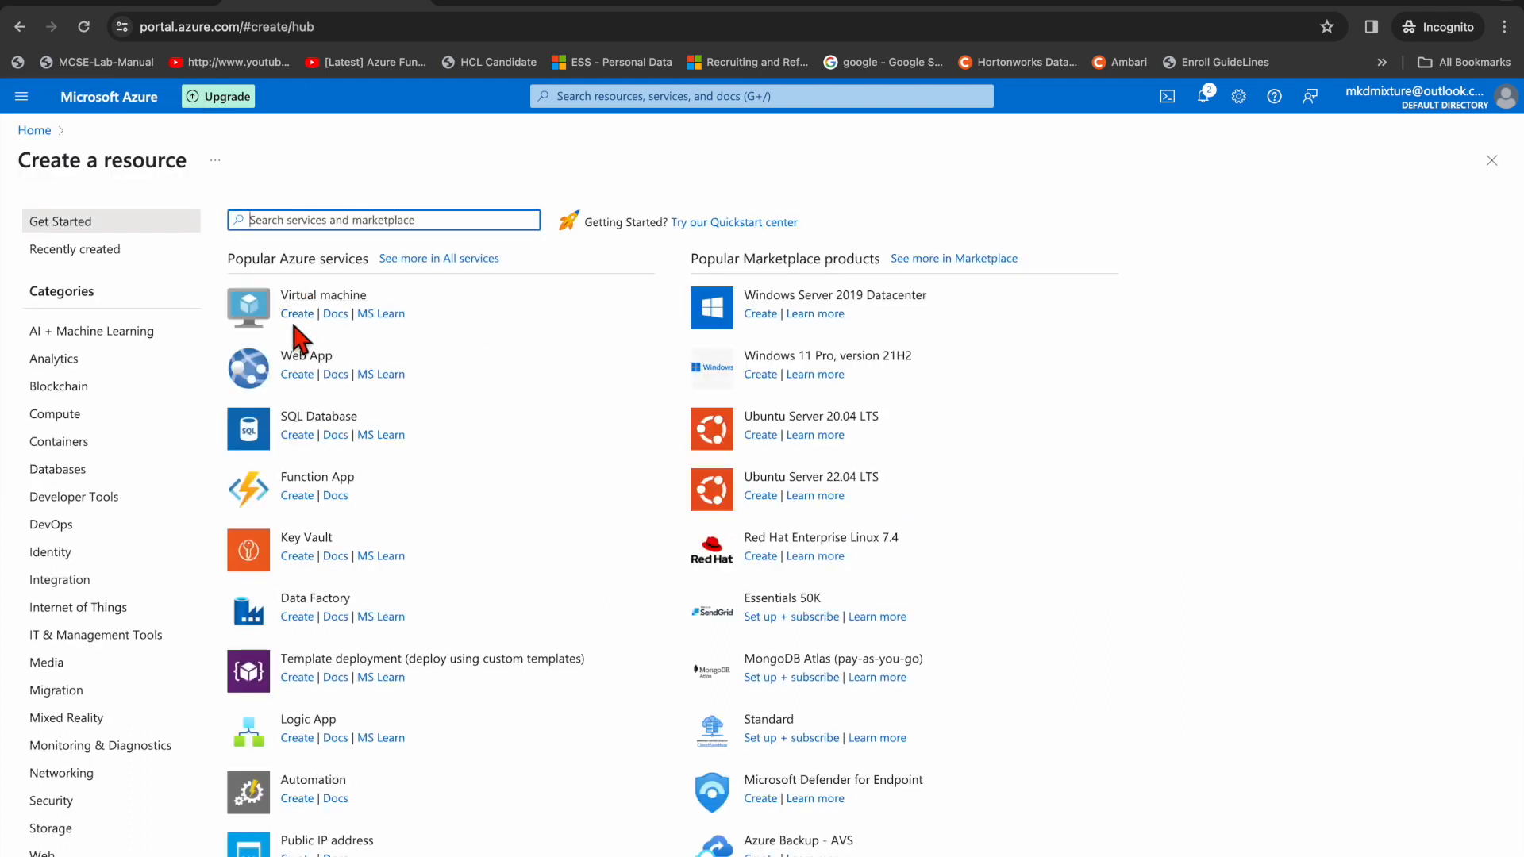
pyautogui.moveTo(301, 313)
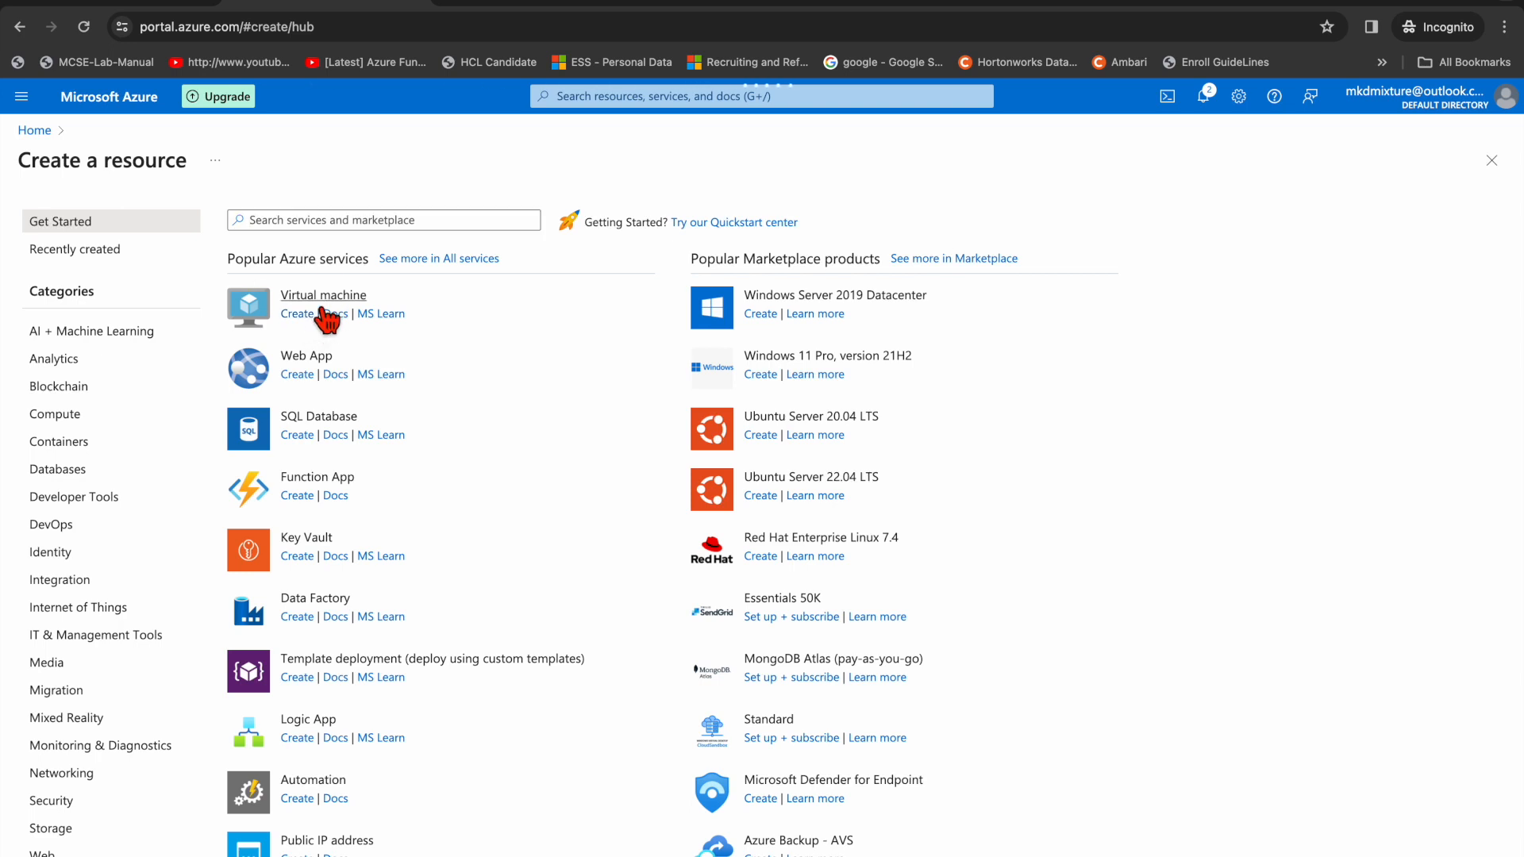
# Step: Start a new virtual machine, reviewing existing resource groups and the error notification
pyautogui.click(296, 313)
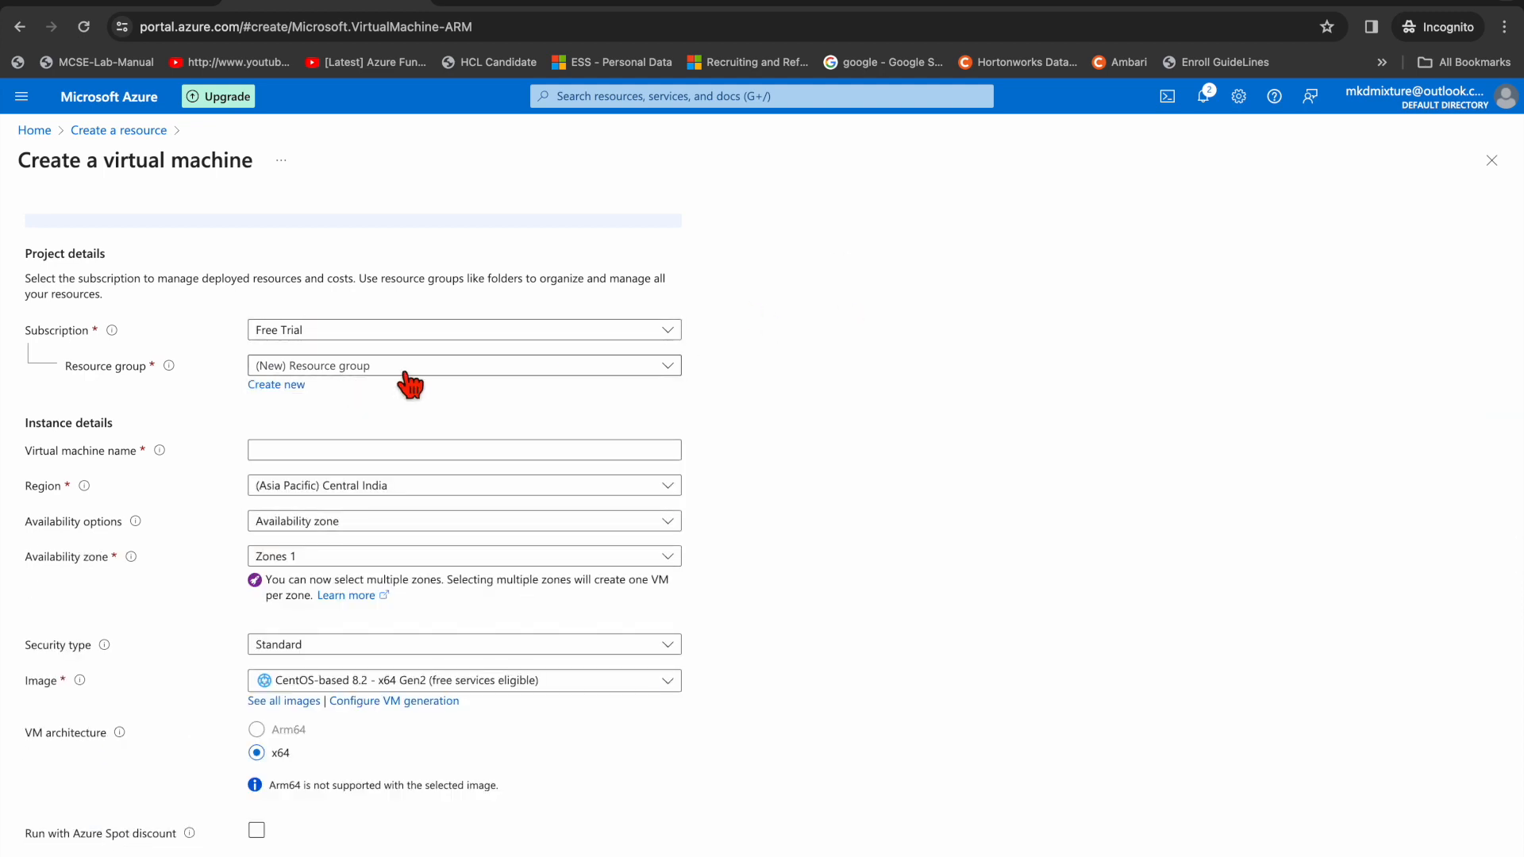
pyautogui.click(463, 365)
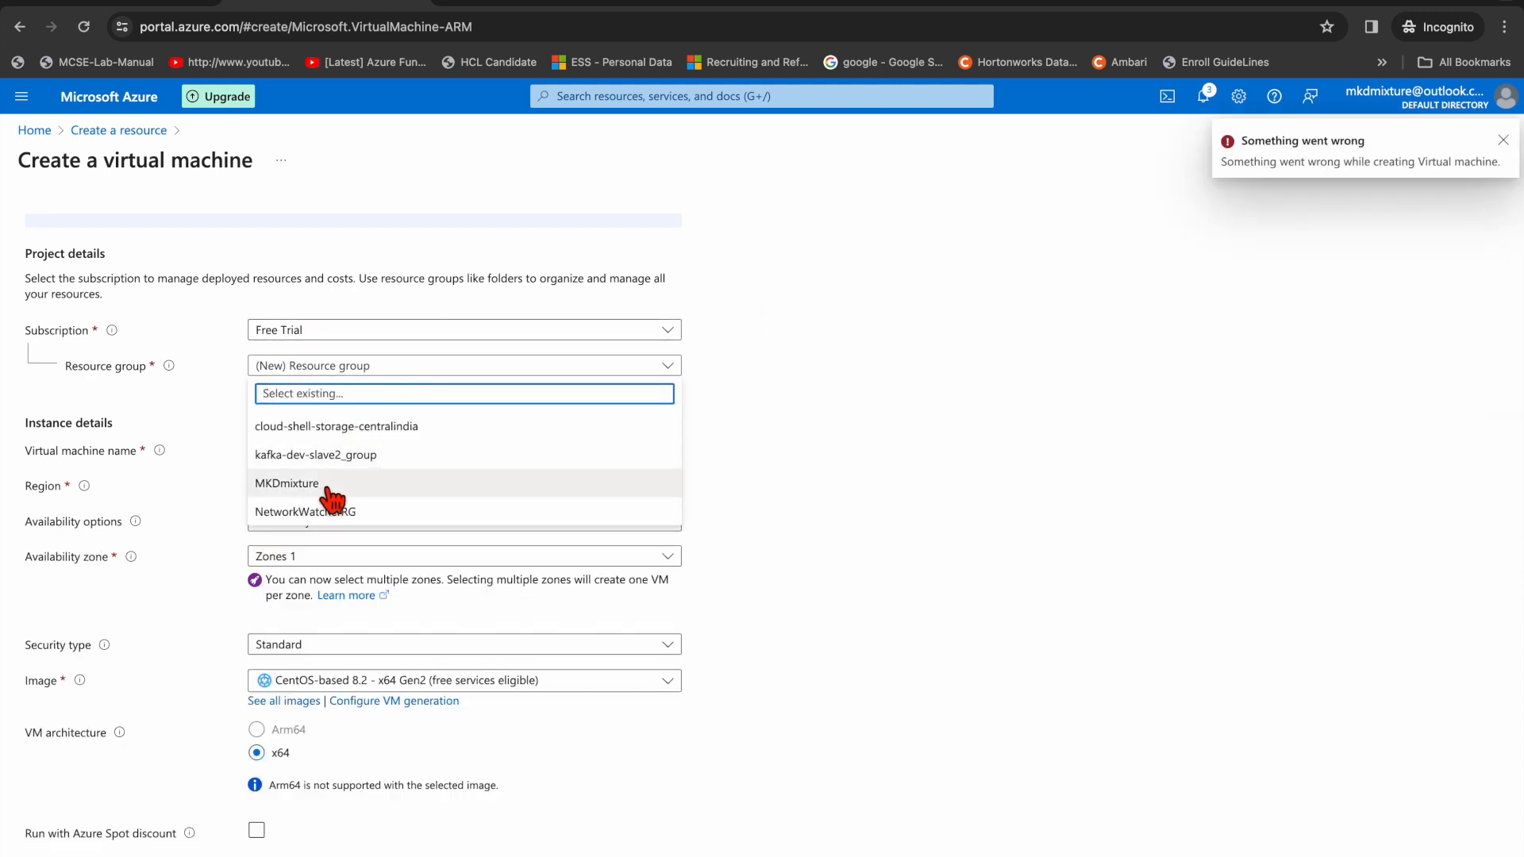
pyautogui.moveTo(335, 495)
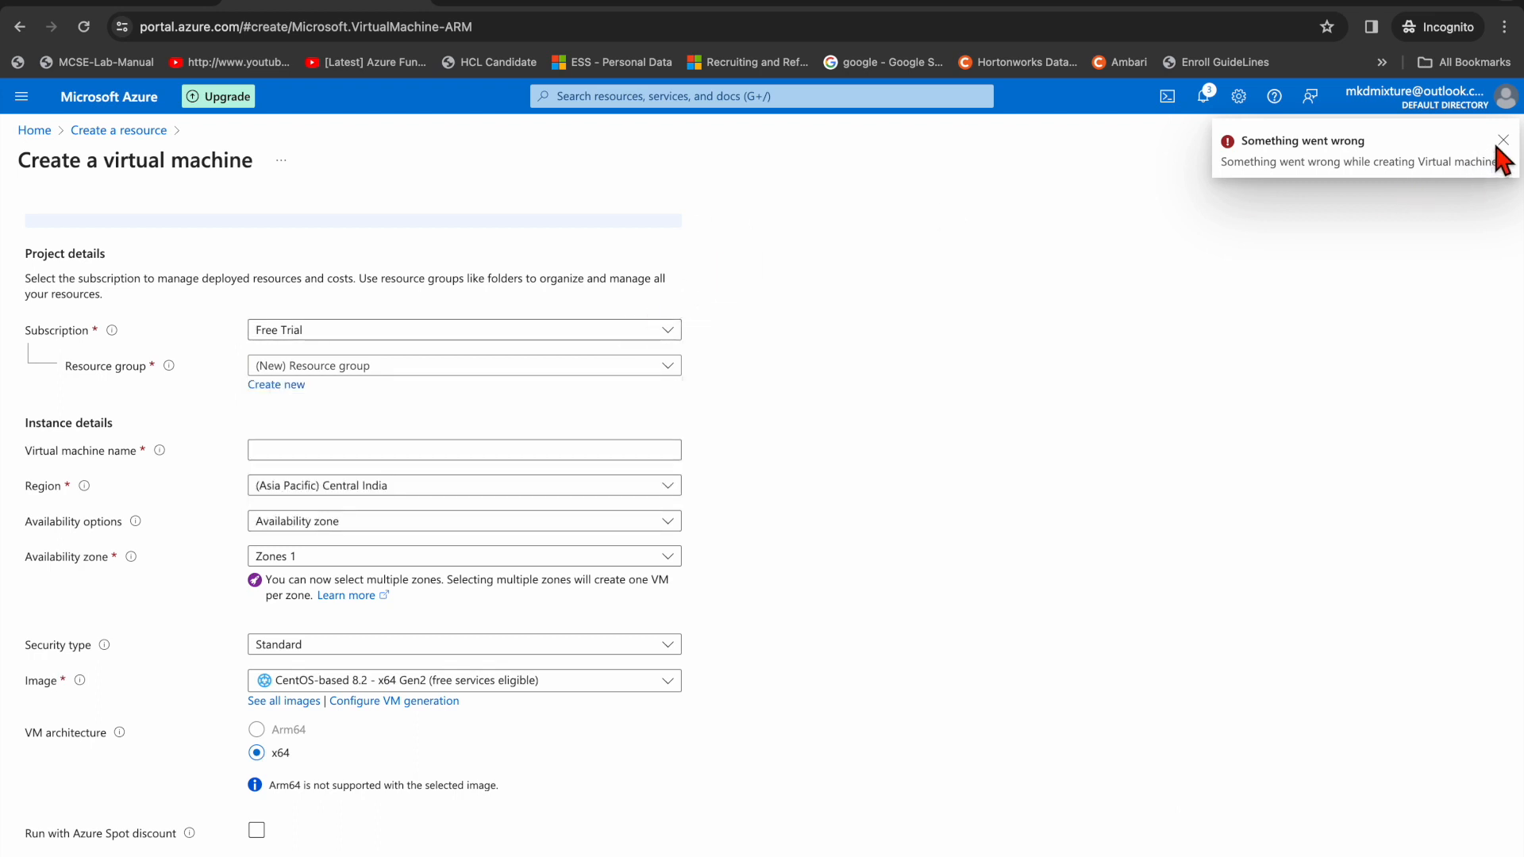
pyautogui.click(1203, 96)
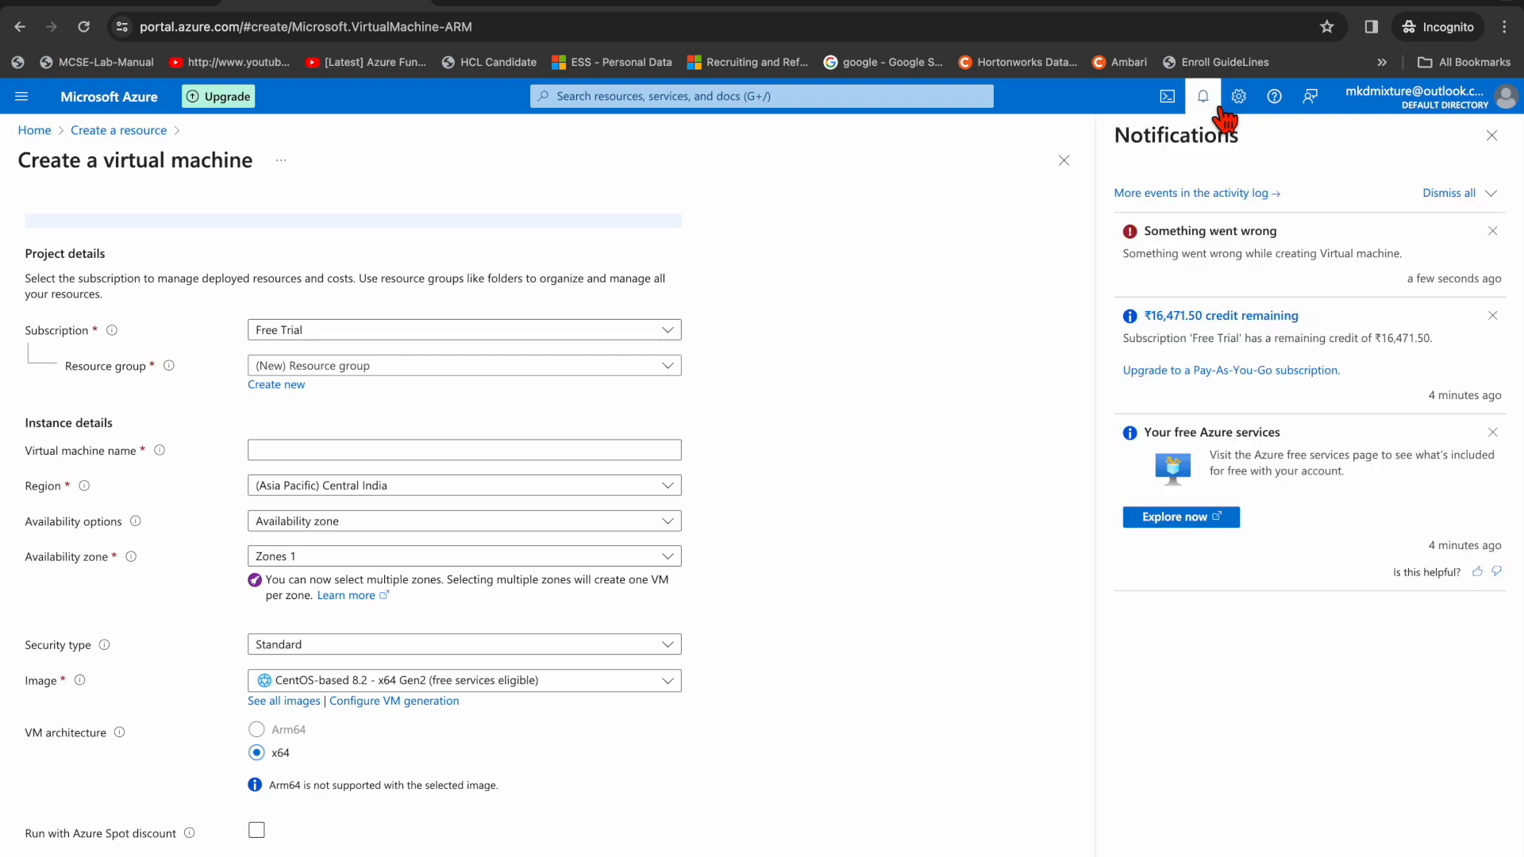
pyautogui.moveTo(1502, 185)
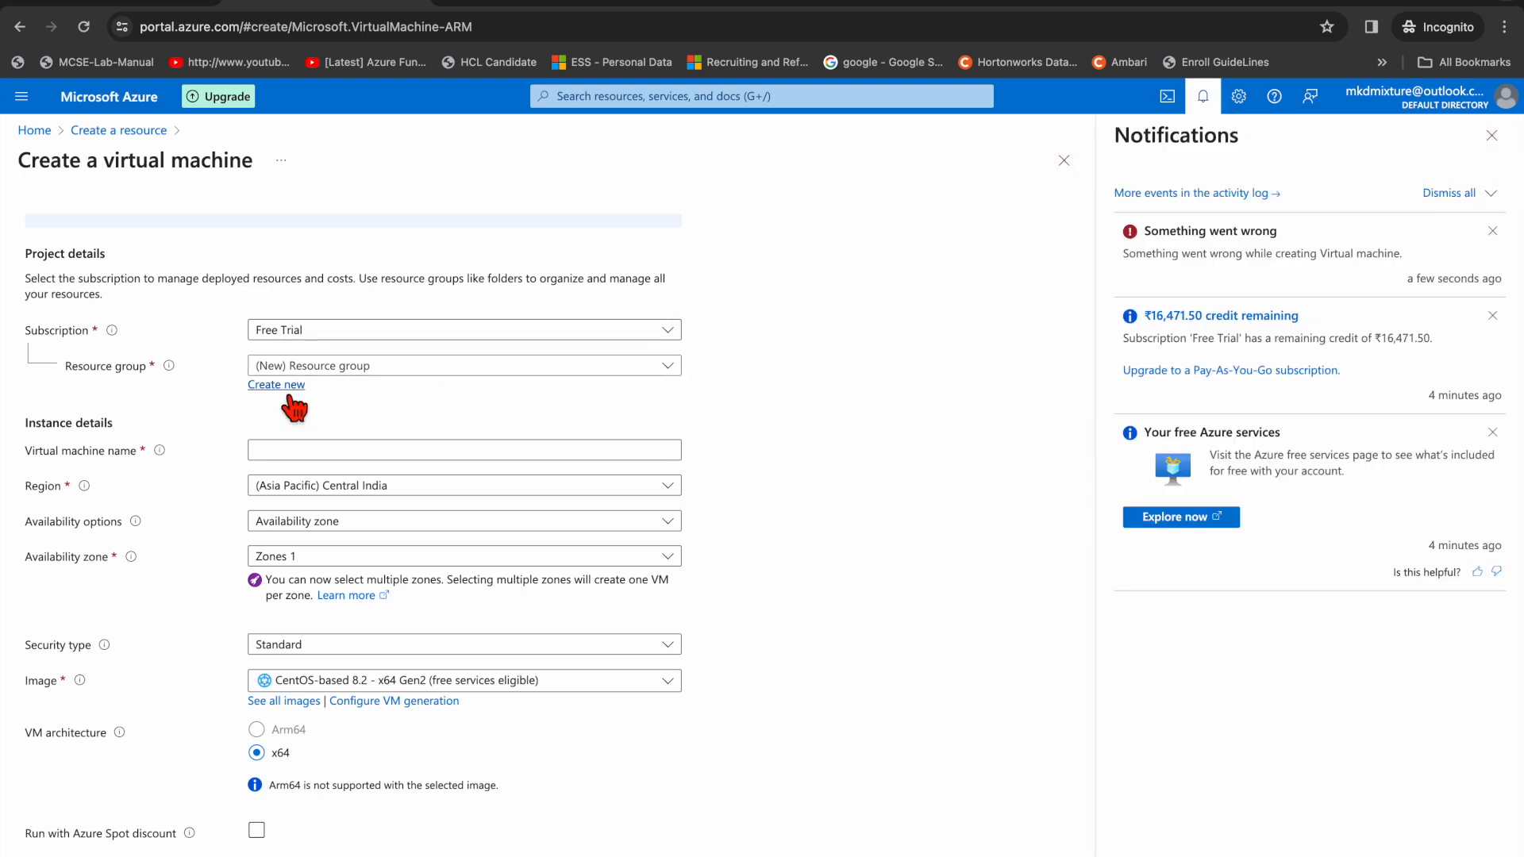
# Step: Create a new resource group named KafkaGroup for the VM
pyautogui.click(276, 384)
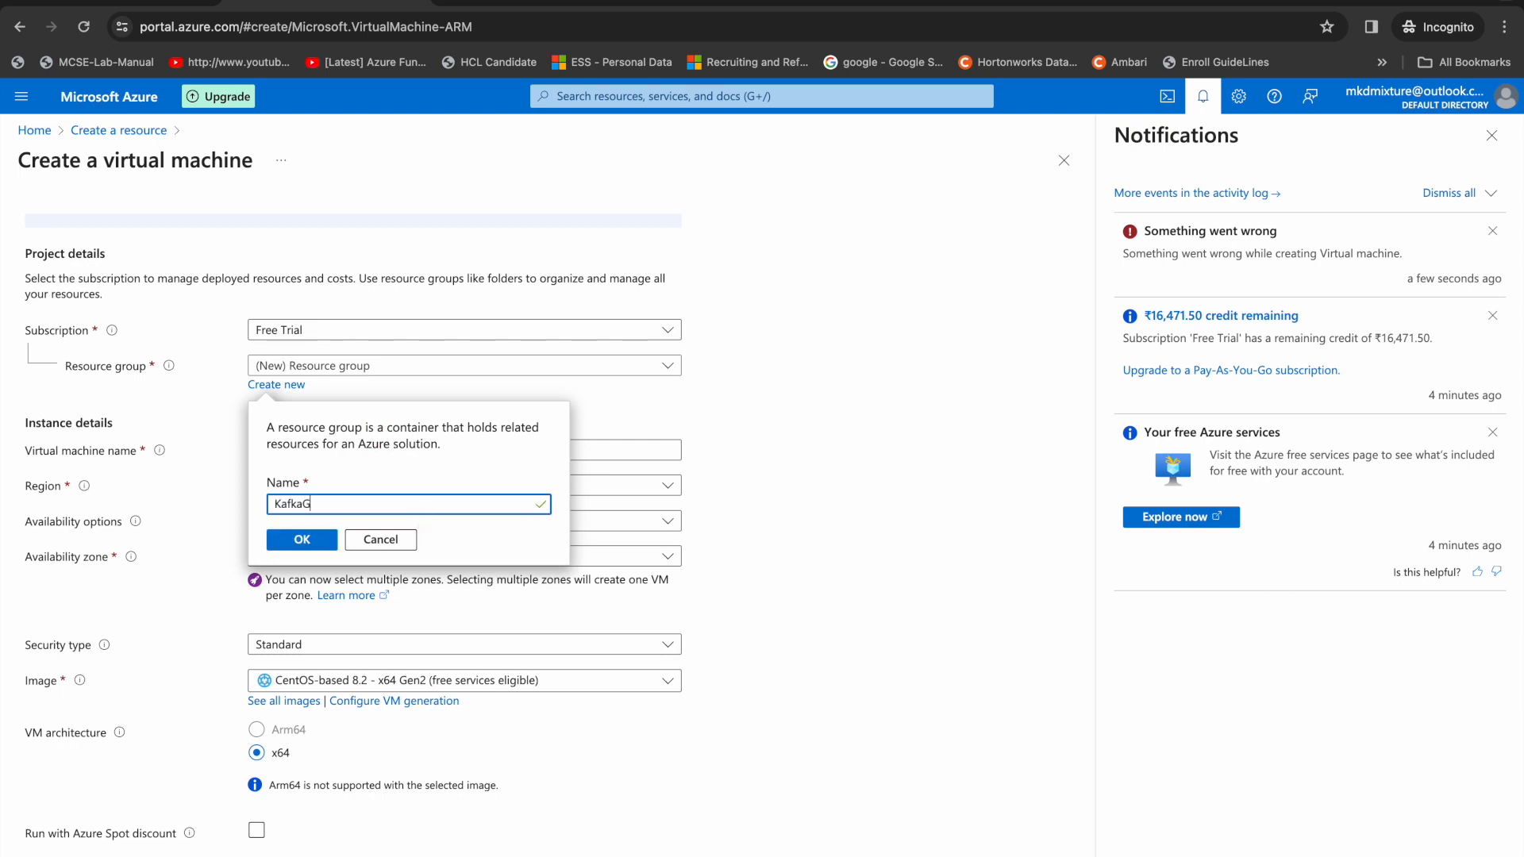
pyautogui.write('reoup')
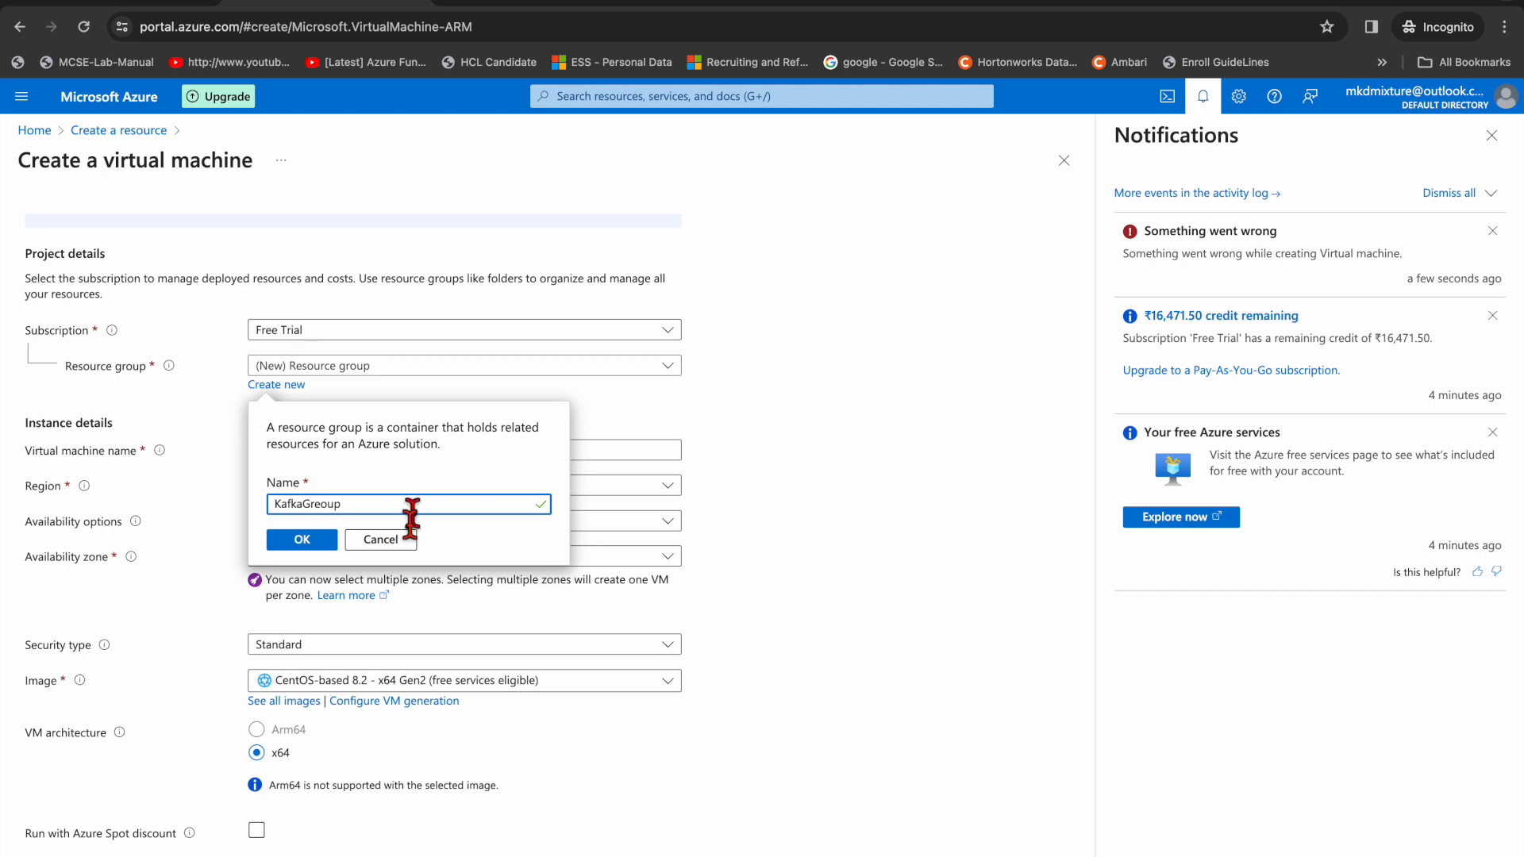
pyautogui.press('Backspace')
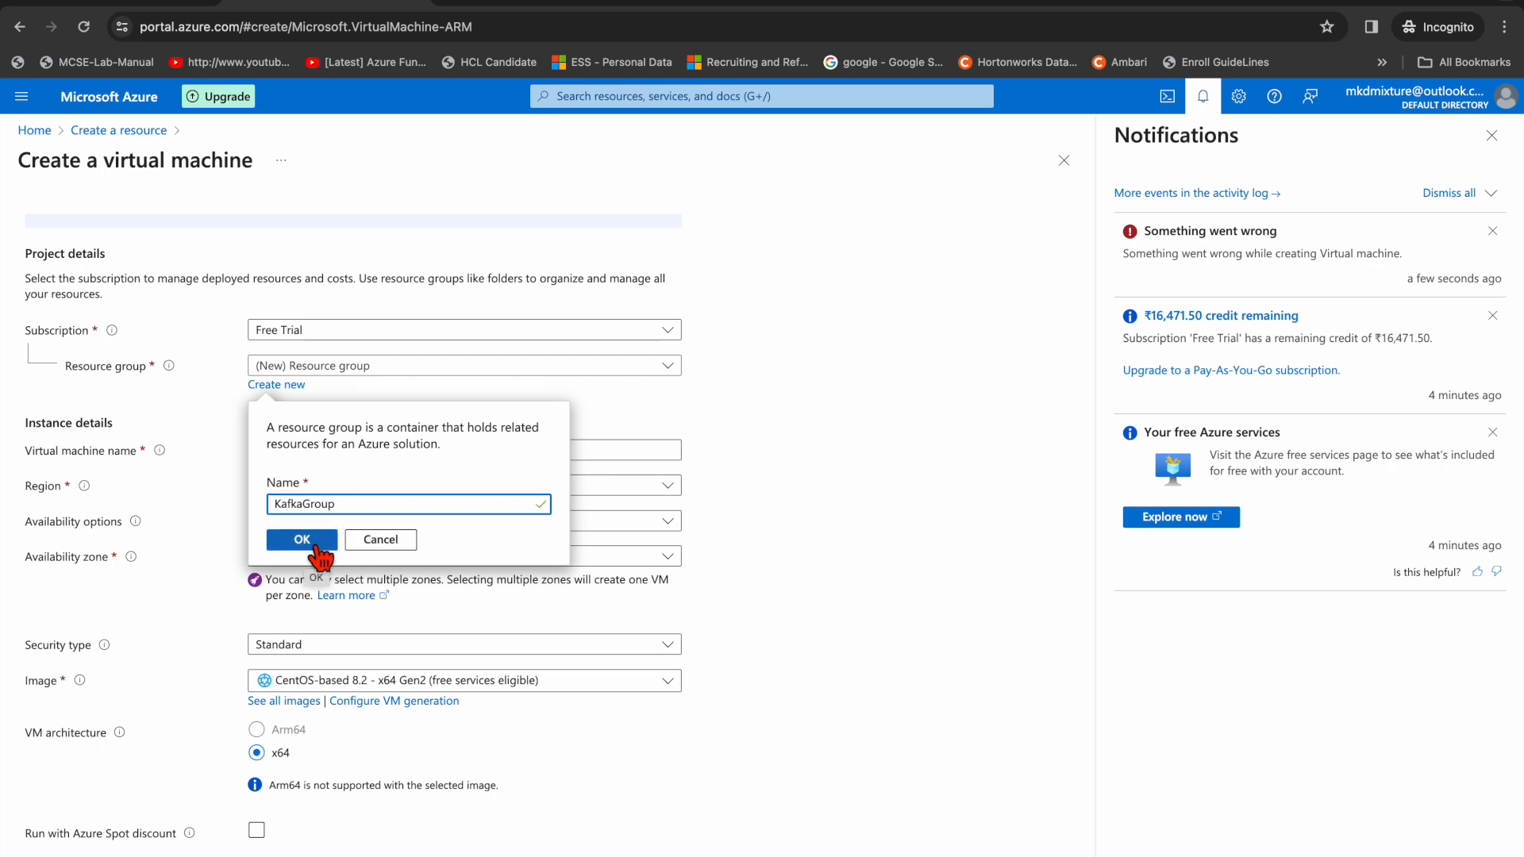
pyautogui.click(300, 540)
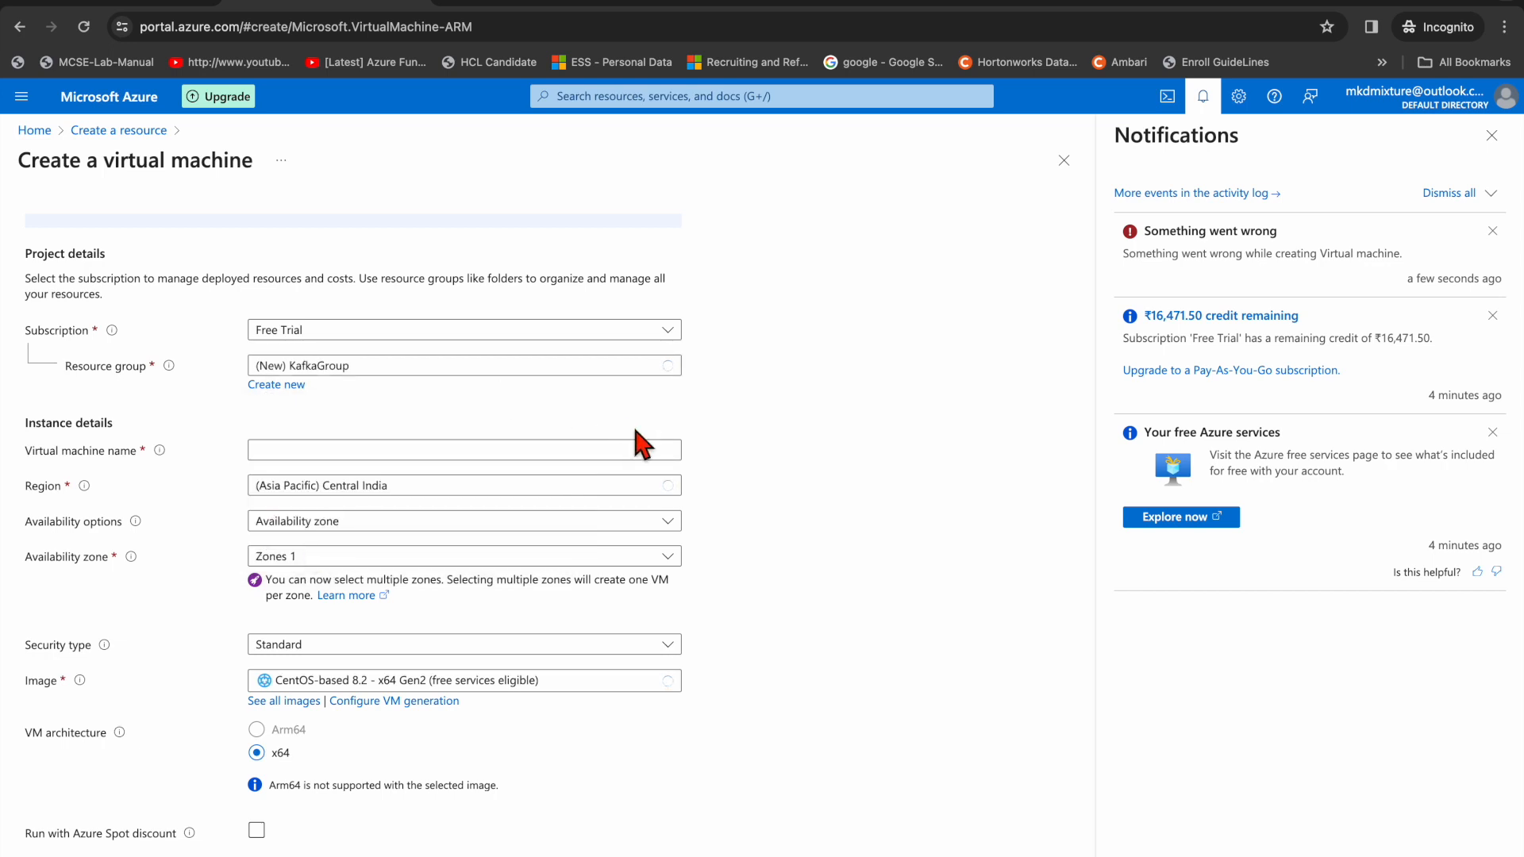
# Step: Name the VM kafkamaster, keeping Central India, zone 1 and the CentOS 8.2 image
pyautogui.click(464, 450)
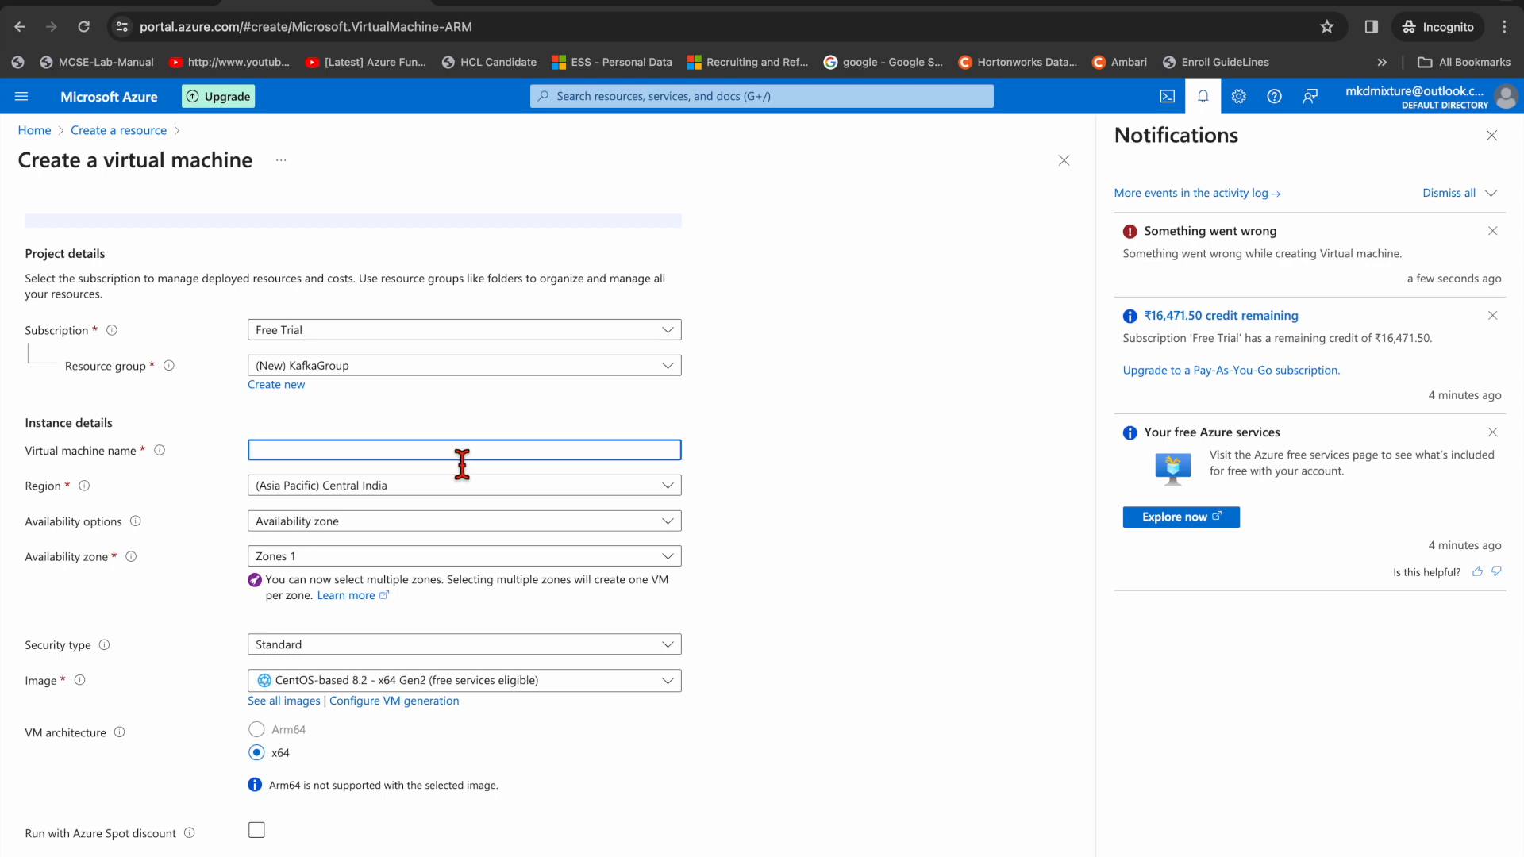
pyautogui.write('kafka')
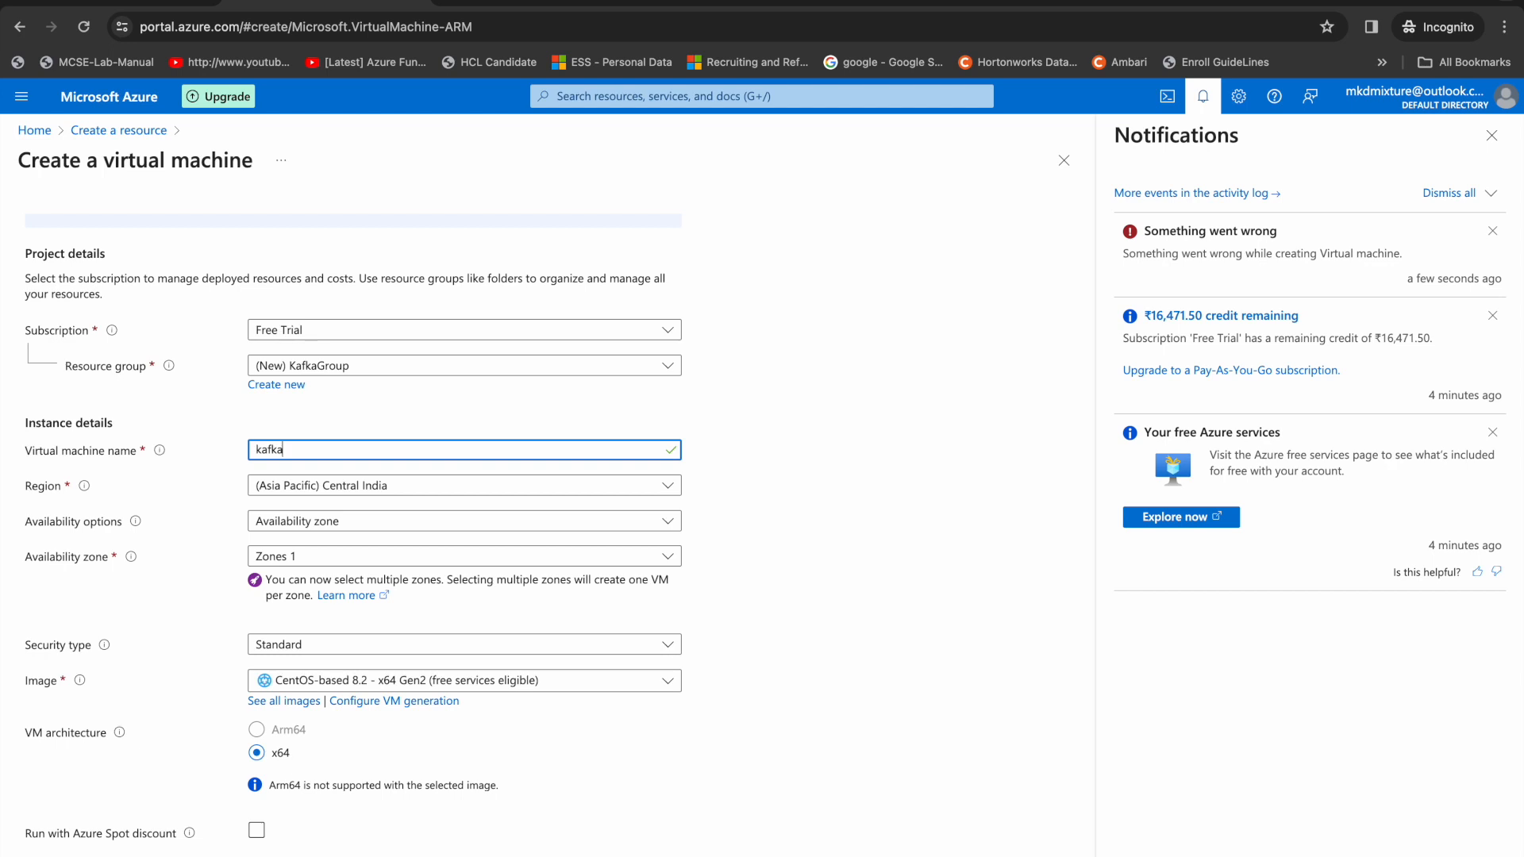
pyautogui.write('master')
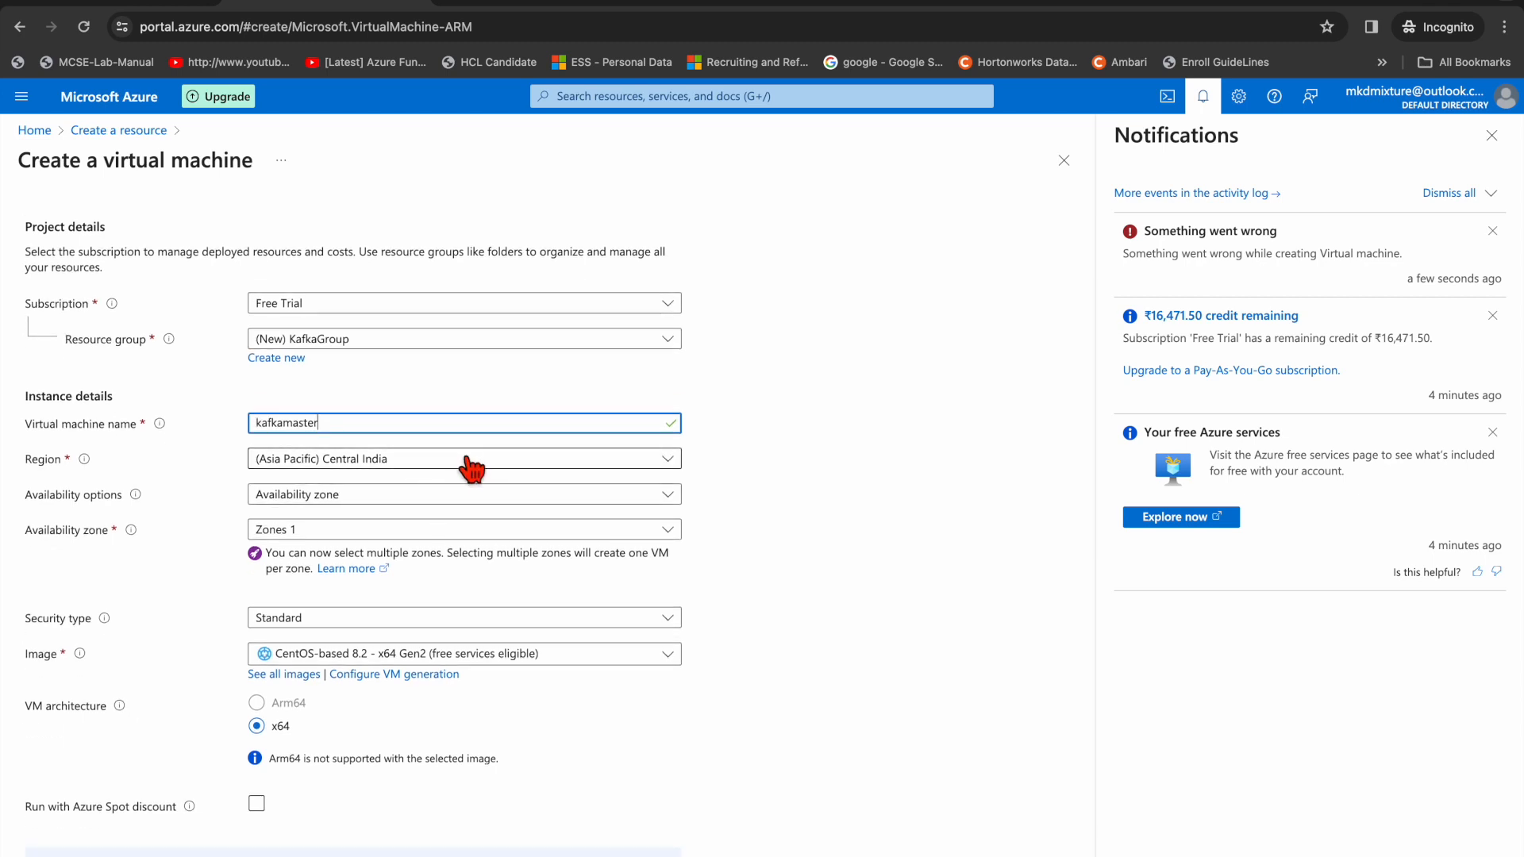
pyautogui.moveTo(367, 510)
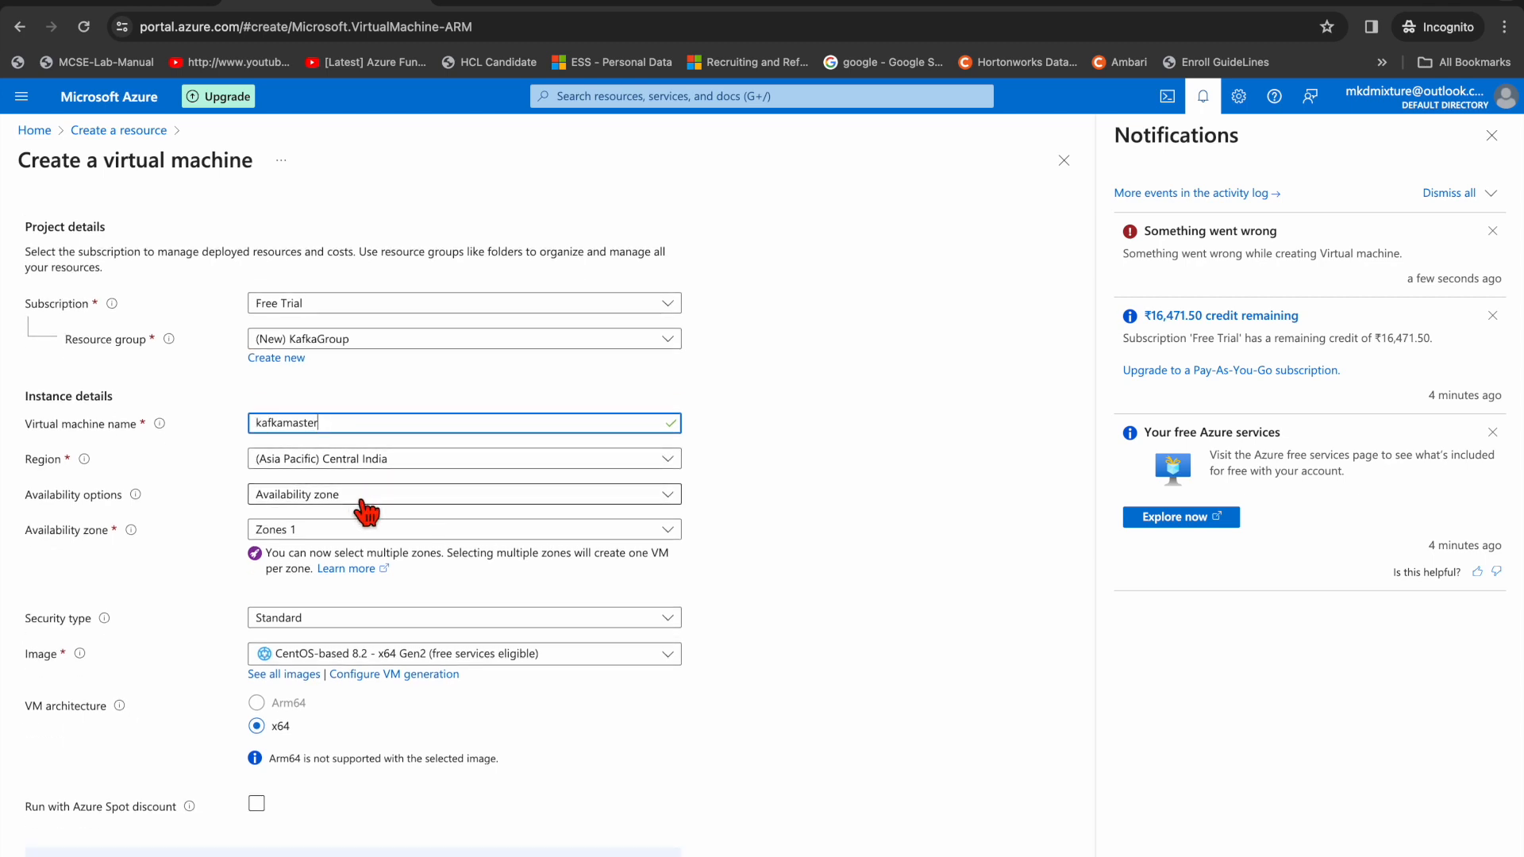
pyautogui.moveTo(374, 545)
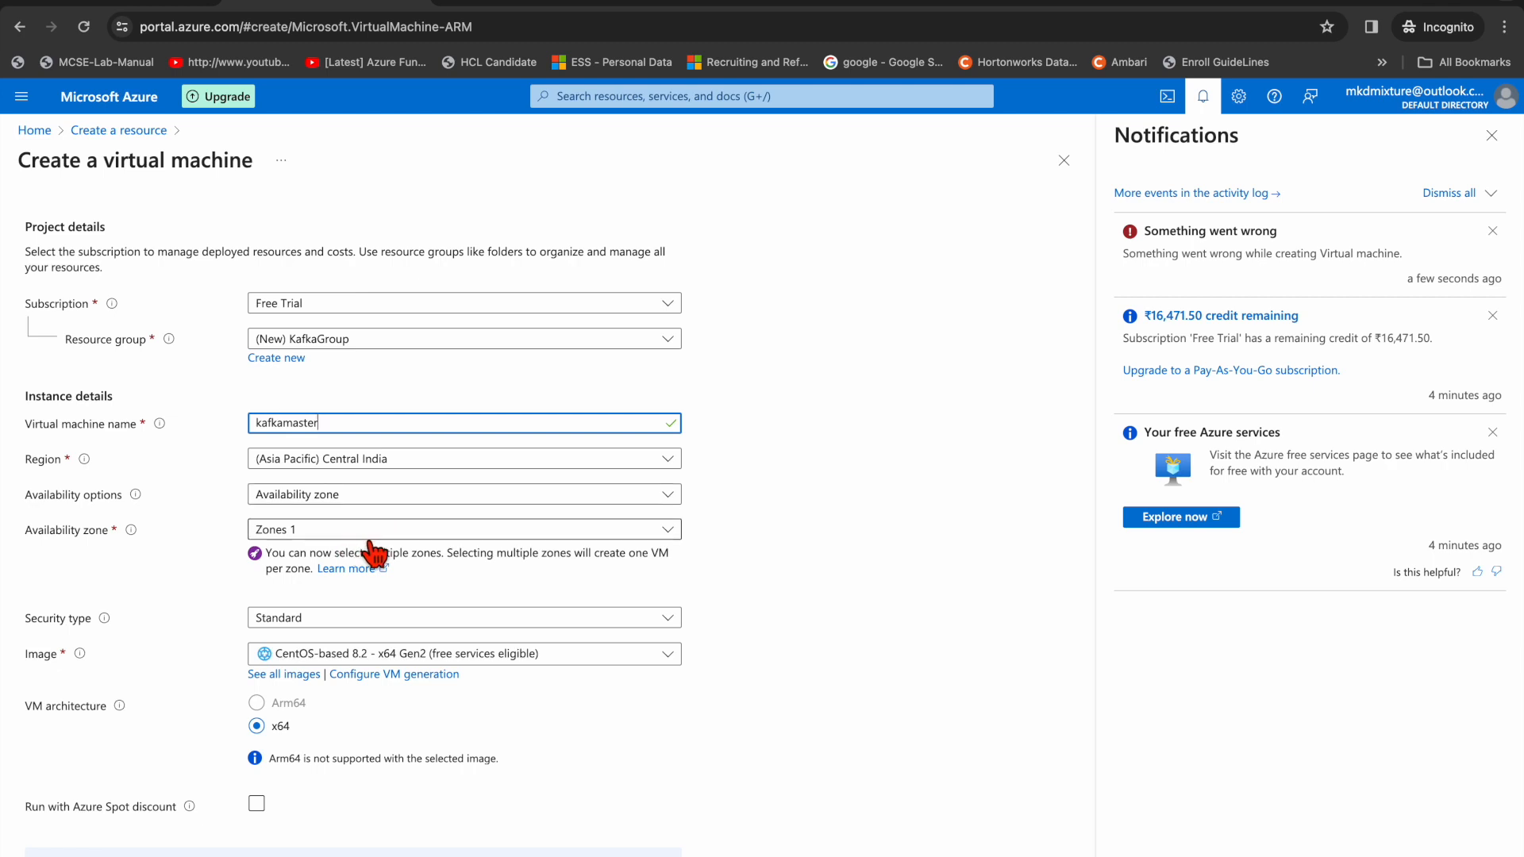
pyautogui.scroll(-3)
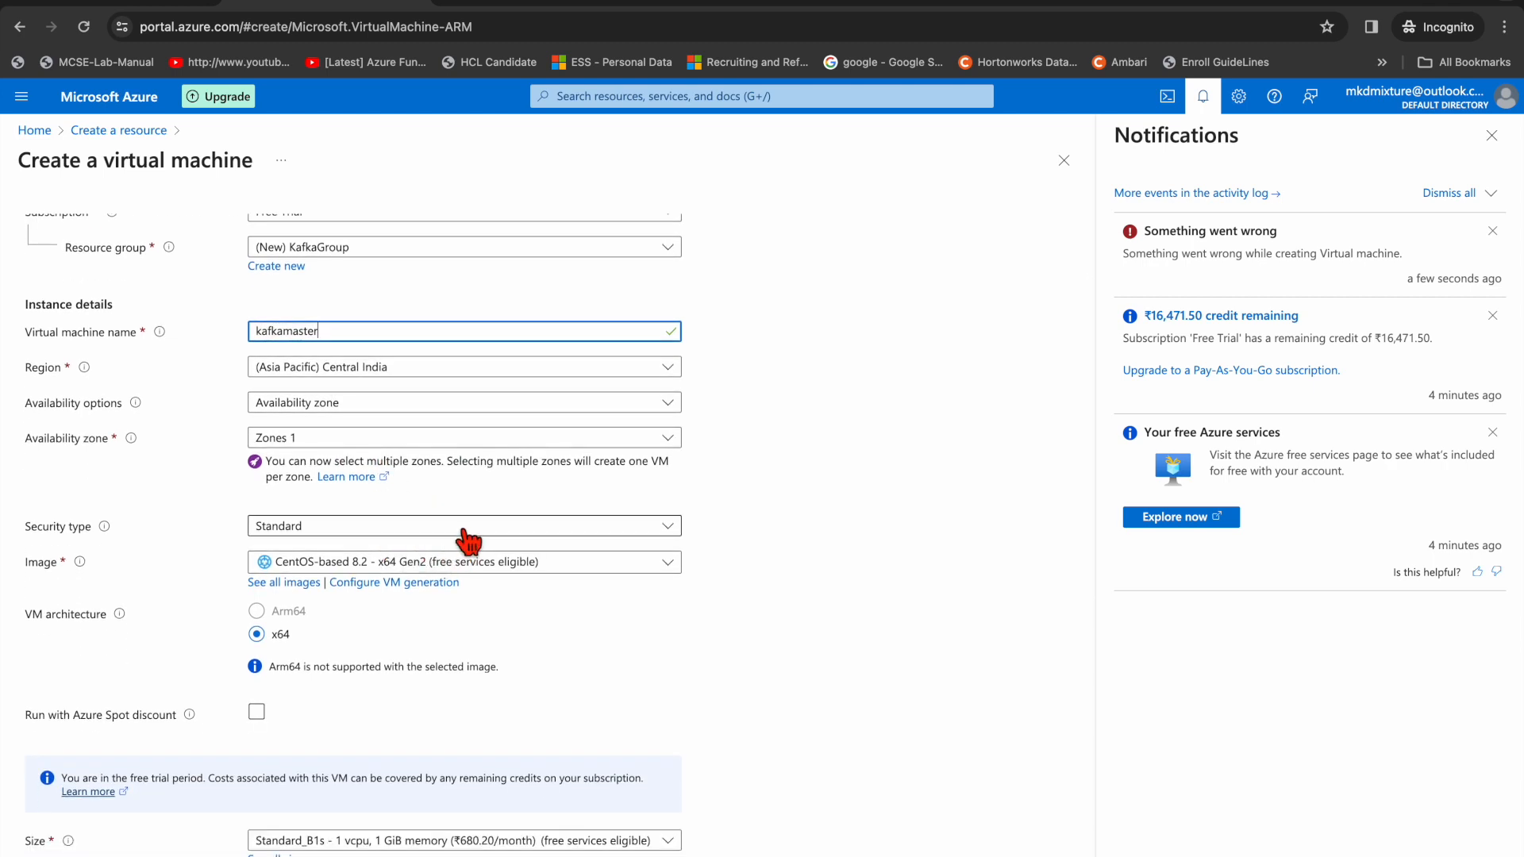
pyautogui.moveTo(477, 584)
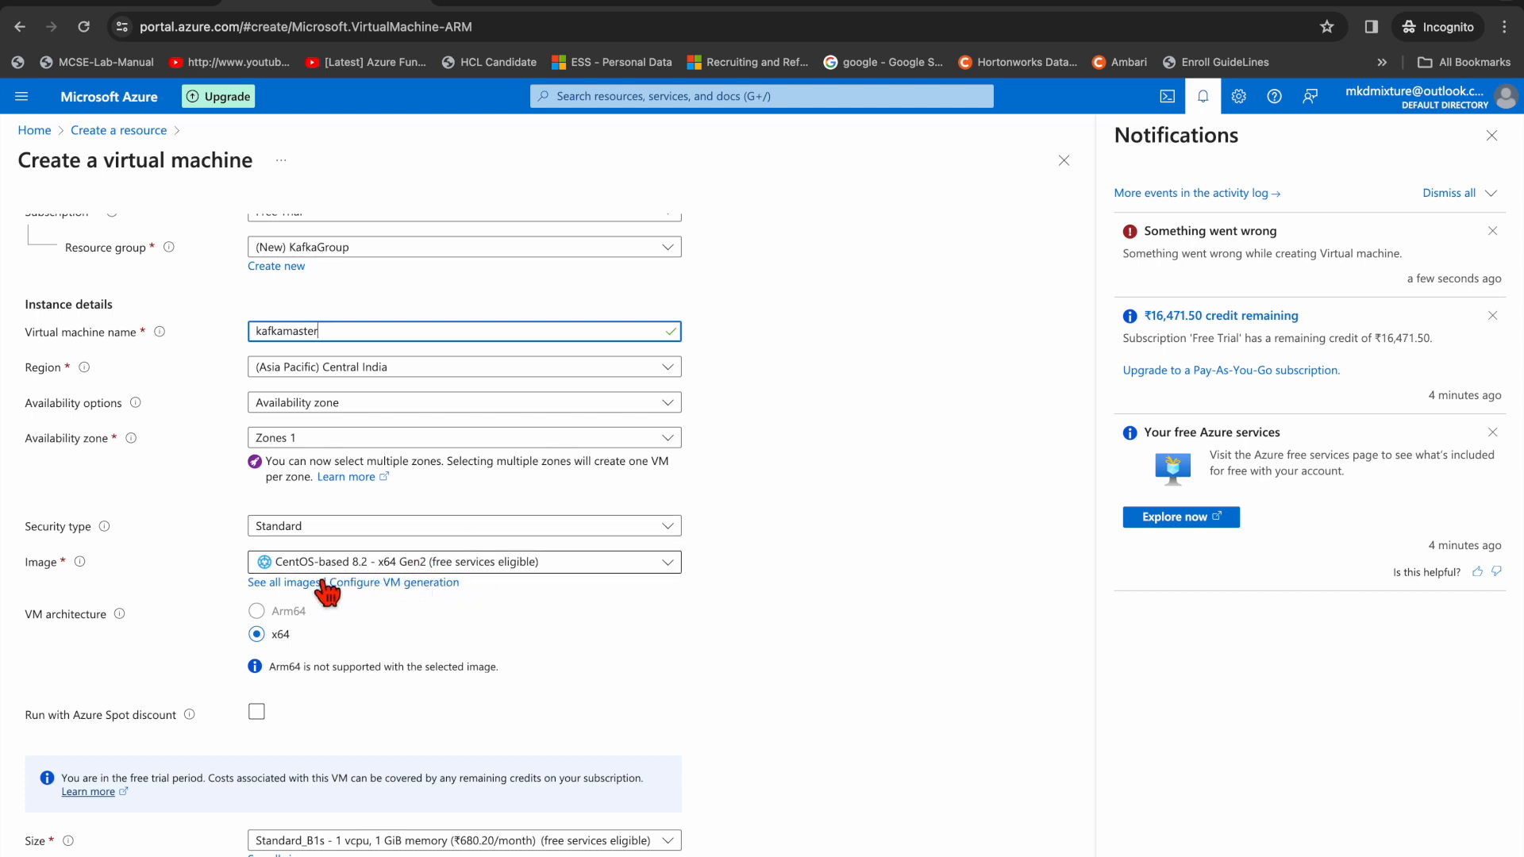
pyautogui.moveTo(377, 591)
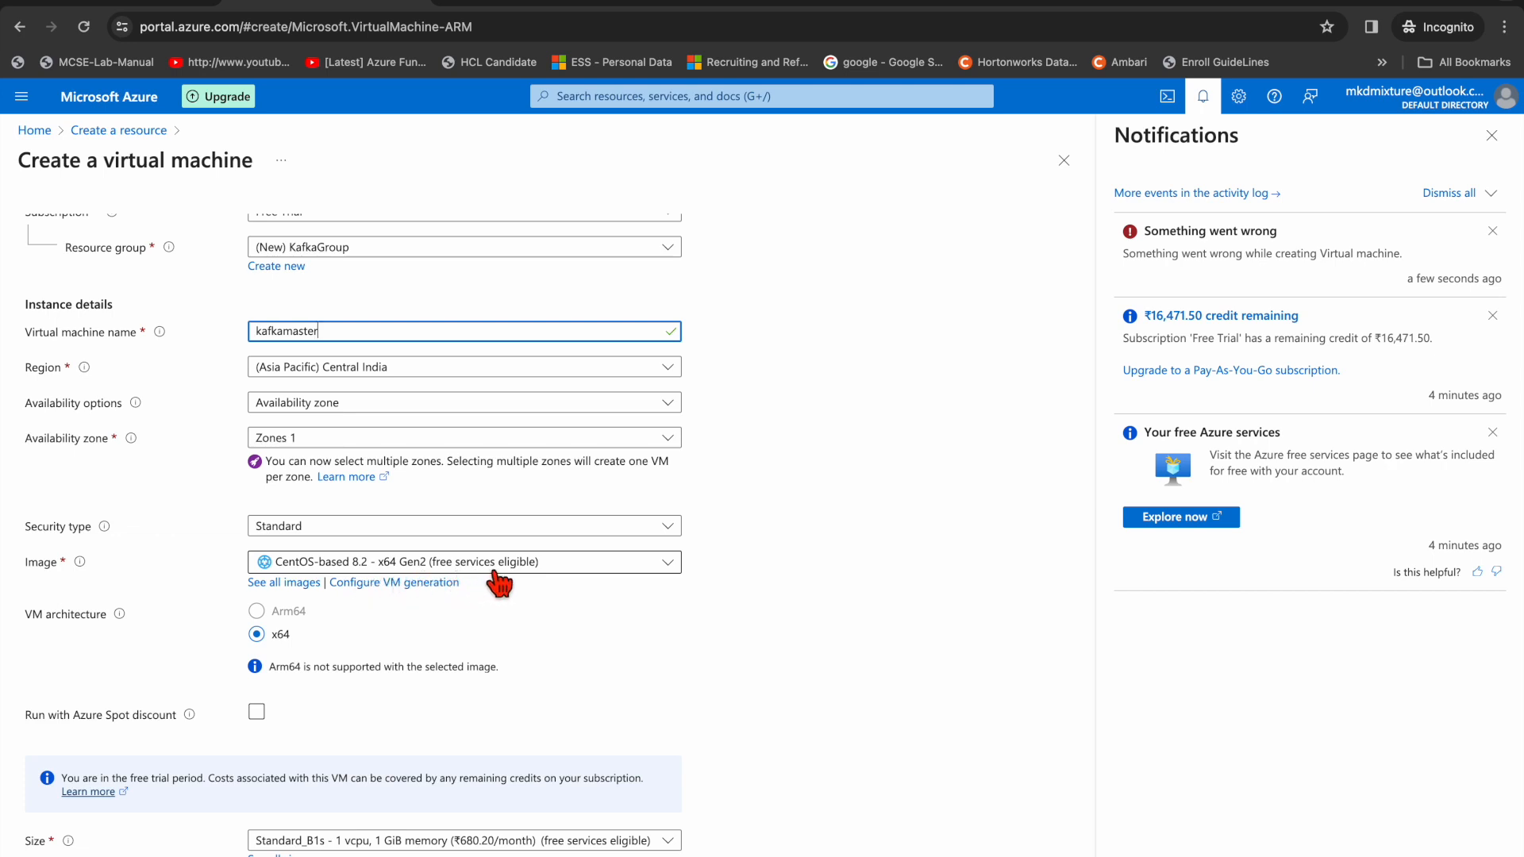
pyautogui.scroll(-3)
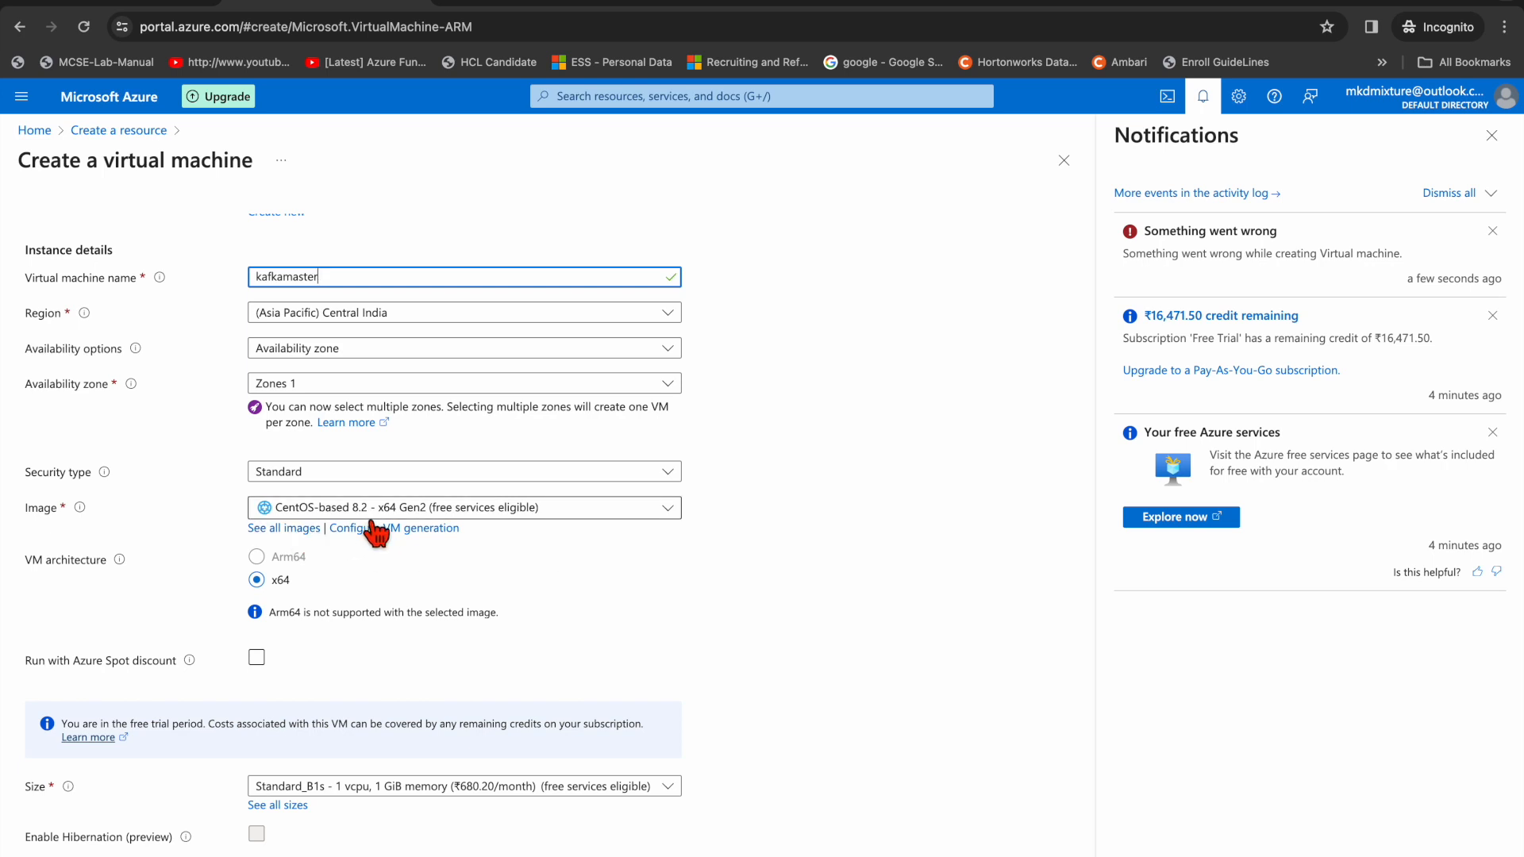
pyautogui.click(463, 506)
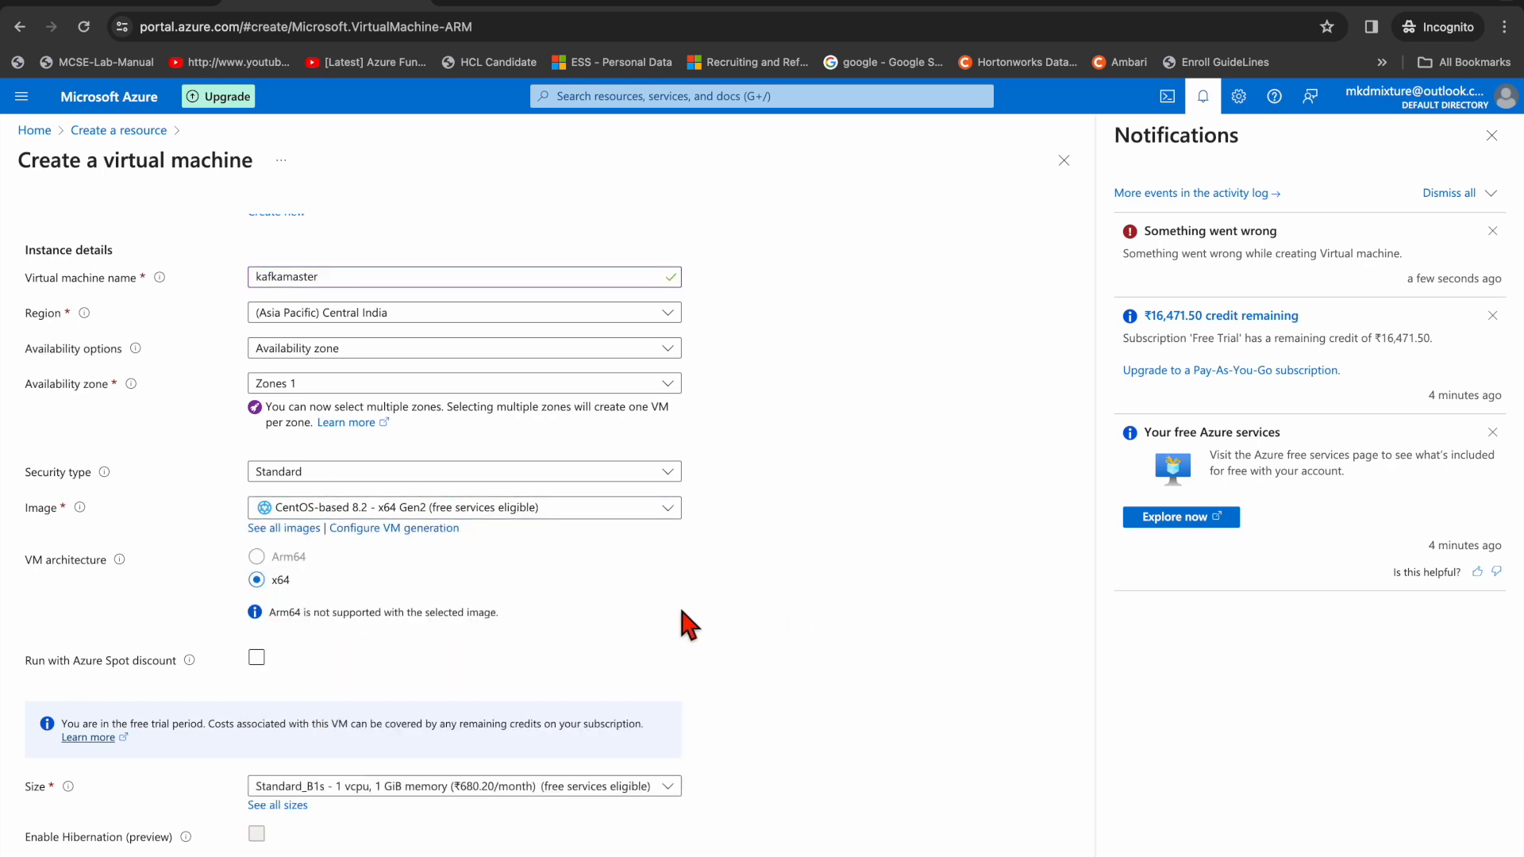
pyautogui.scroll(-3)
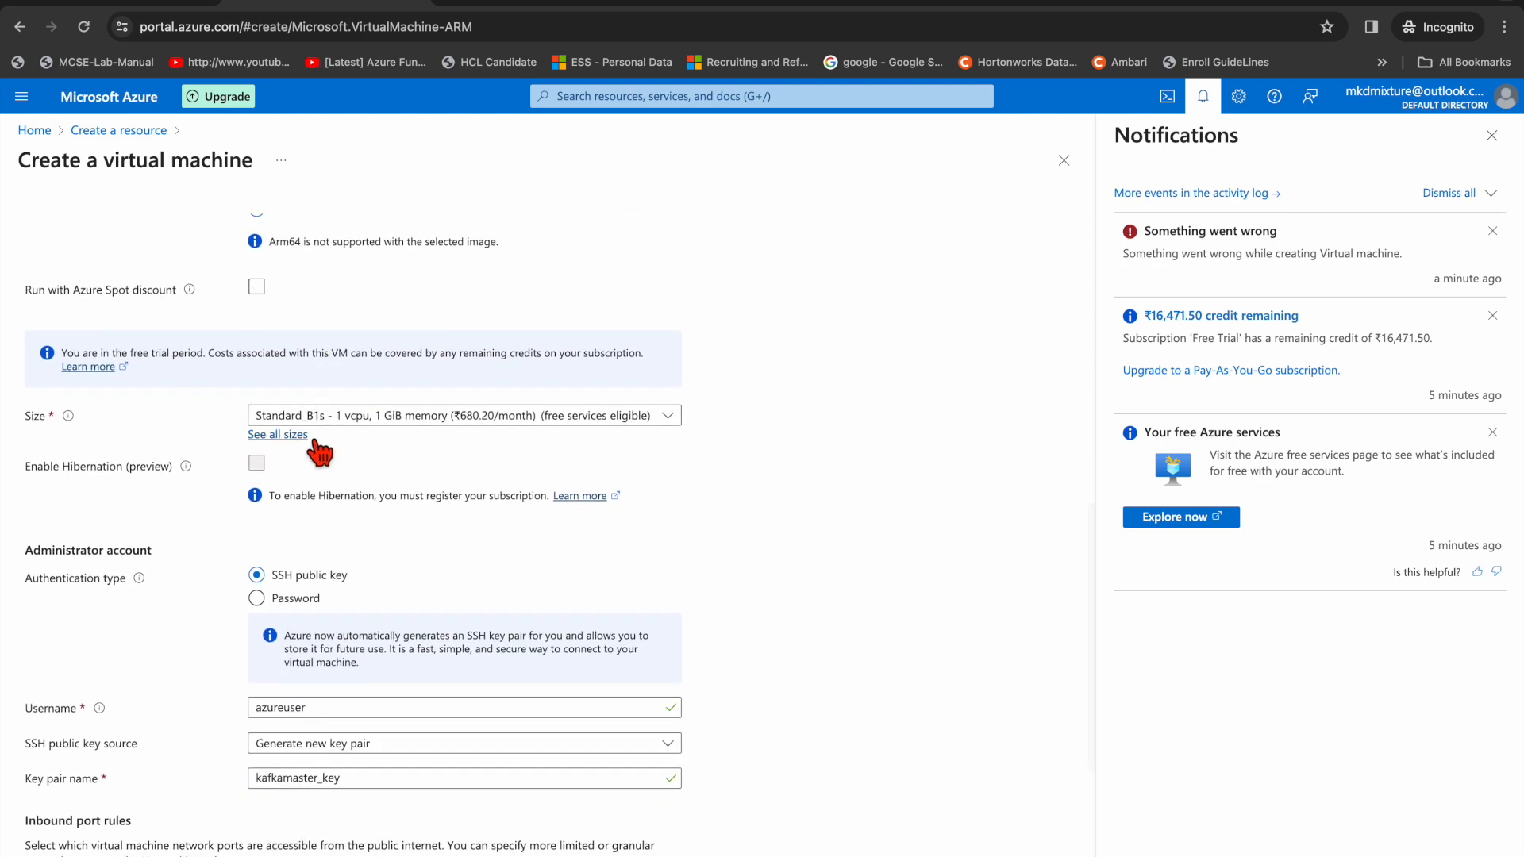
pyautogui.moveTo(423, 436)
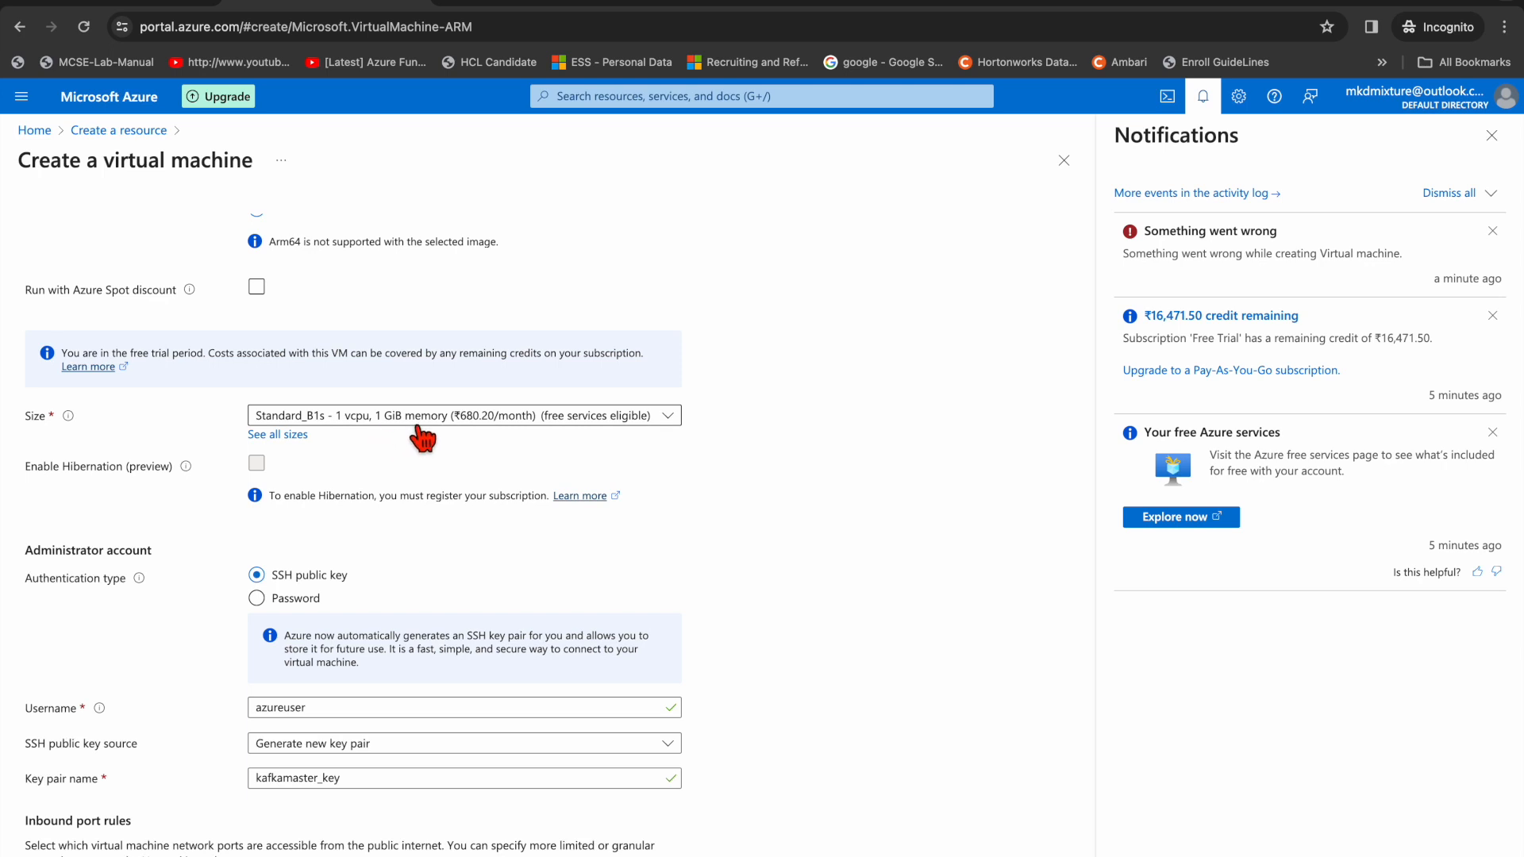
# Step: Change the VM size to Standard_D2s_v3
pyautogui.click(464, 416)
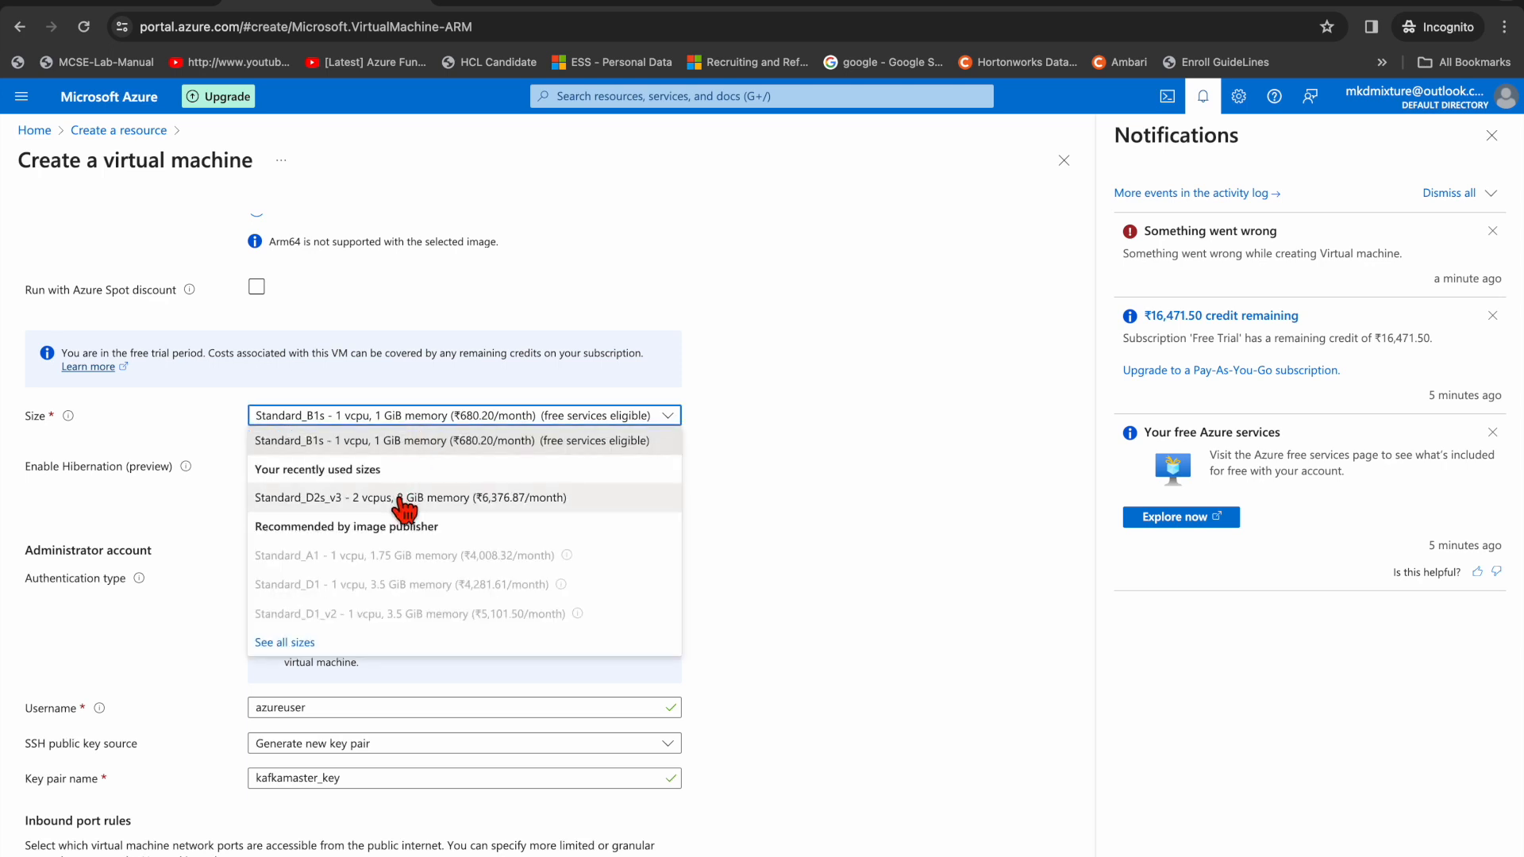
pyautogui.click(409, 497)
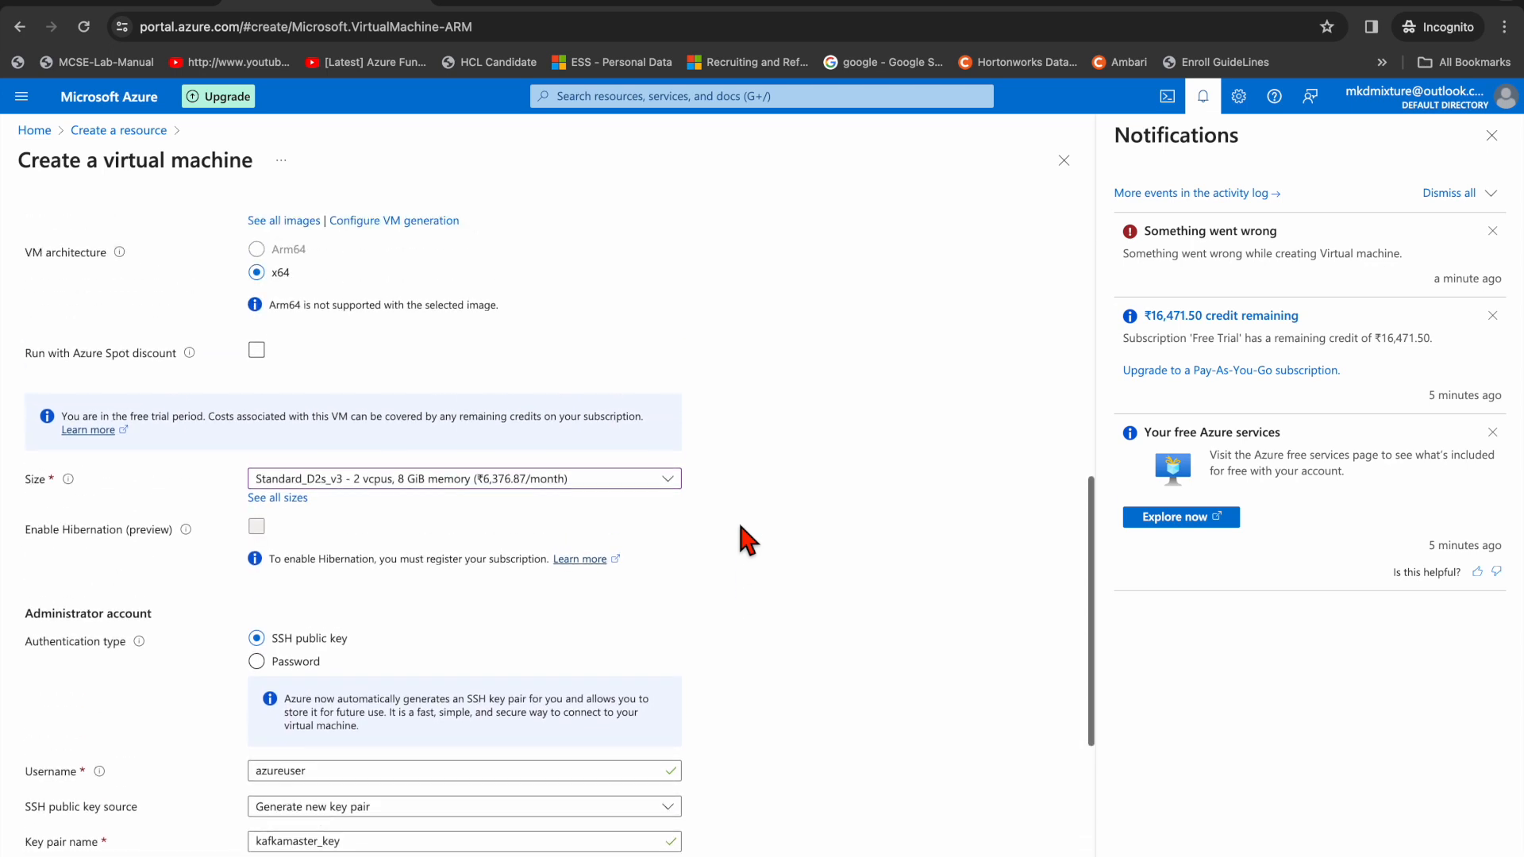
pyautogui.scroll(-3)
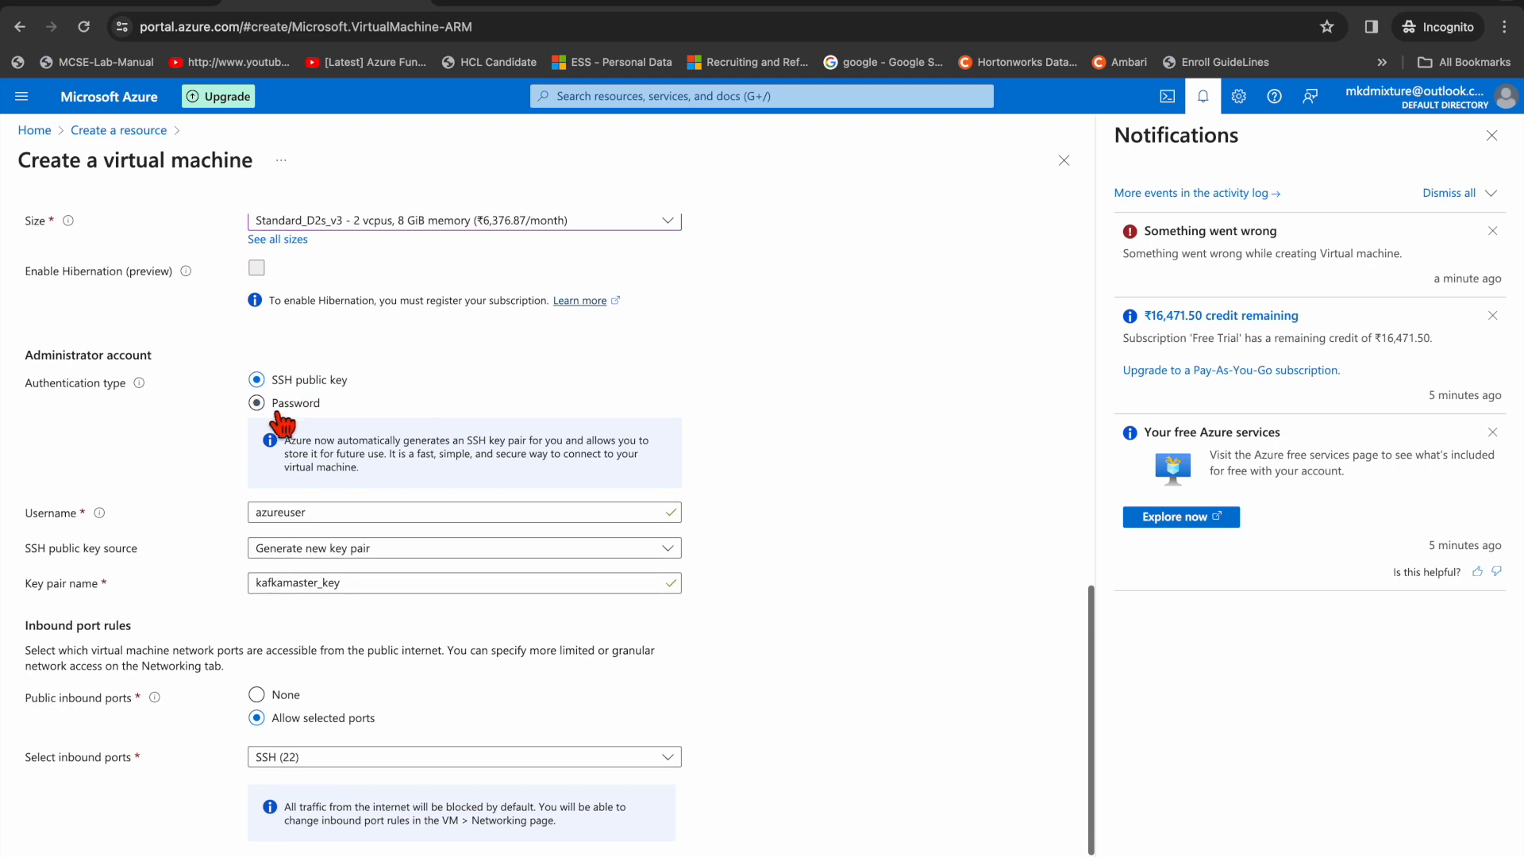
# Step: Set admin username kafka and allow HTTP and HTTPS inbound ports alongside SSH
pyautogui.click(256, 403)
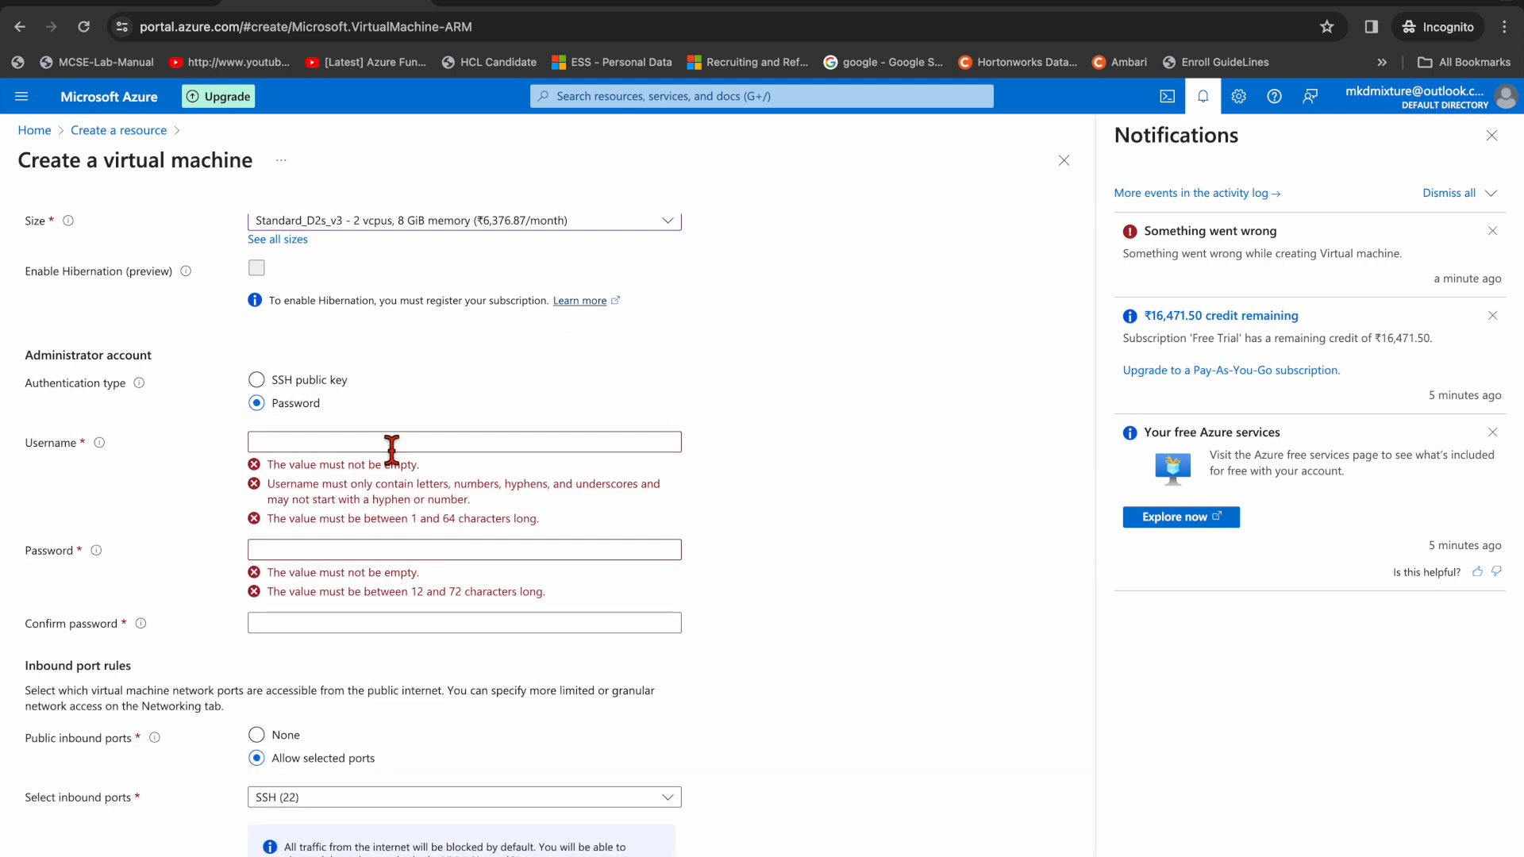
pyautogui.write('kafka')
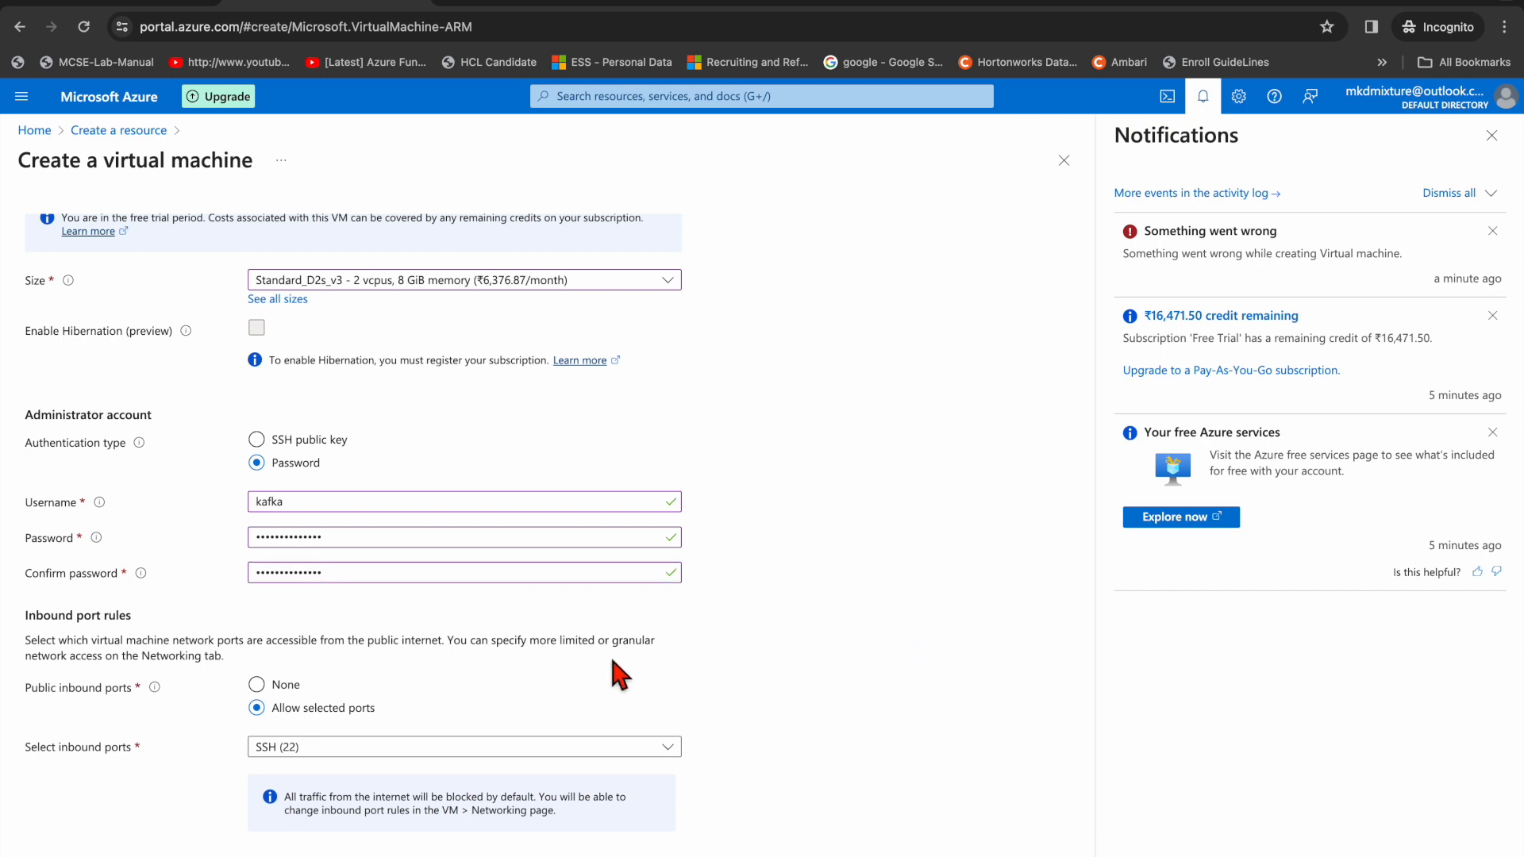
pyautogui.click(464, 747)
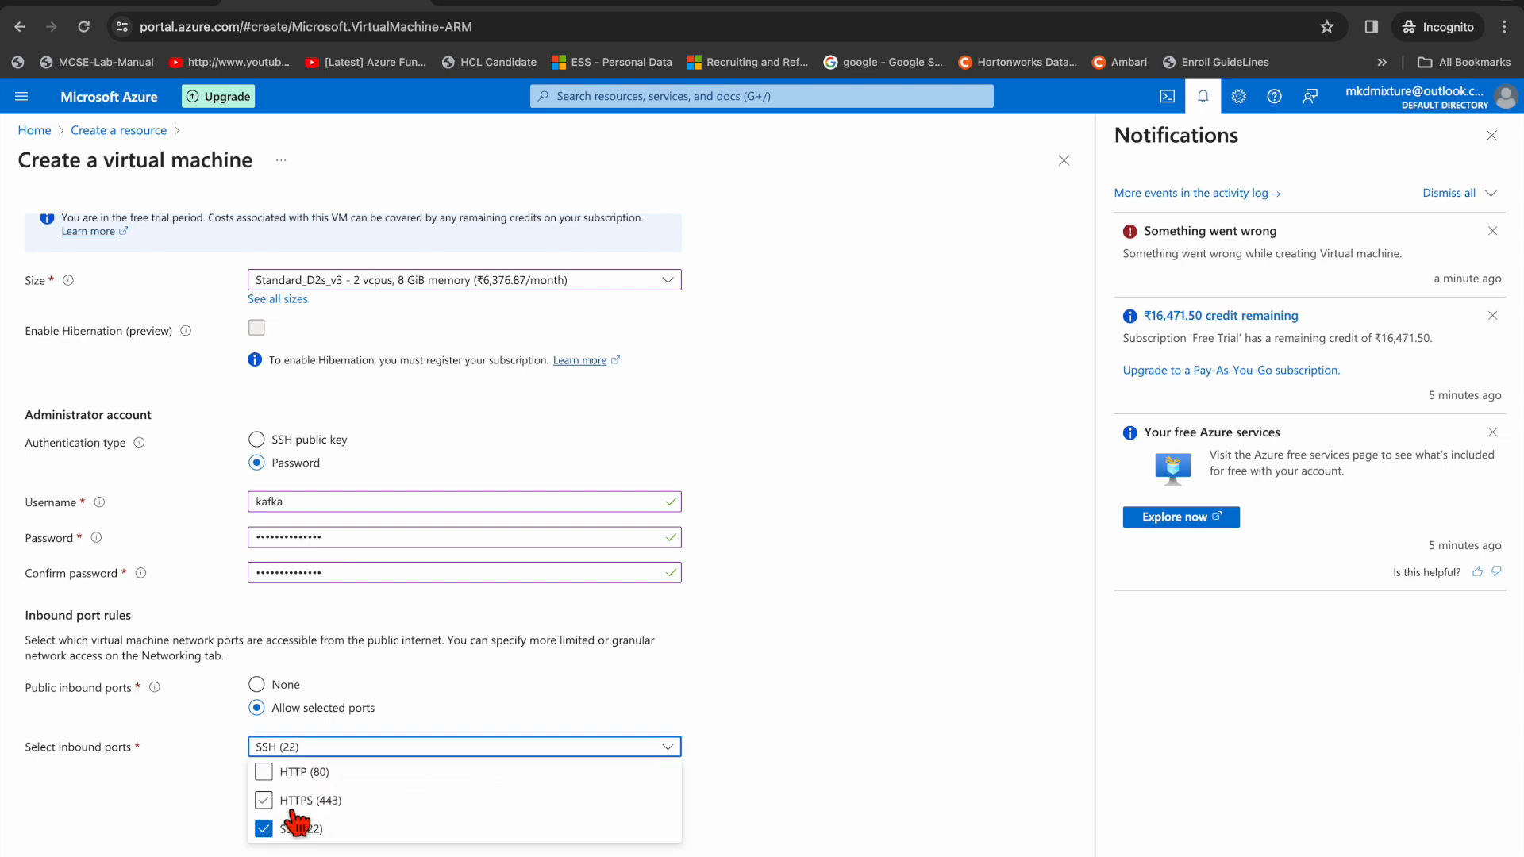
pyautogui.click(264, 771)
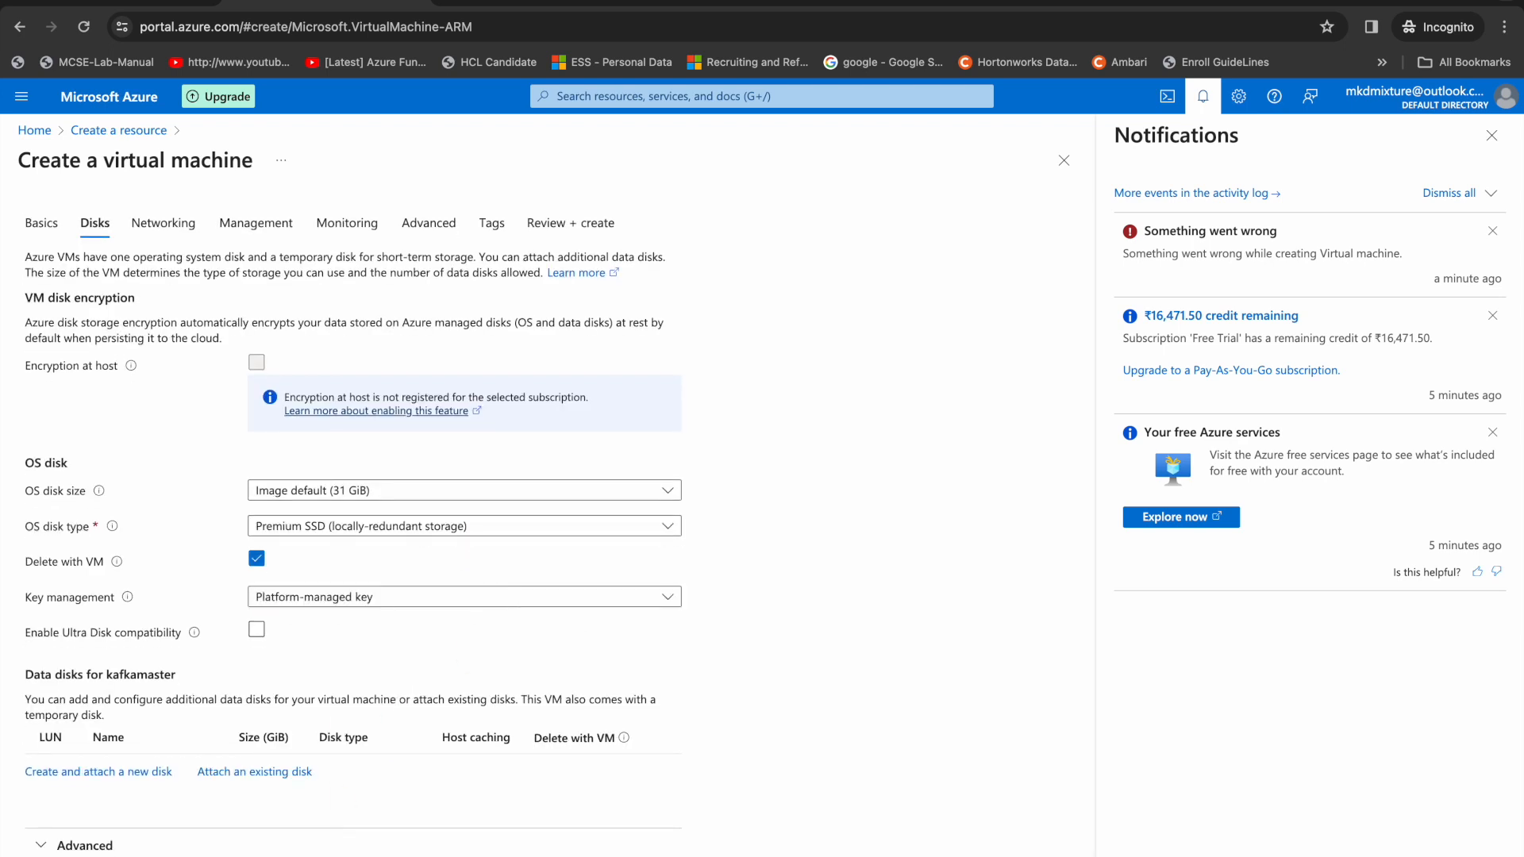
# Step: Check the Networking, Management and Monitoring settings, then run Review + create validation
pyautogui.click(163, 231)
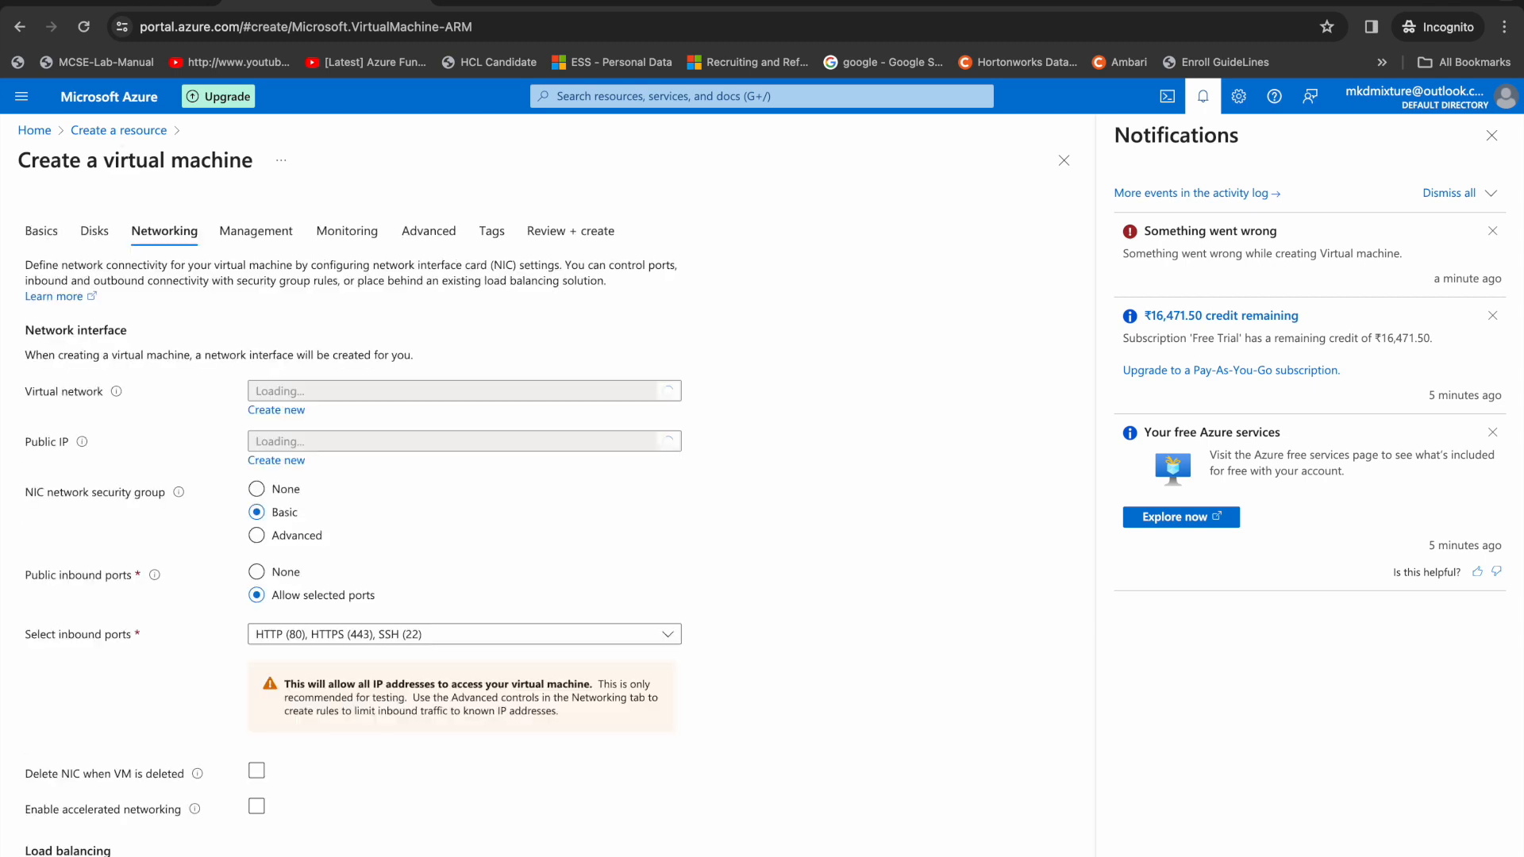
pyautogui.scroll(-3)
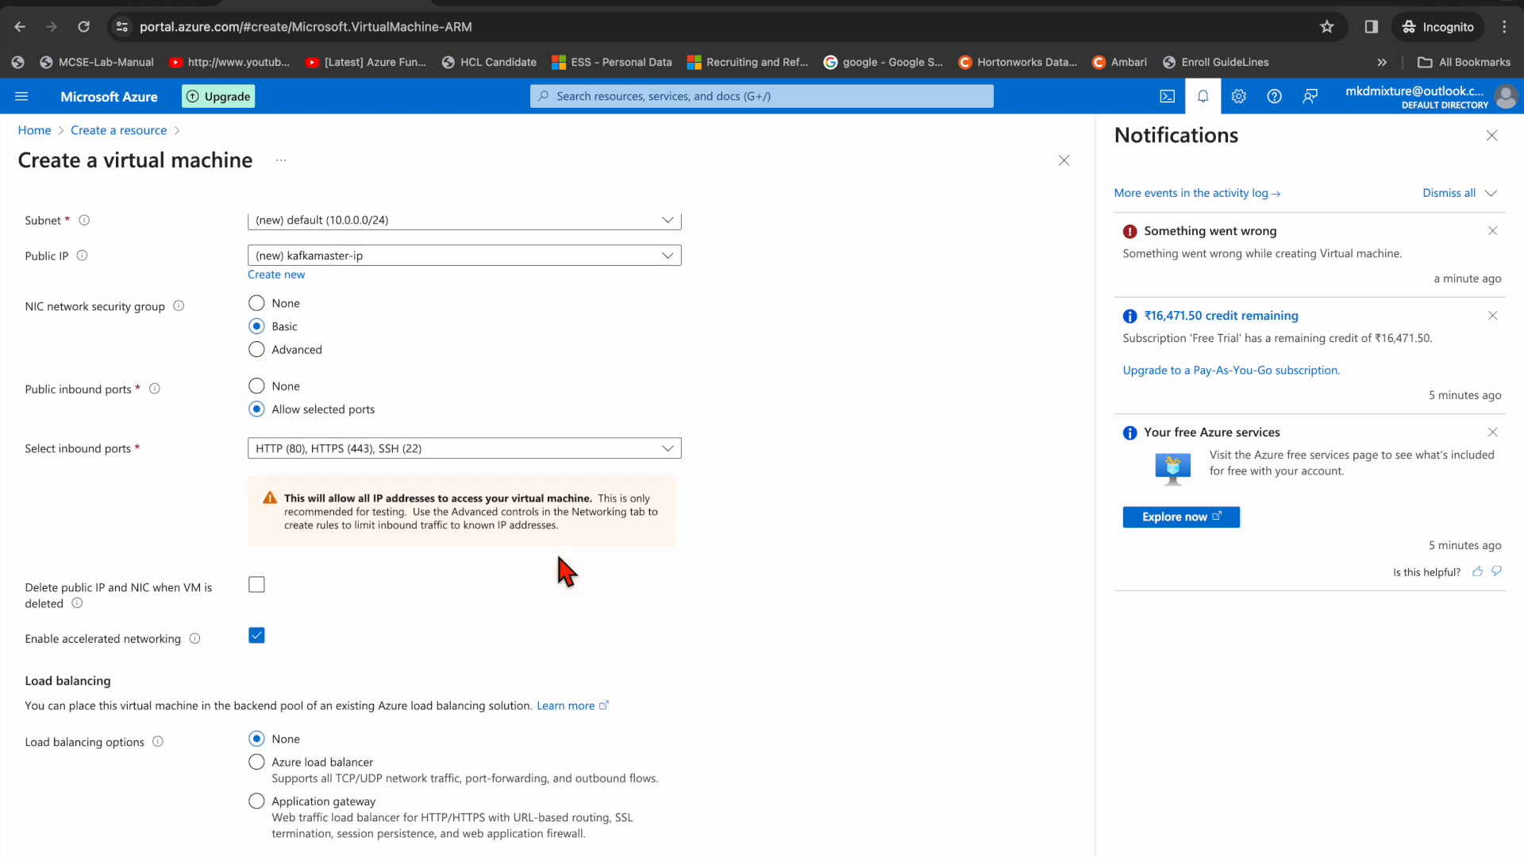
pyautogui.moveTo(552, 661)
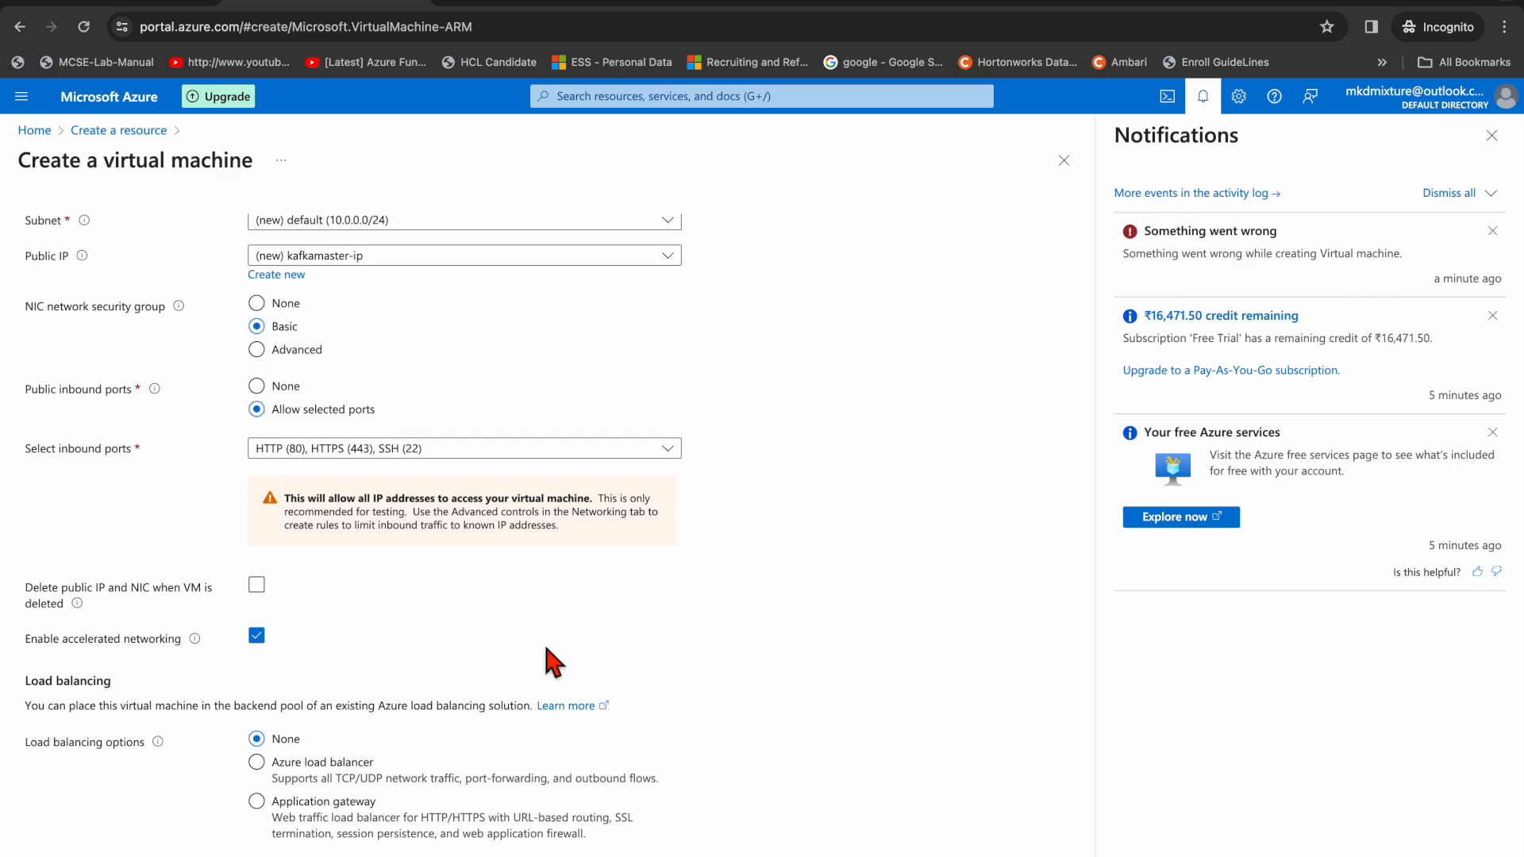
pyautogui.click(256, 230)
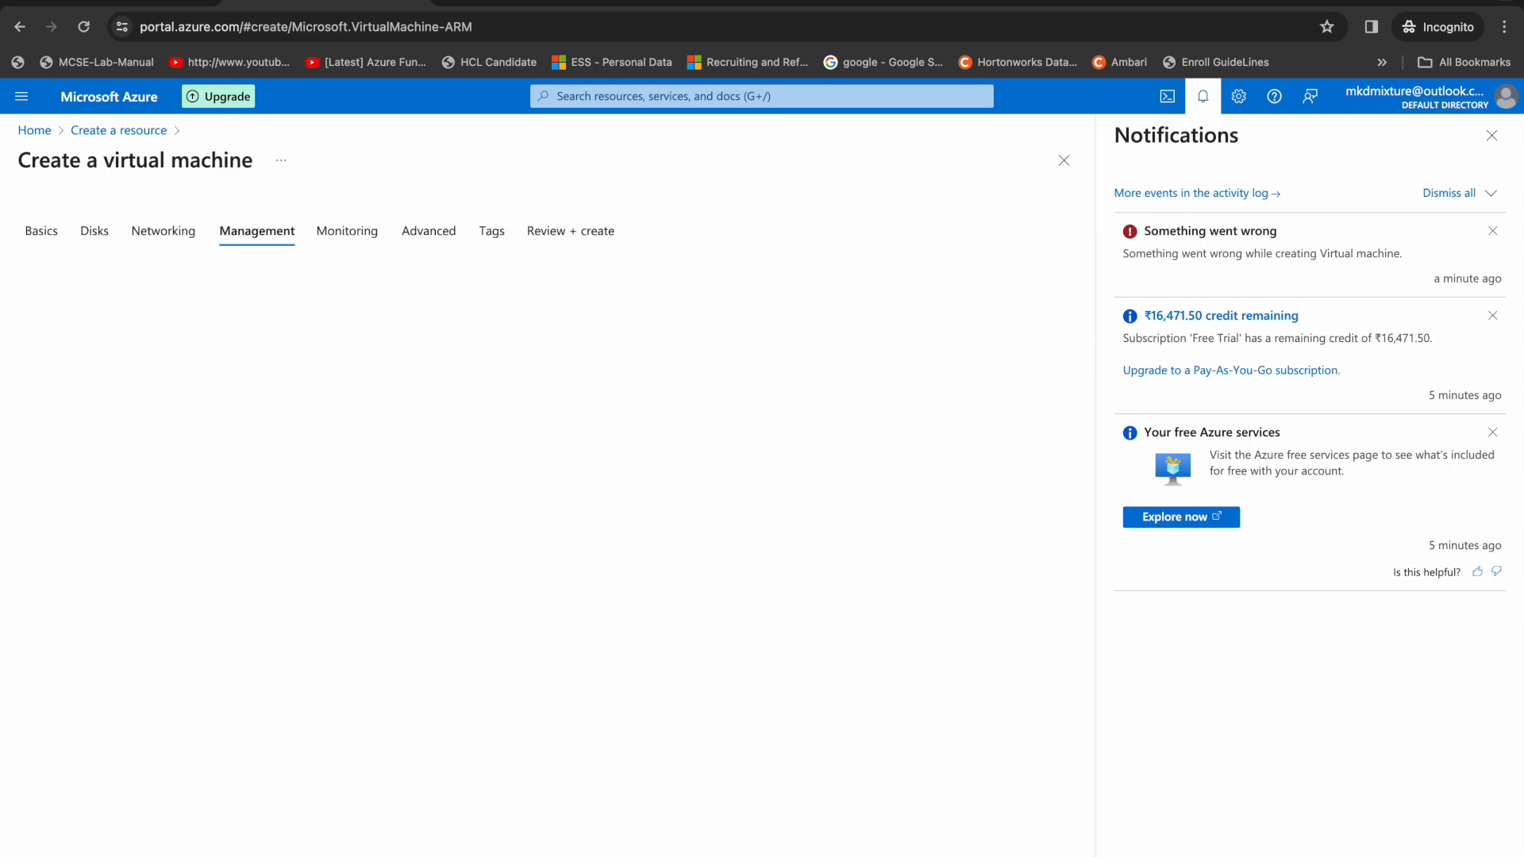
pyautogui.scroll(-3)
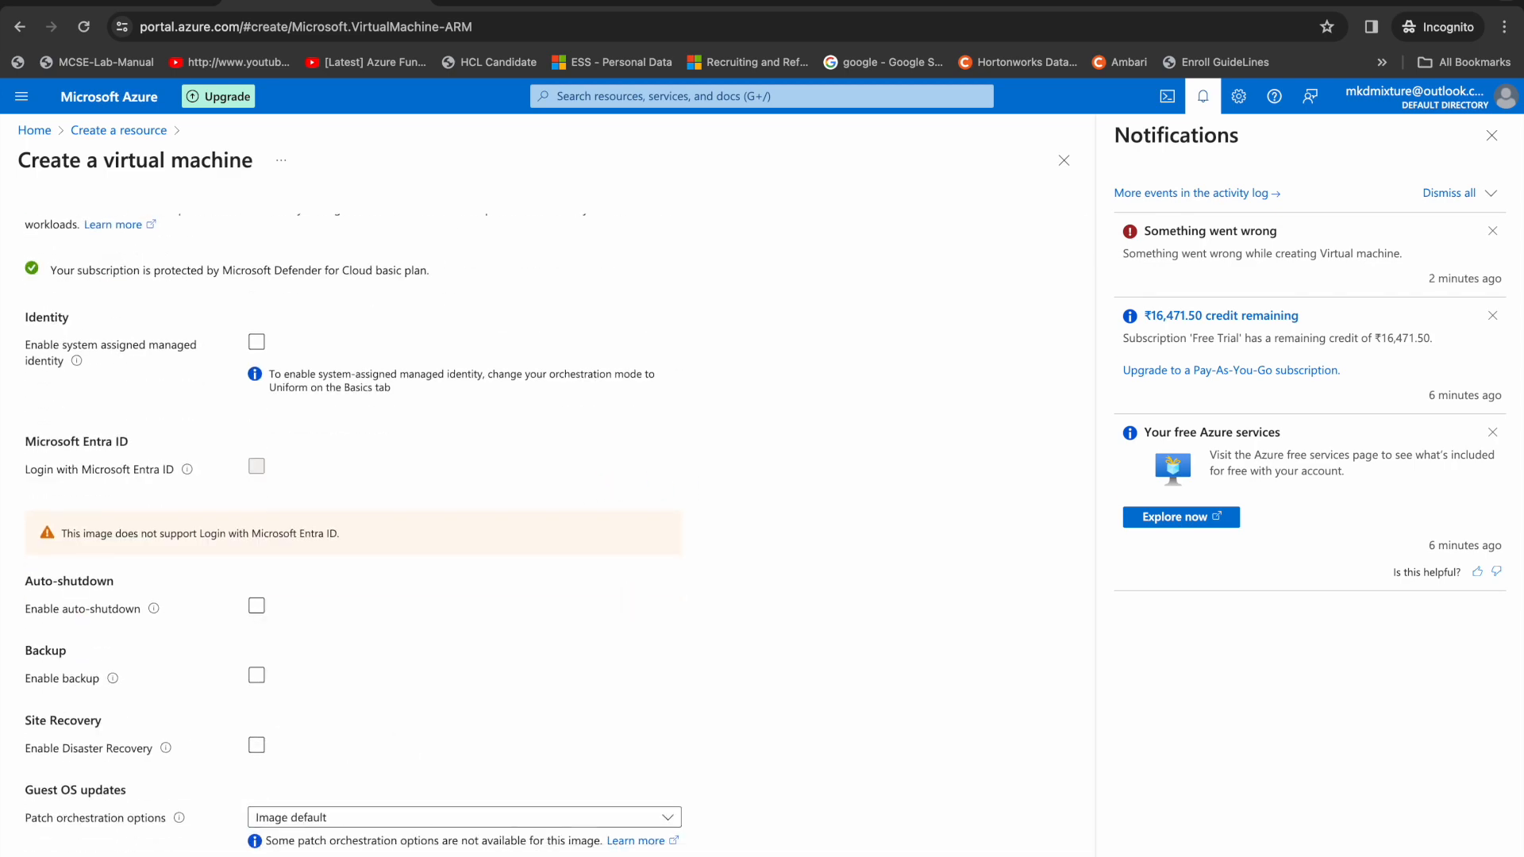
pyautogui.click(348, 230)
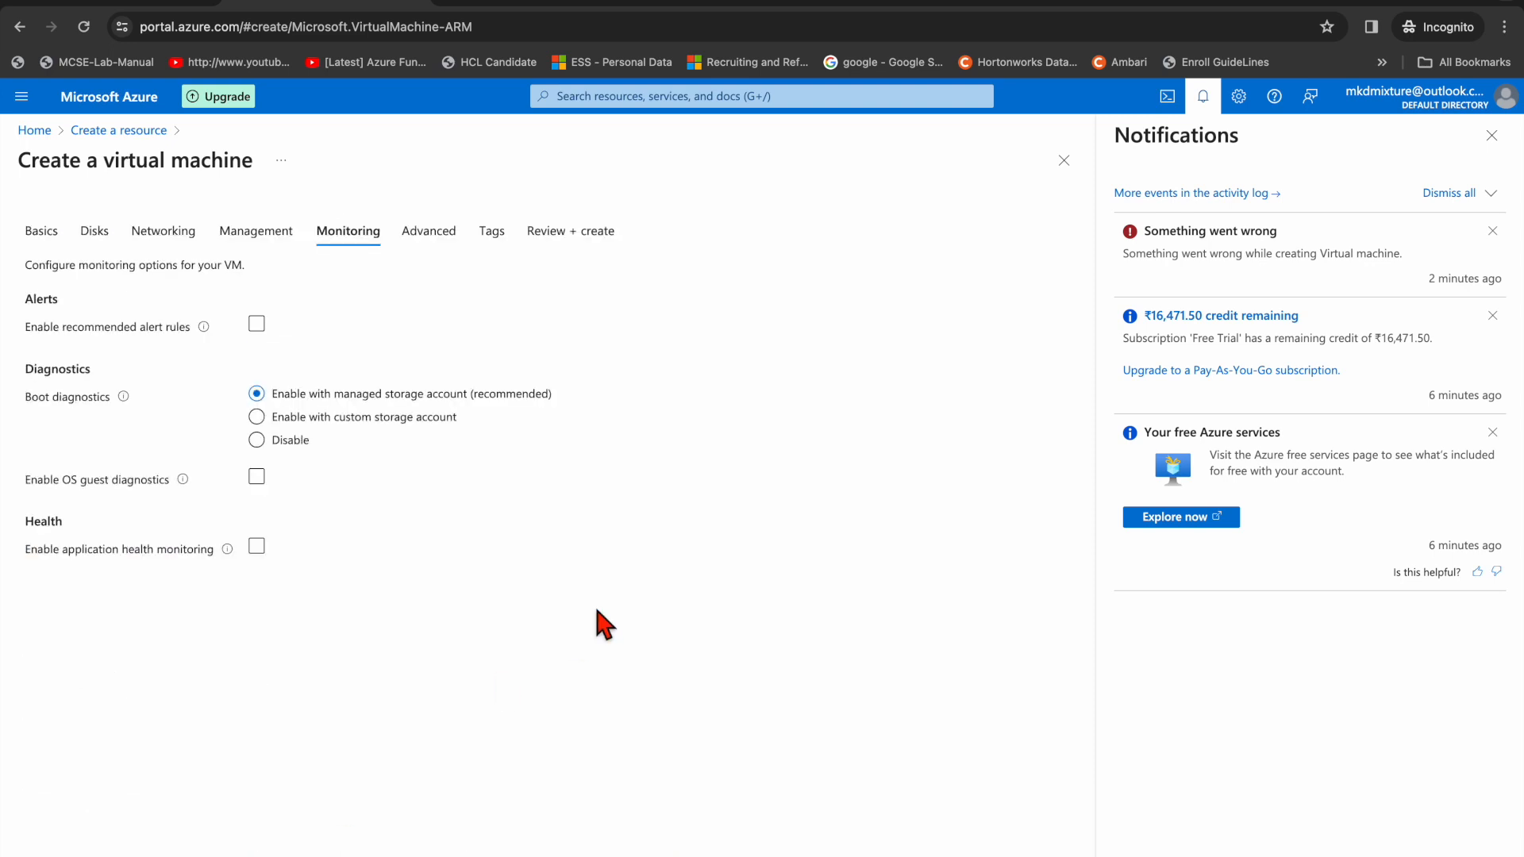
pyautogui.click(571, 231)
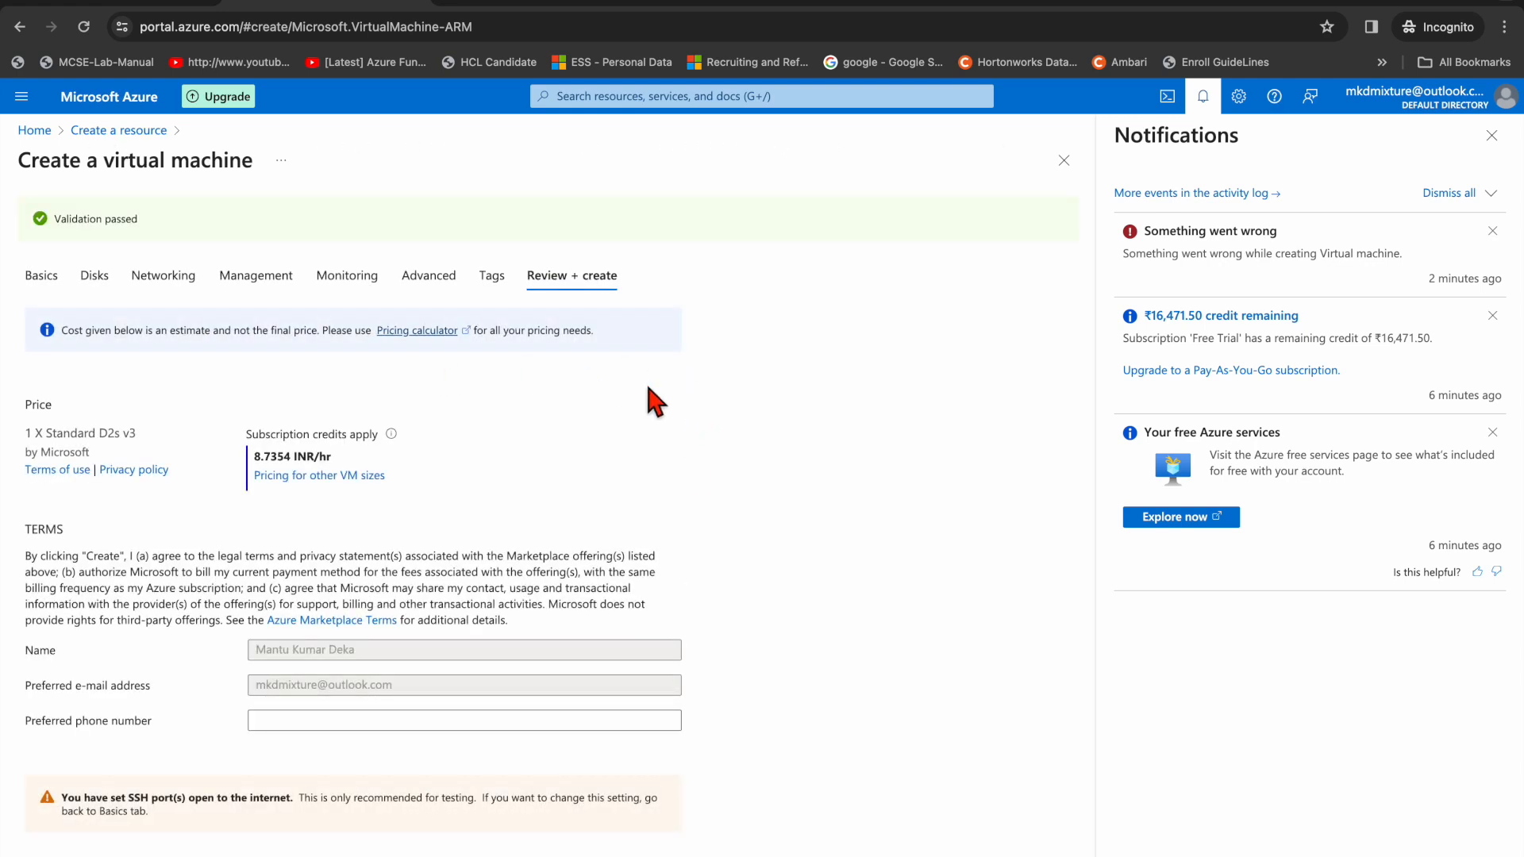
# Step: Scroll through the kafkamaster CentOS 8.2 review summary before deployment
pyautogui.scroll(-3)
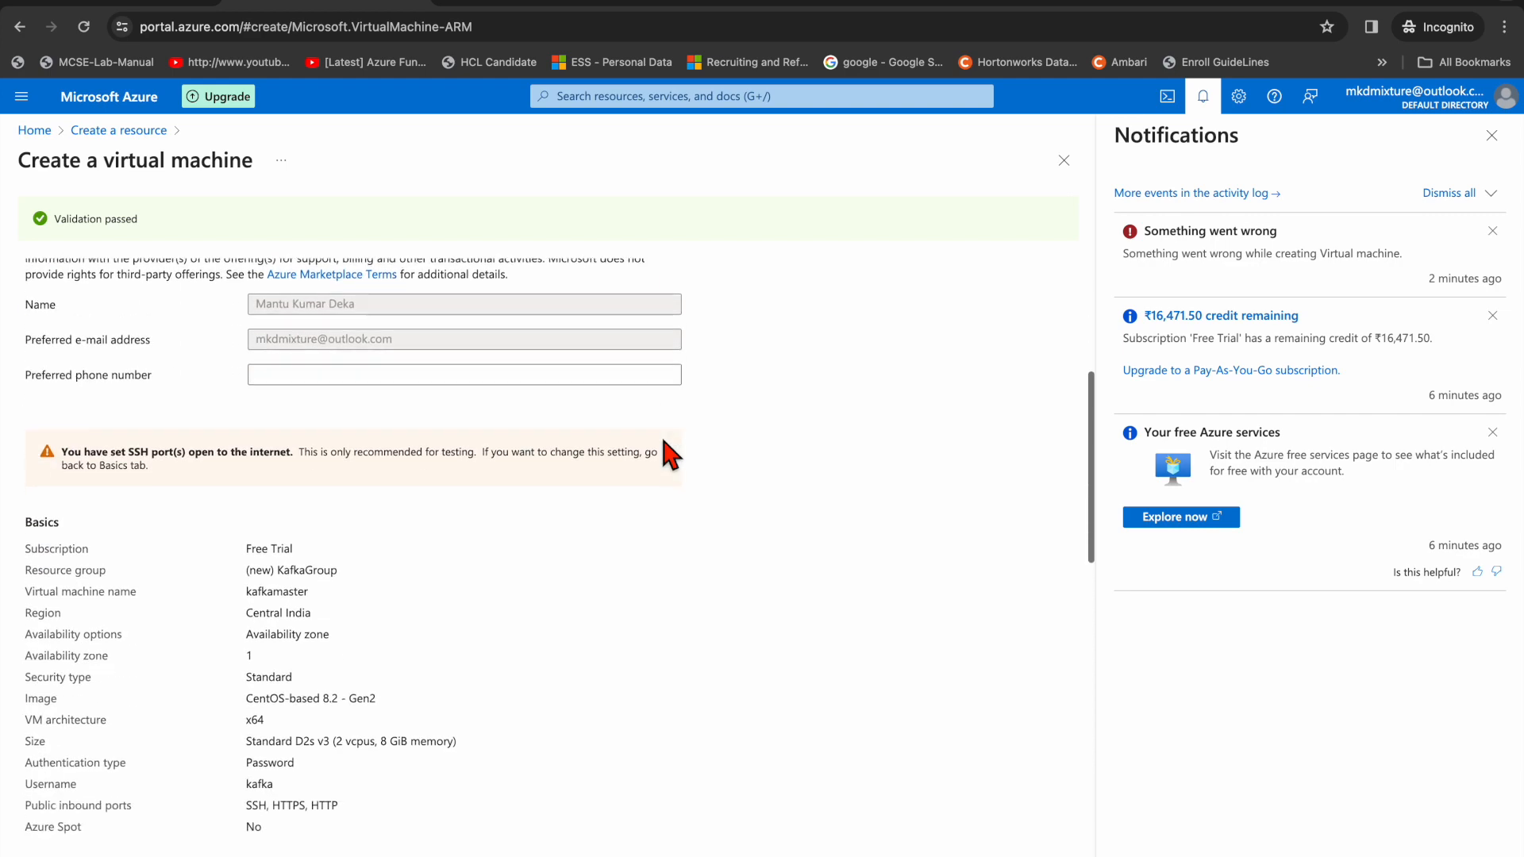
pyautogui.scroll(-3)
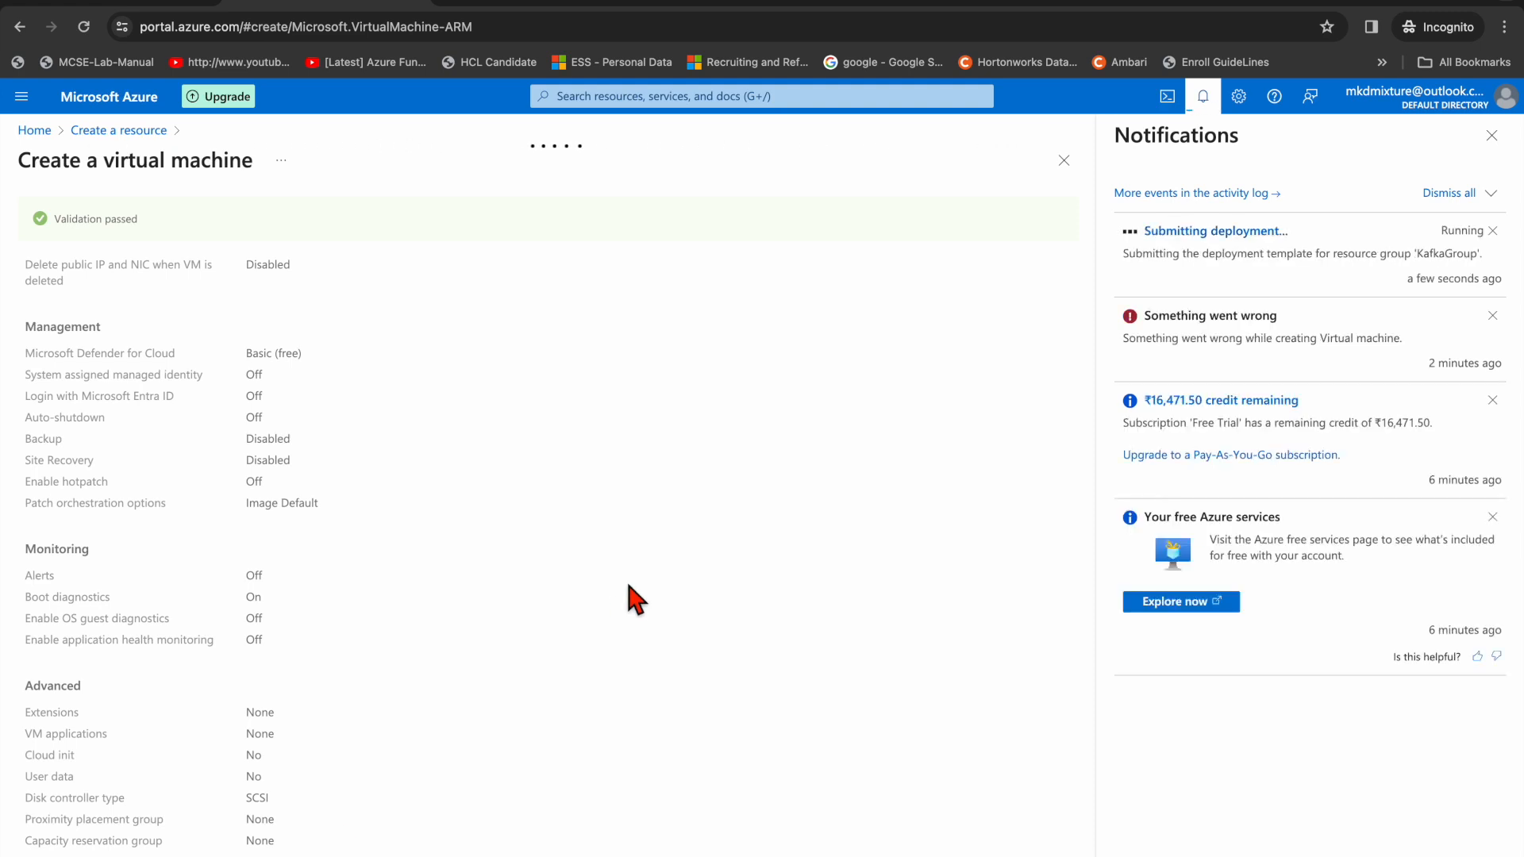
# Step: Visit Home and Virtual machines, then reopen notifications to track the KafkaGroup deployment
pyautogui.click(1216, 230)
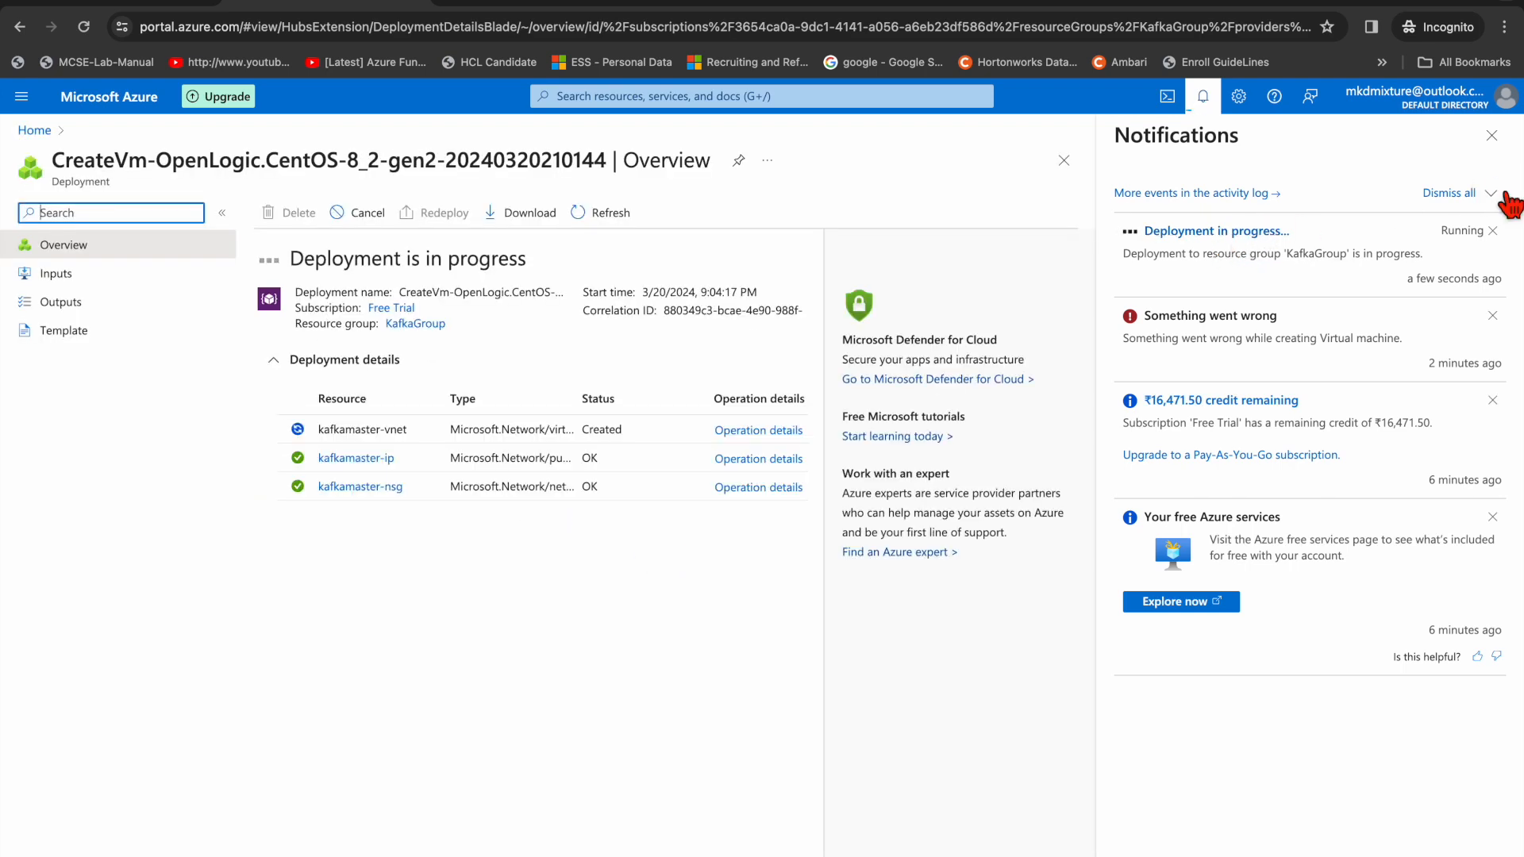
pyautogui.moveTo(1238, 274)
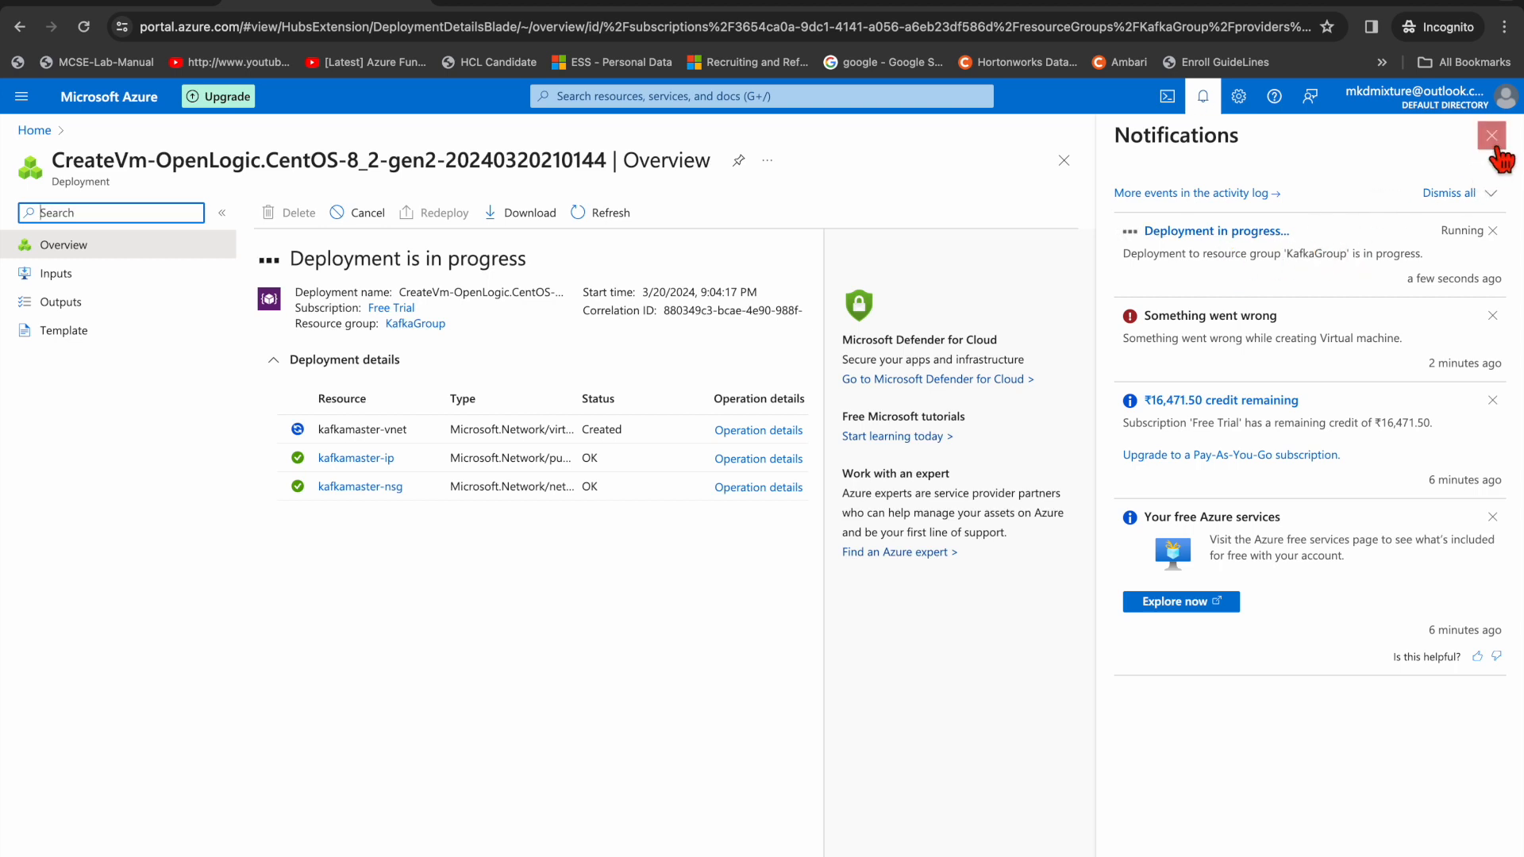
pyautogui.moveTo(1493, 134)
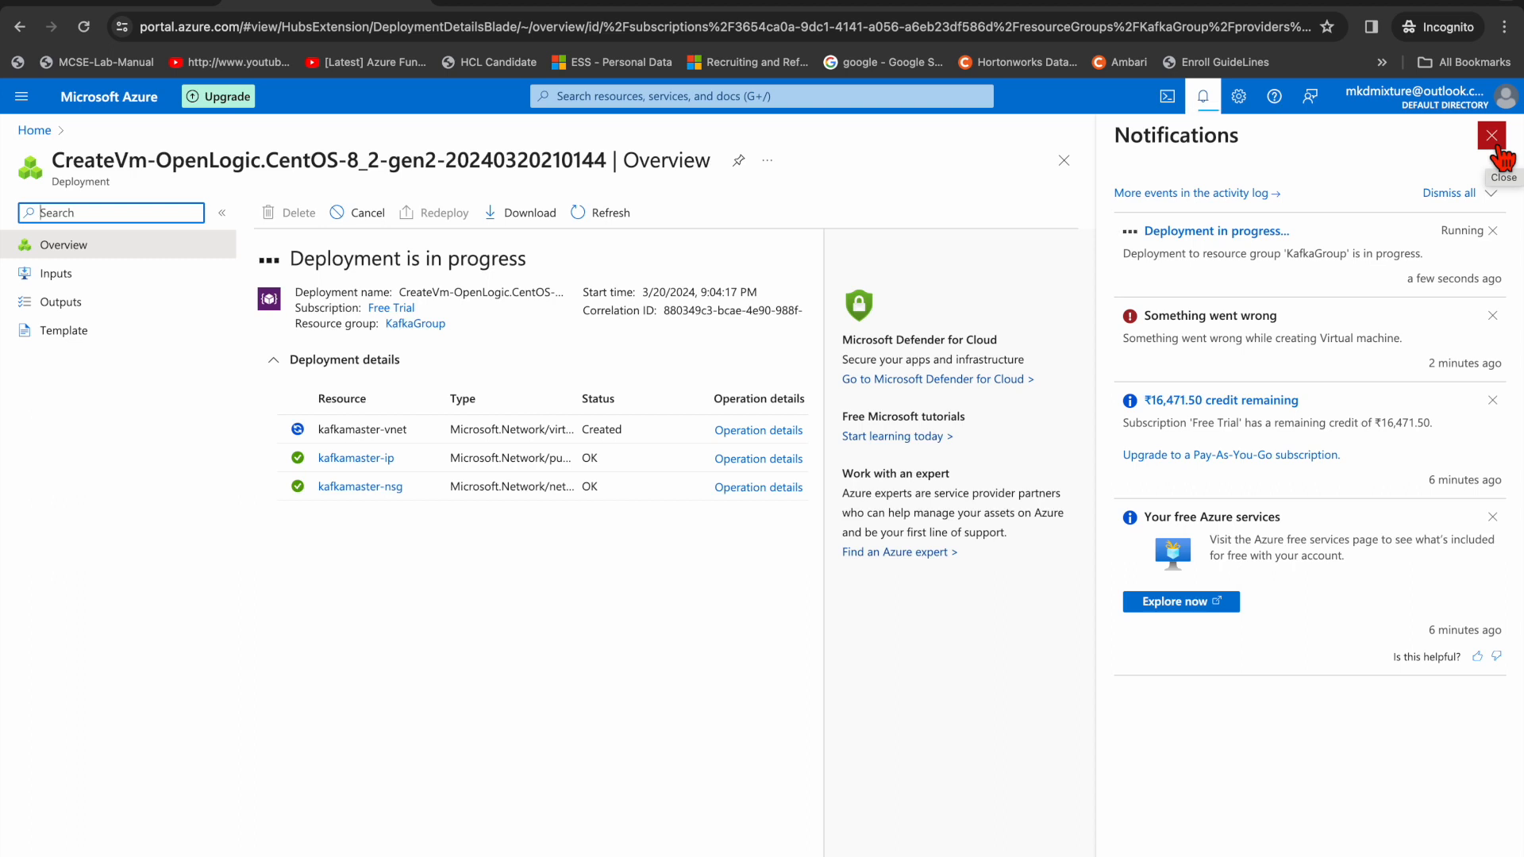
pyautogui.click(1492, 135)
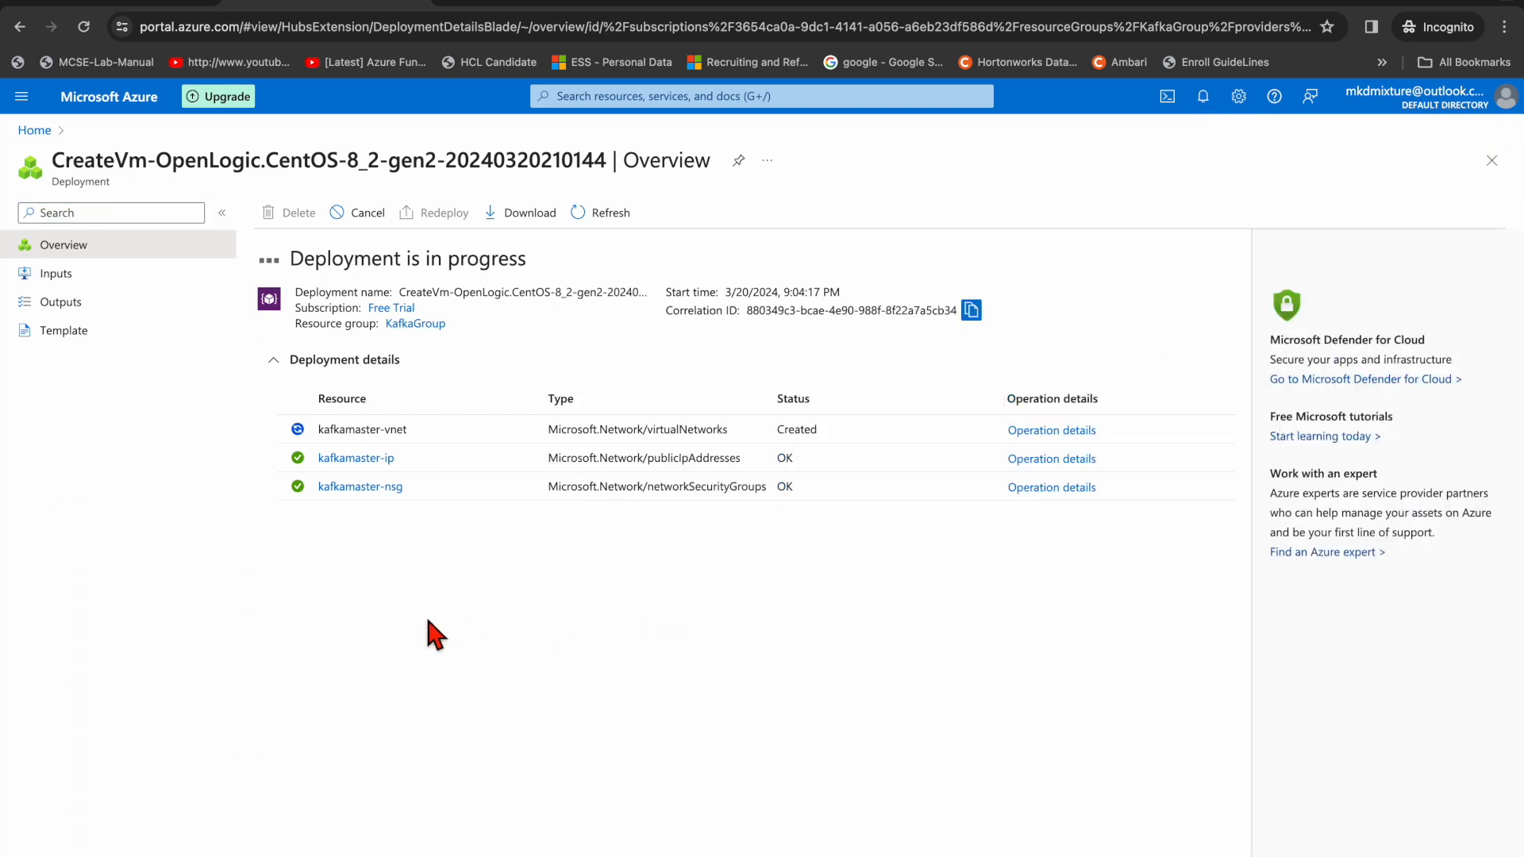
pyautogui.moveTo(34, 129)
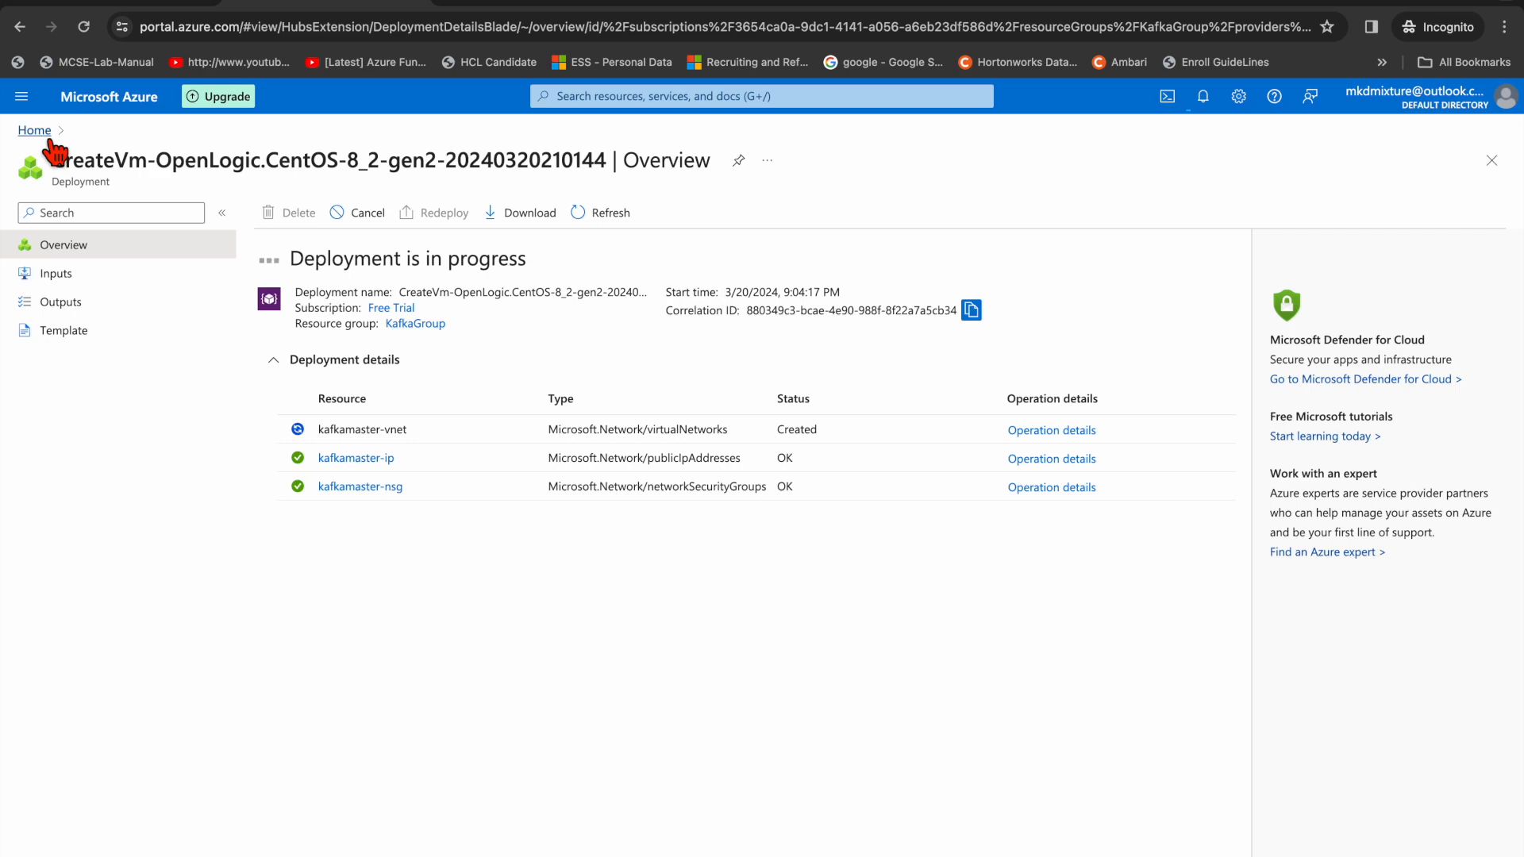
pyautogui.click(34, 130)
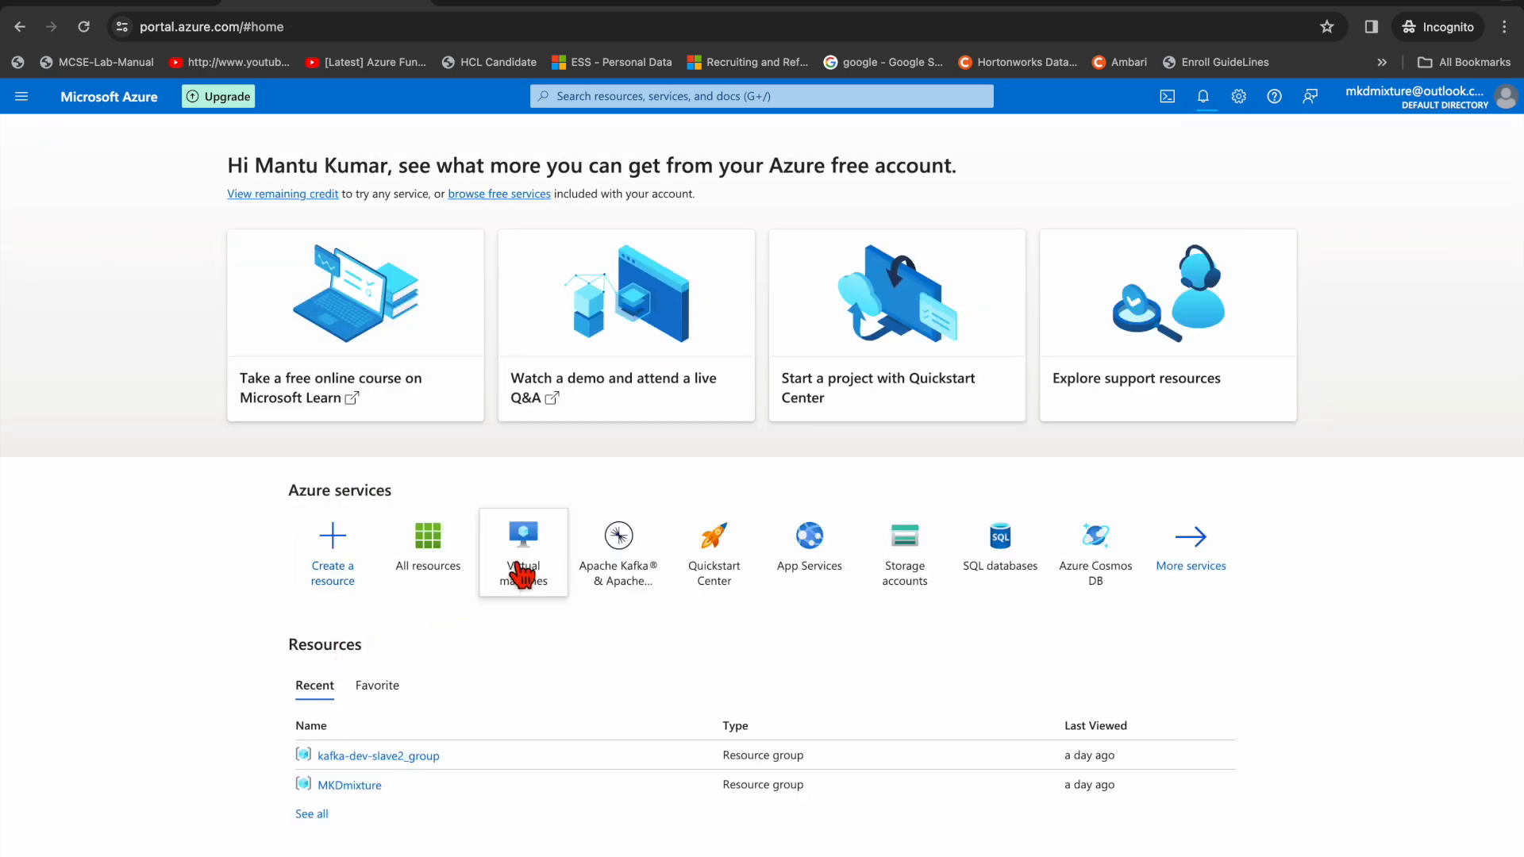
pyautogui.click(524, 553)
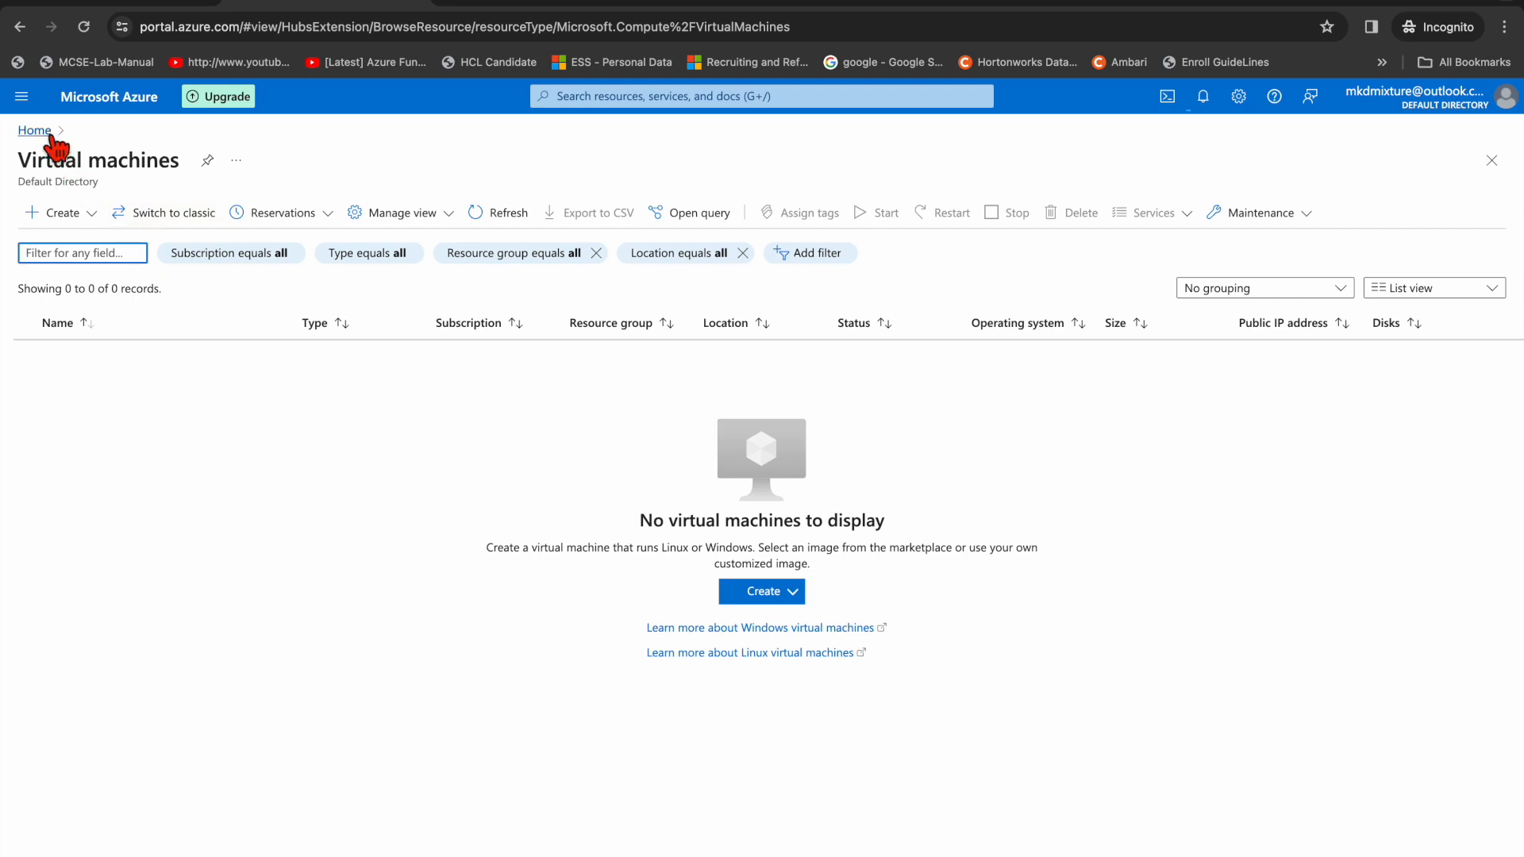
pyautogui.click(34, 129)
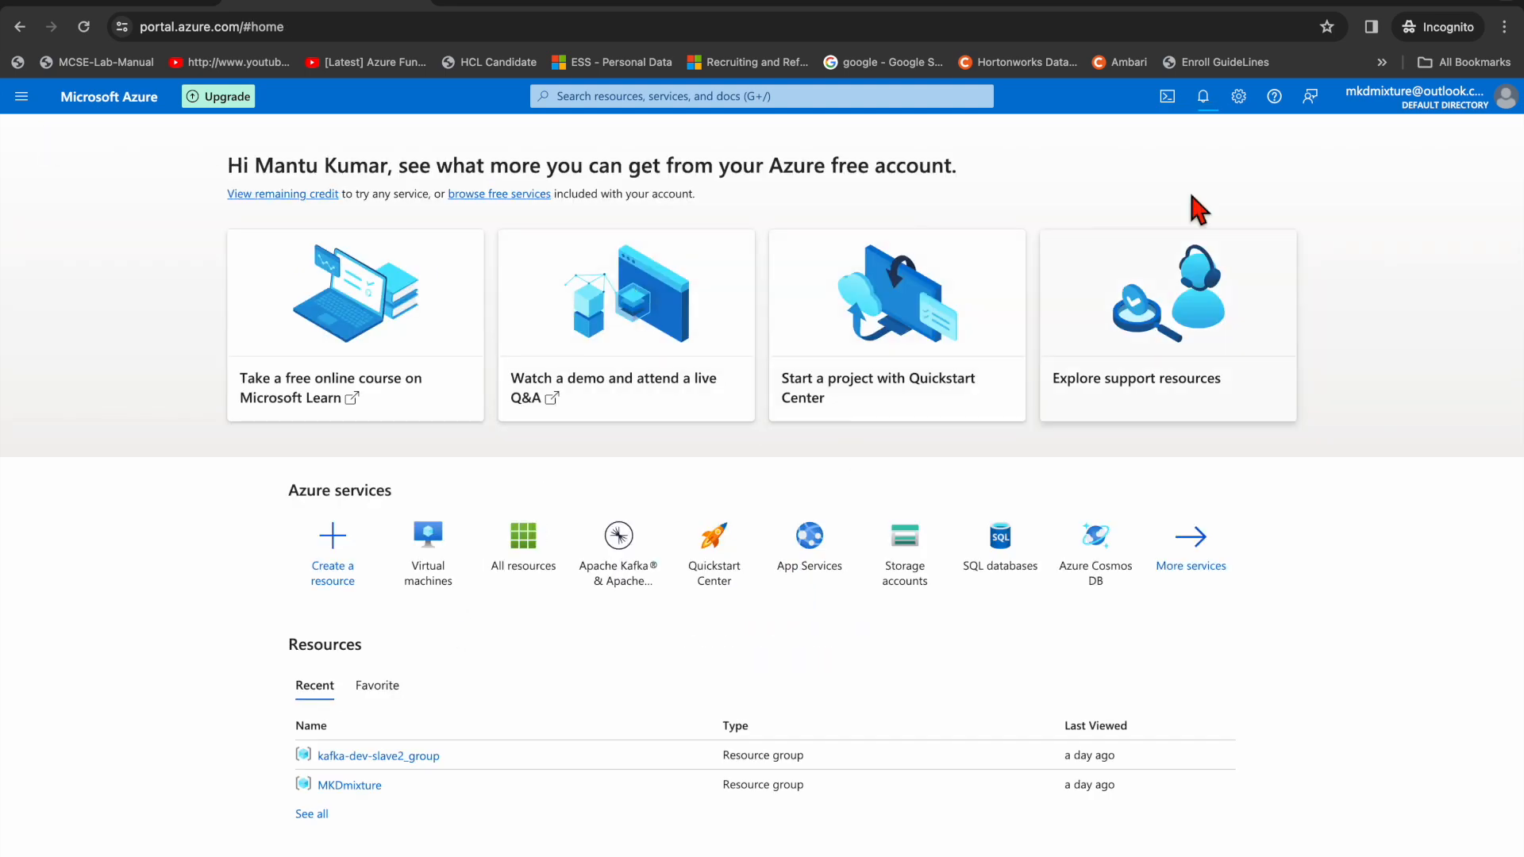
pyautogui.click(1203, 95)
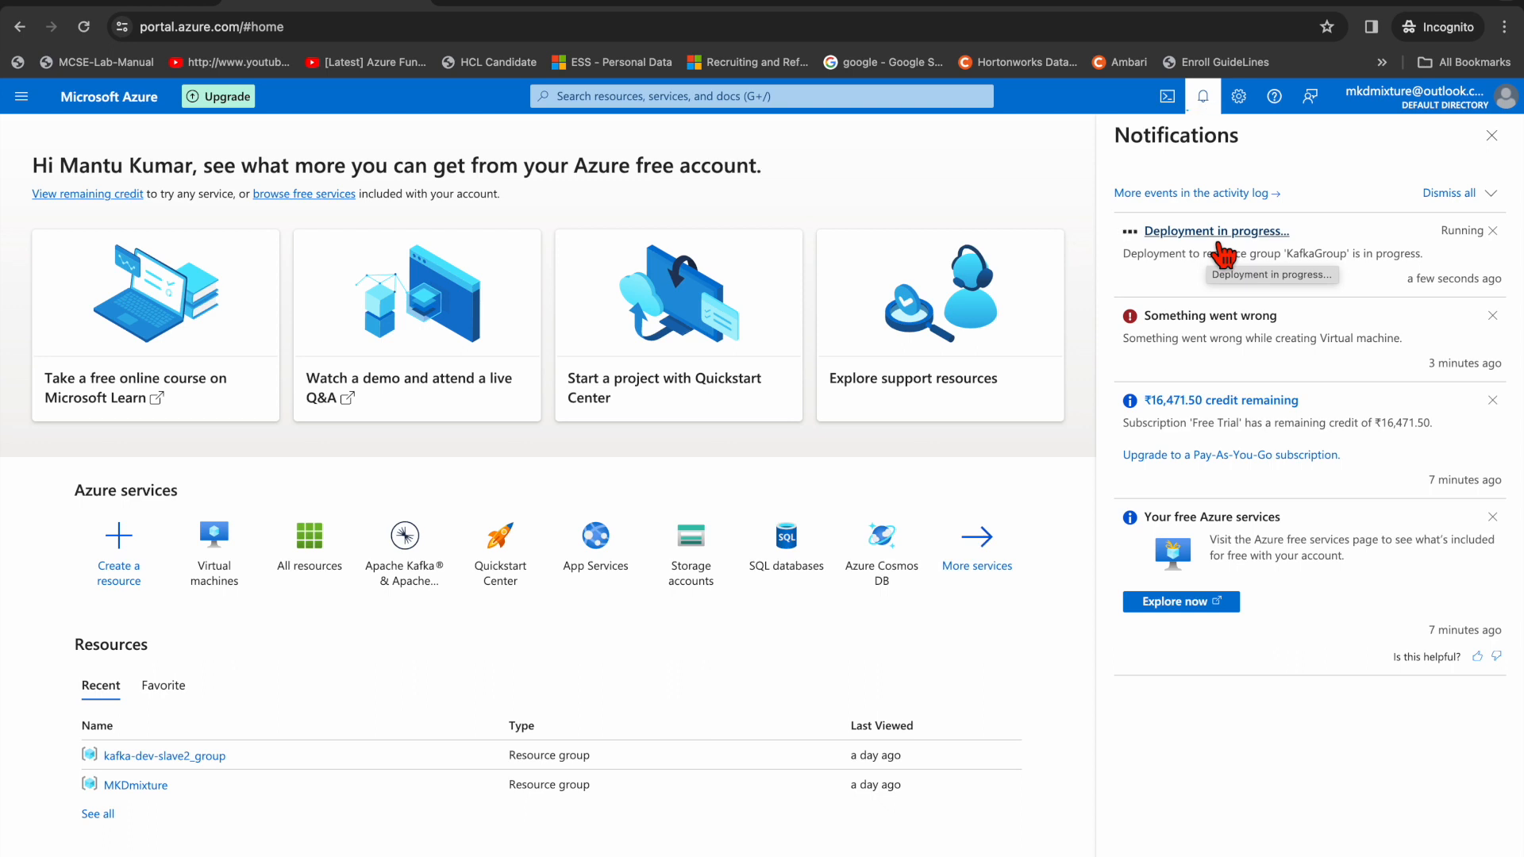
pyautogui.moveTo(1347, 165)
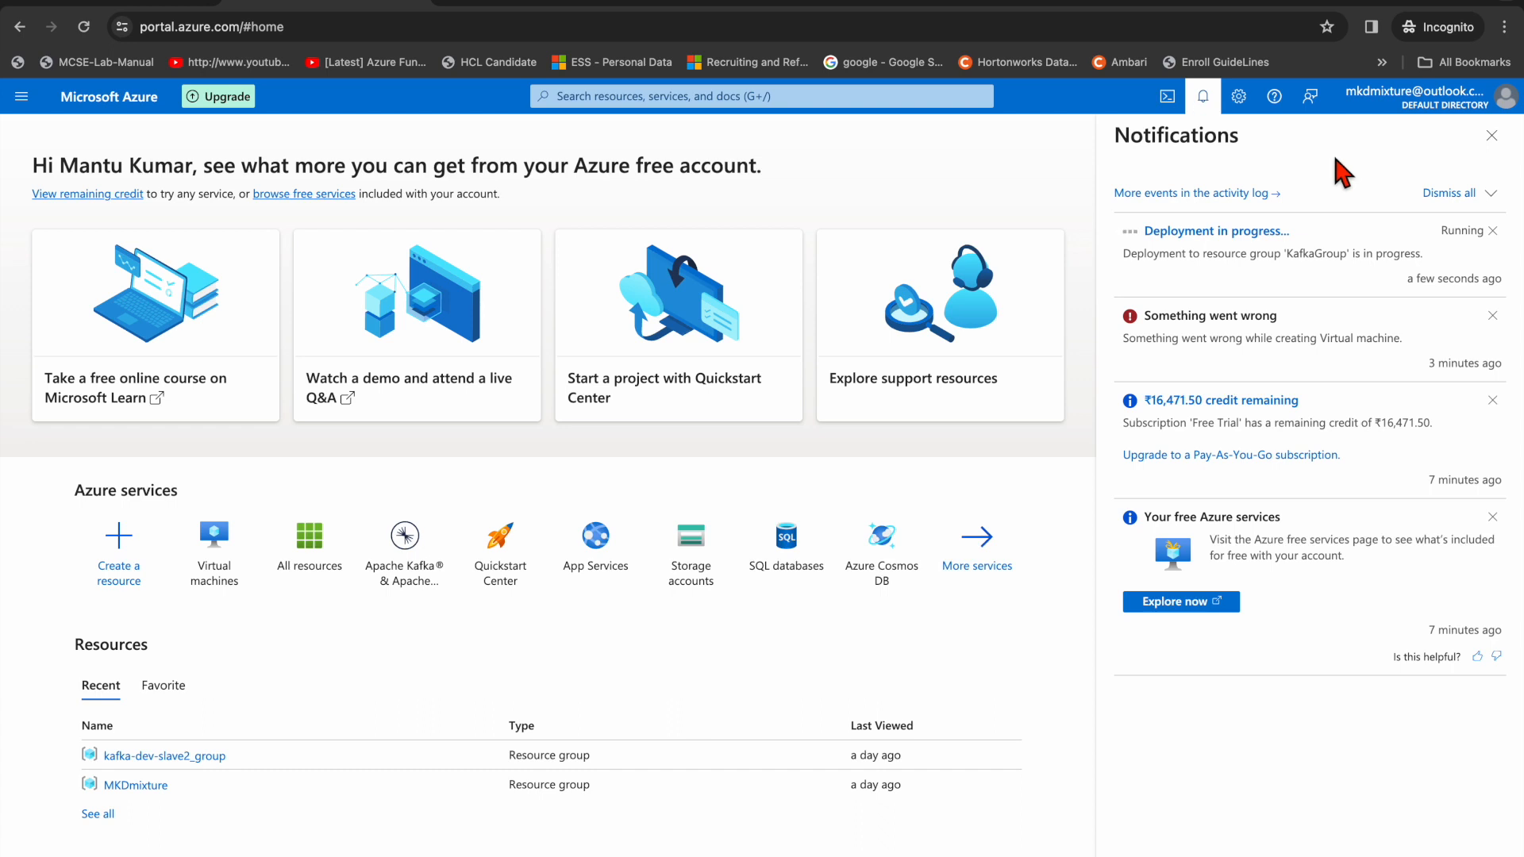
pyautogui.moveTo(1341, 173)
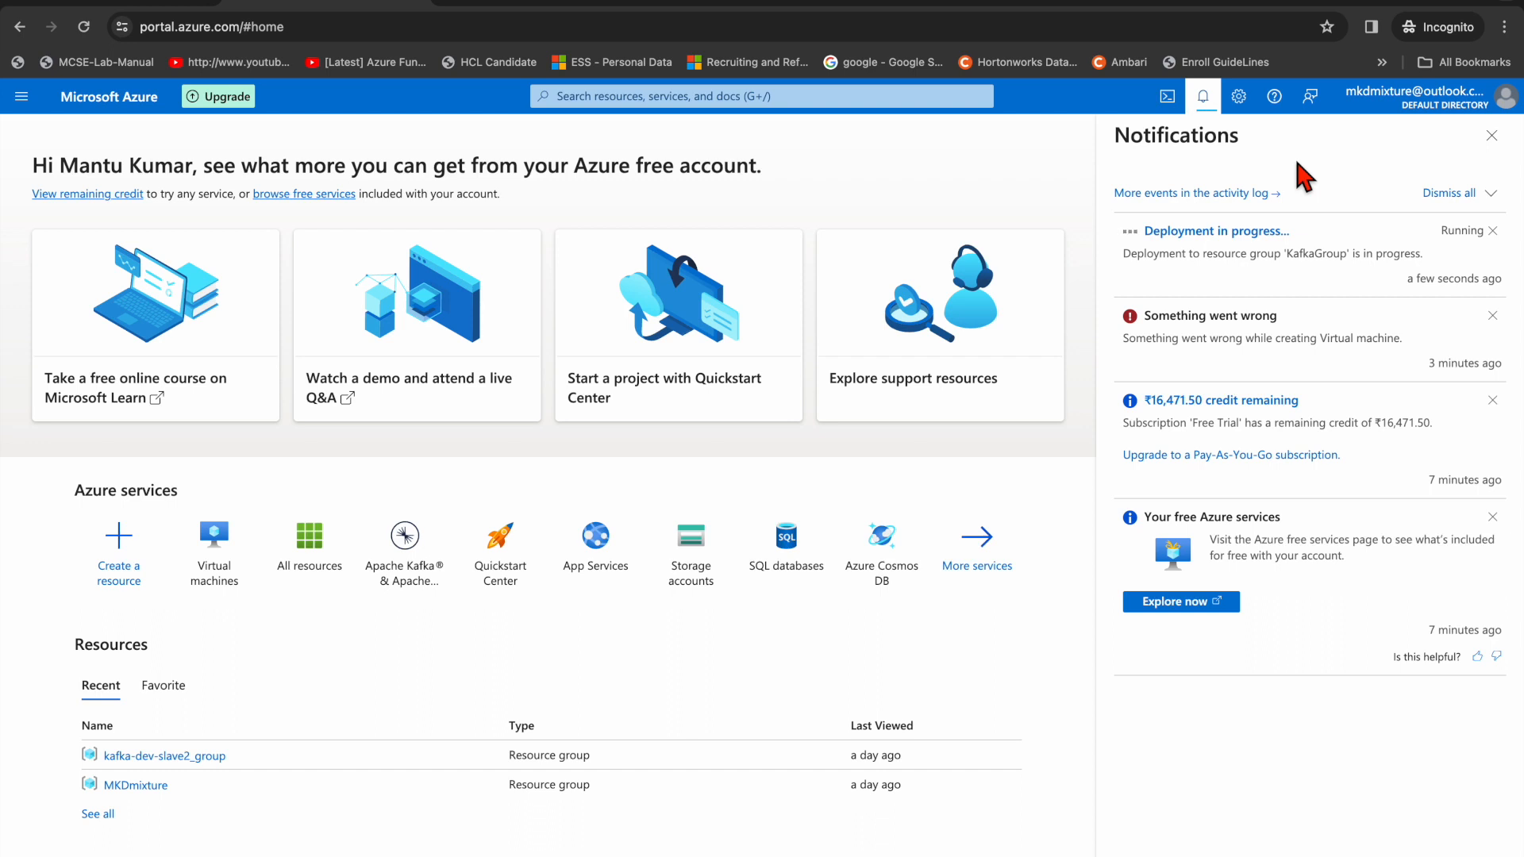
pyautogui.moveTo(568, 230)
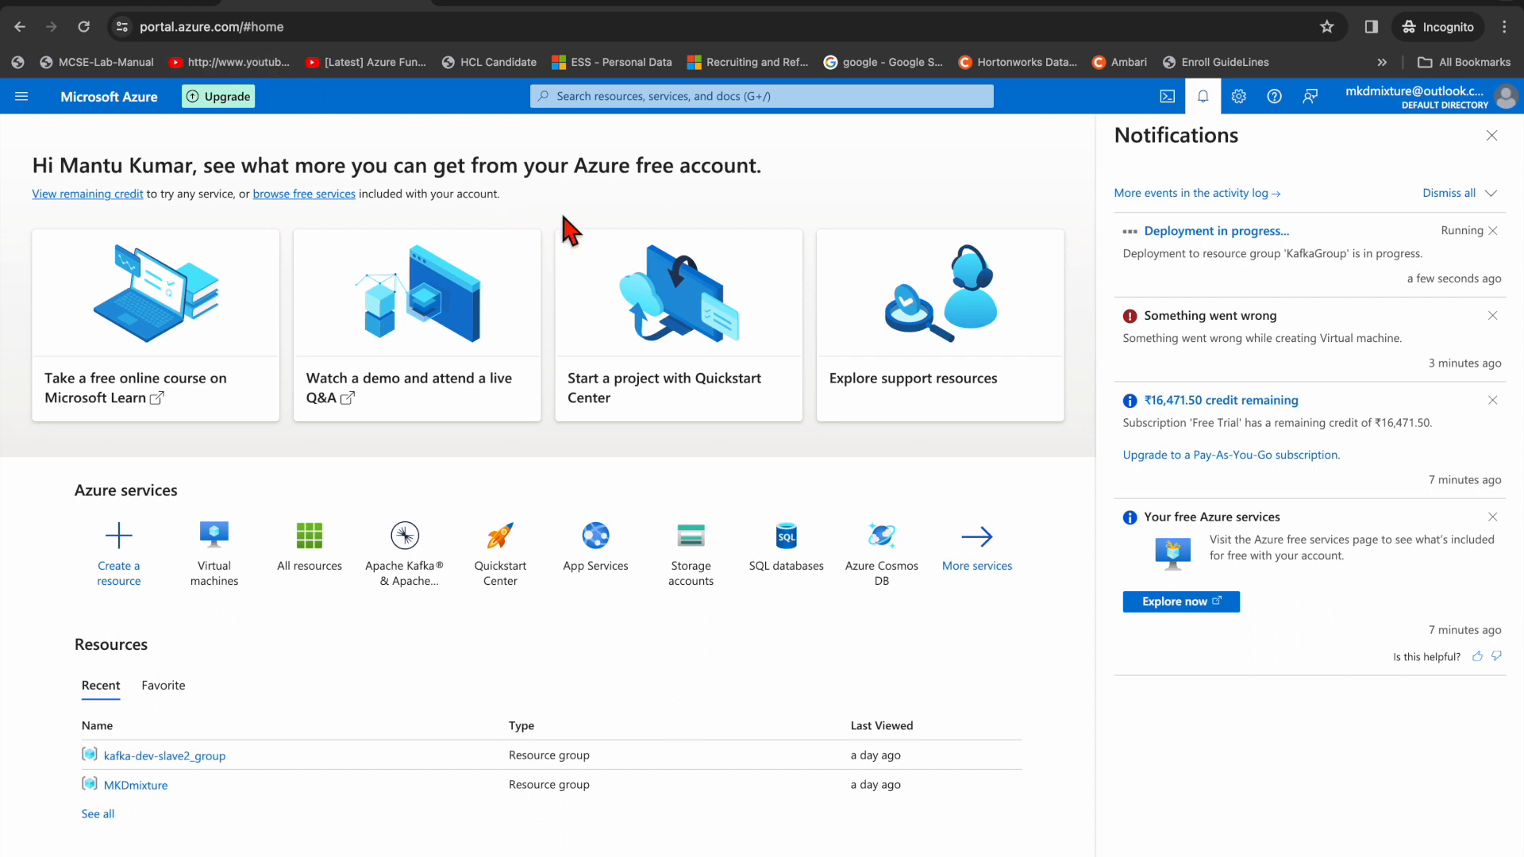
pyautogui.moveTo(1086, 442)
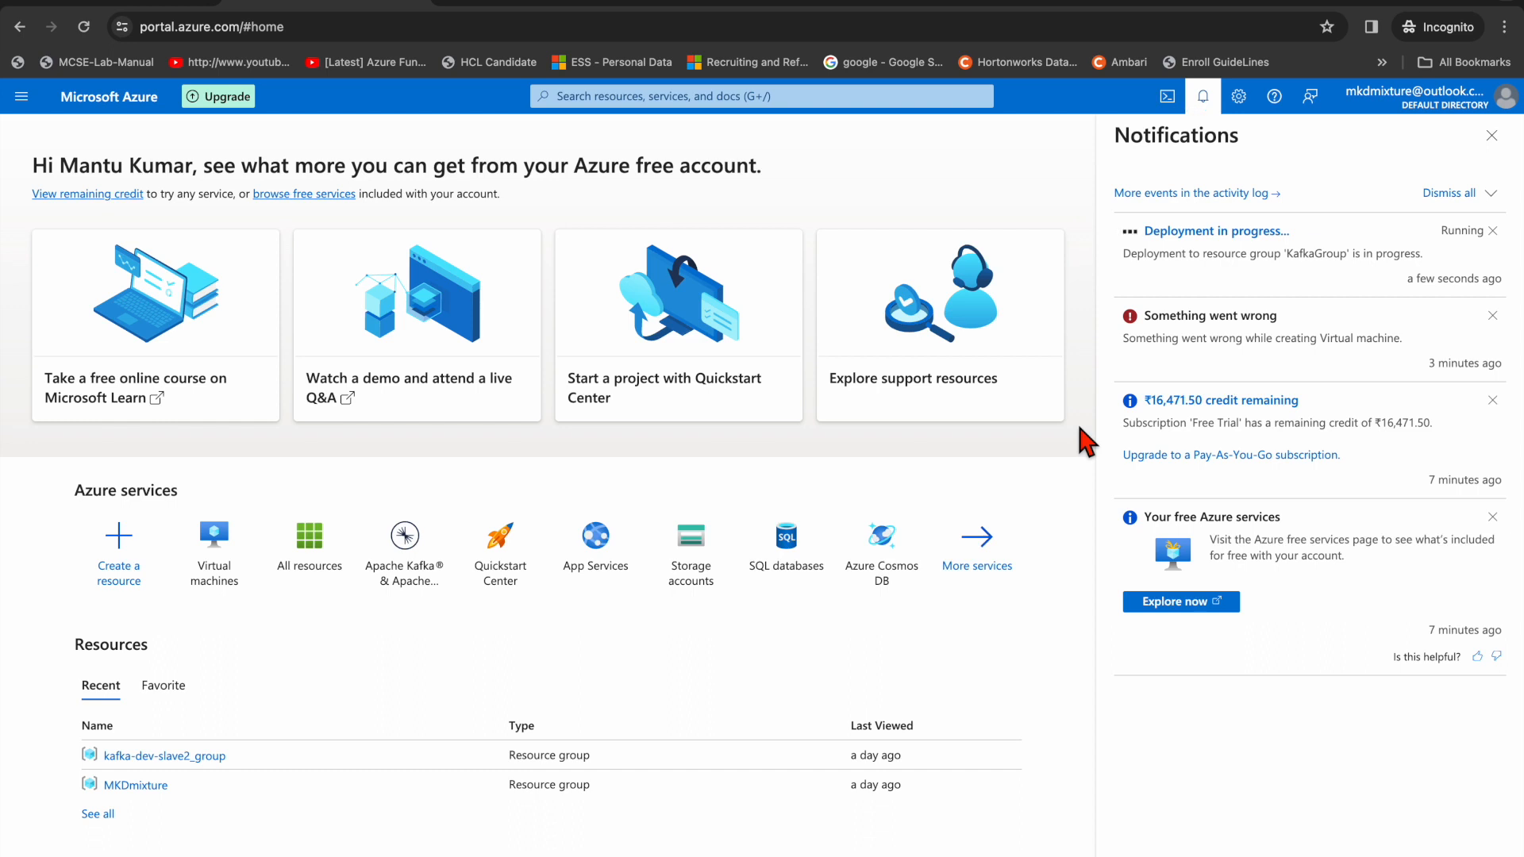
pyautogui.moveTo(1041, 471)
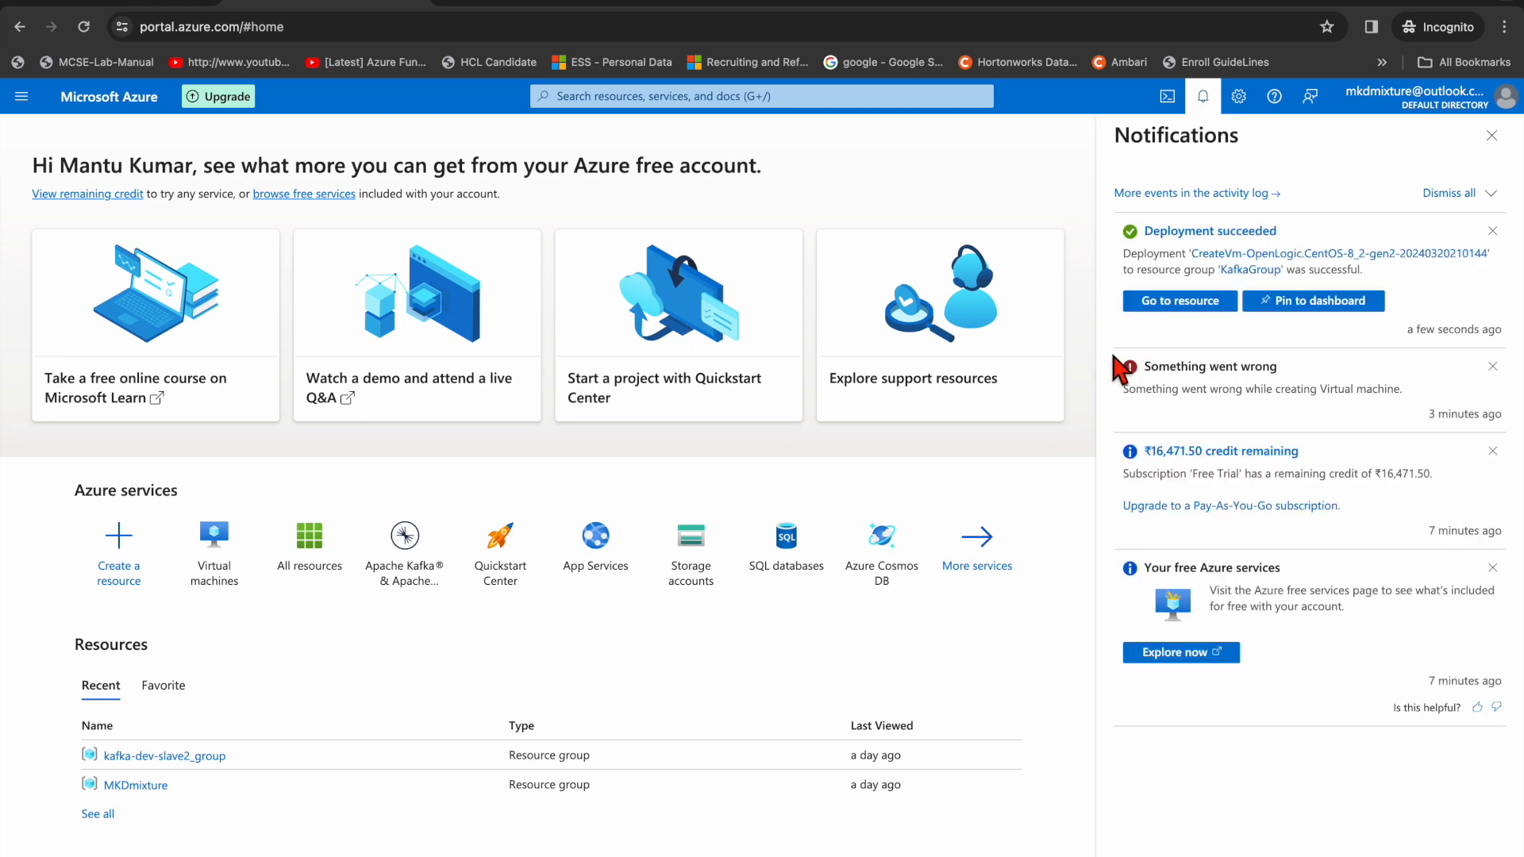
pyautogui.moveTo(1179, 300)
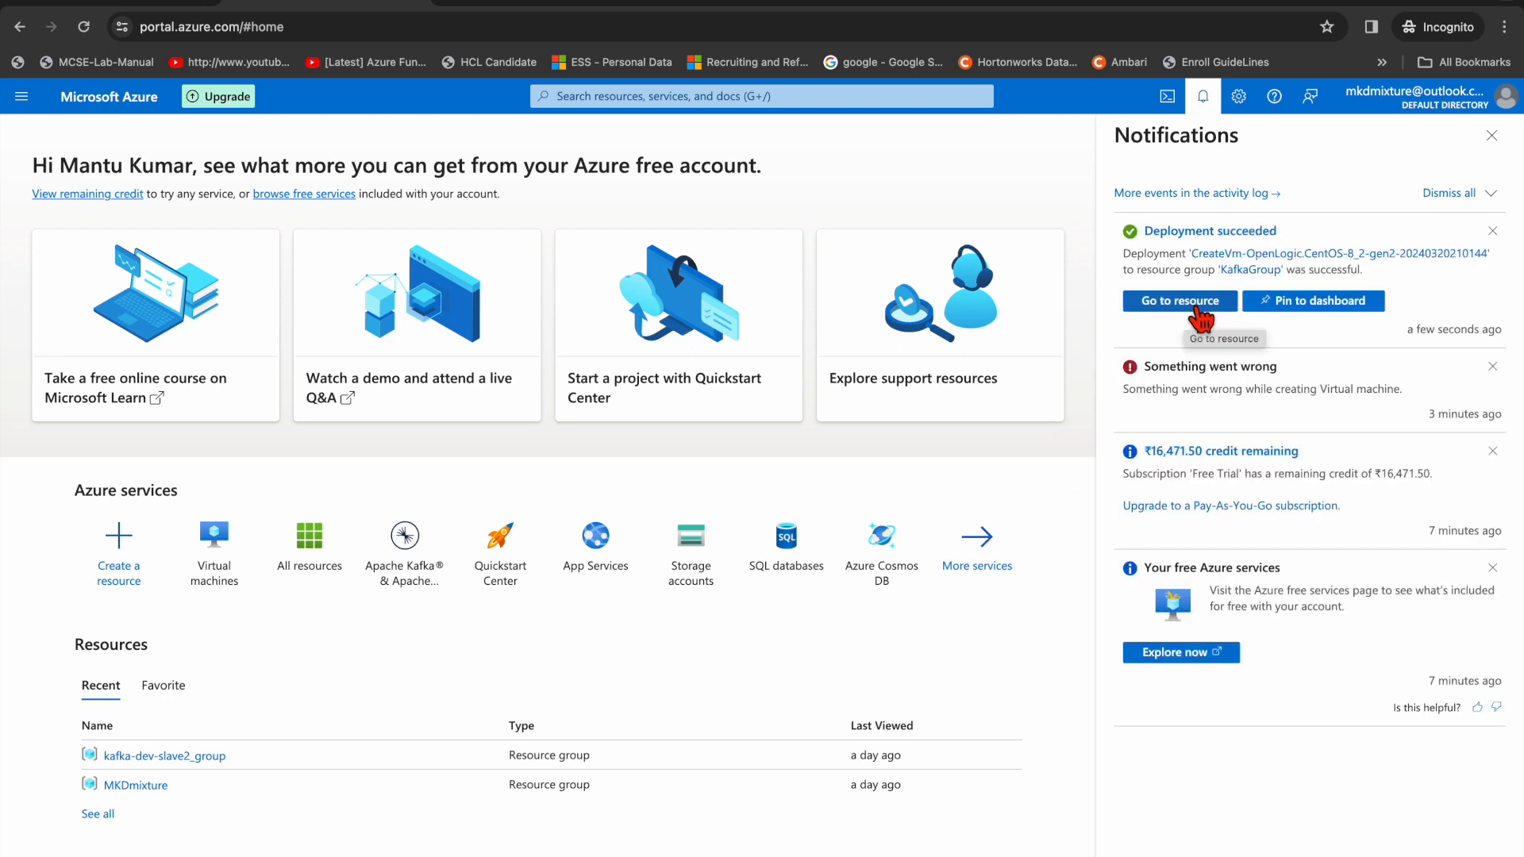
# Step: Open the kafkamaster VM, scroll its Overview, and expand the Connect dropdown
pyautogui.click(1179, 300)
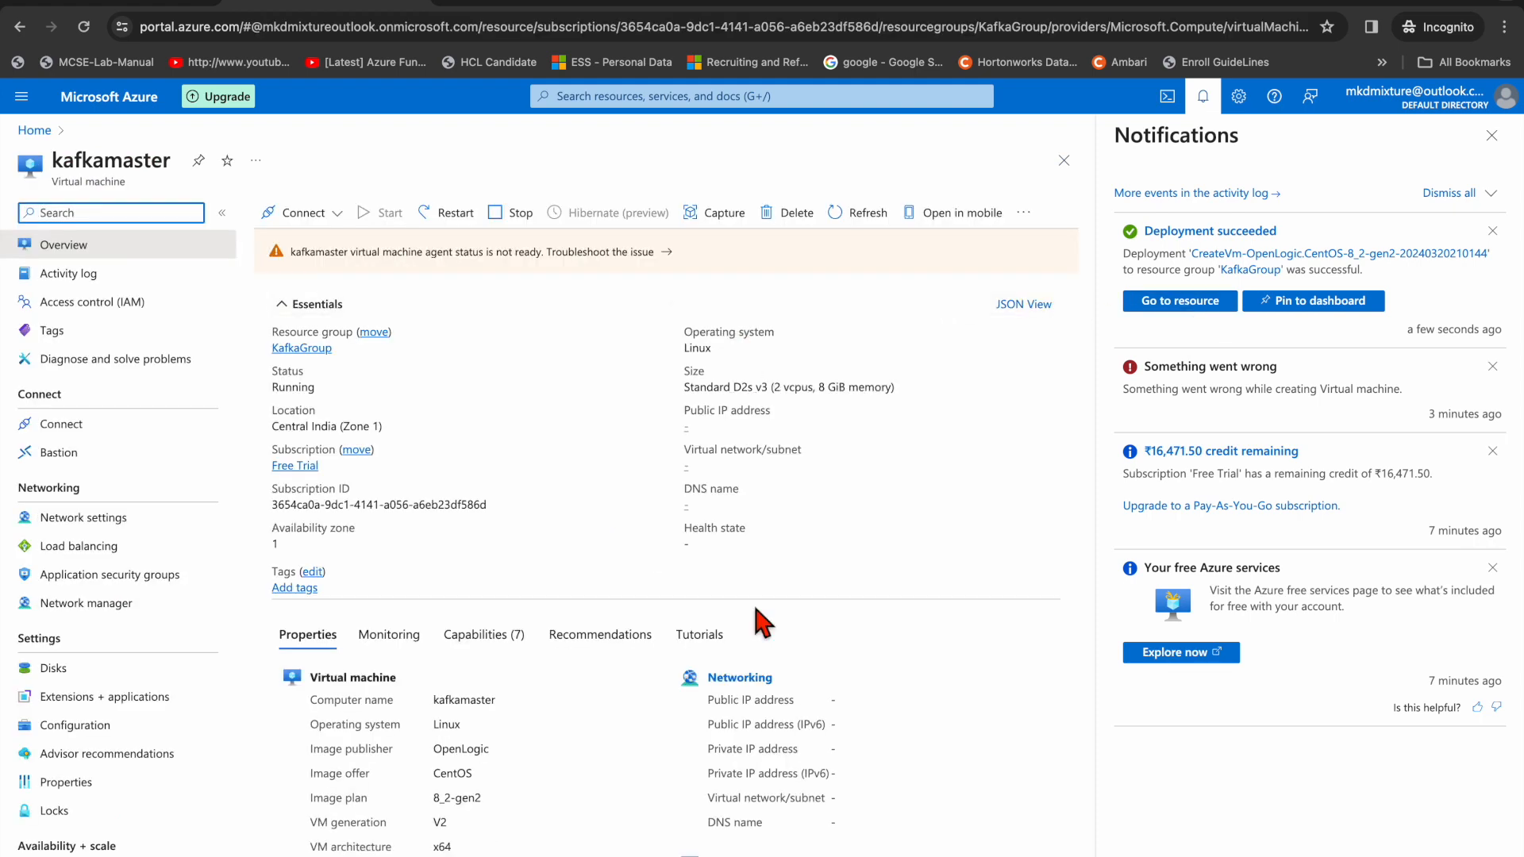
pyautogui.scroll(-3)
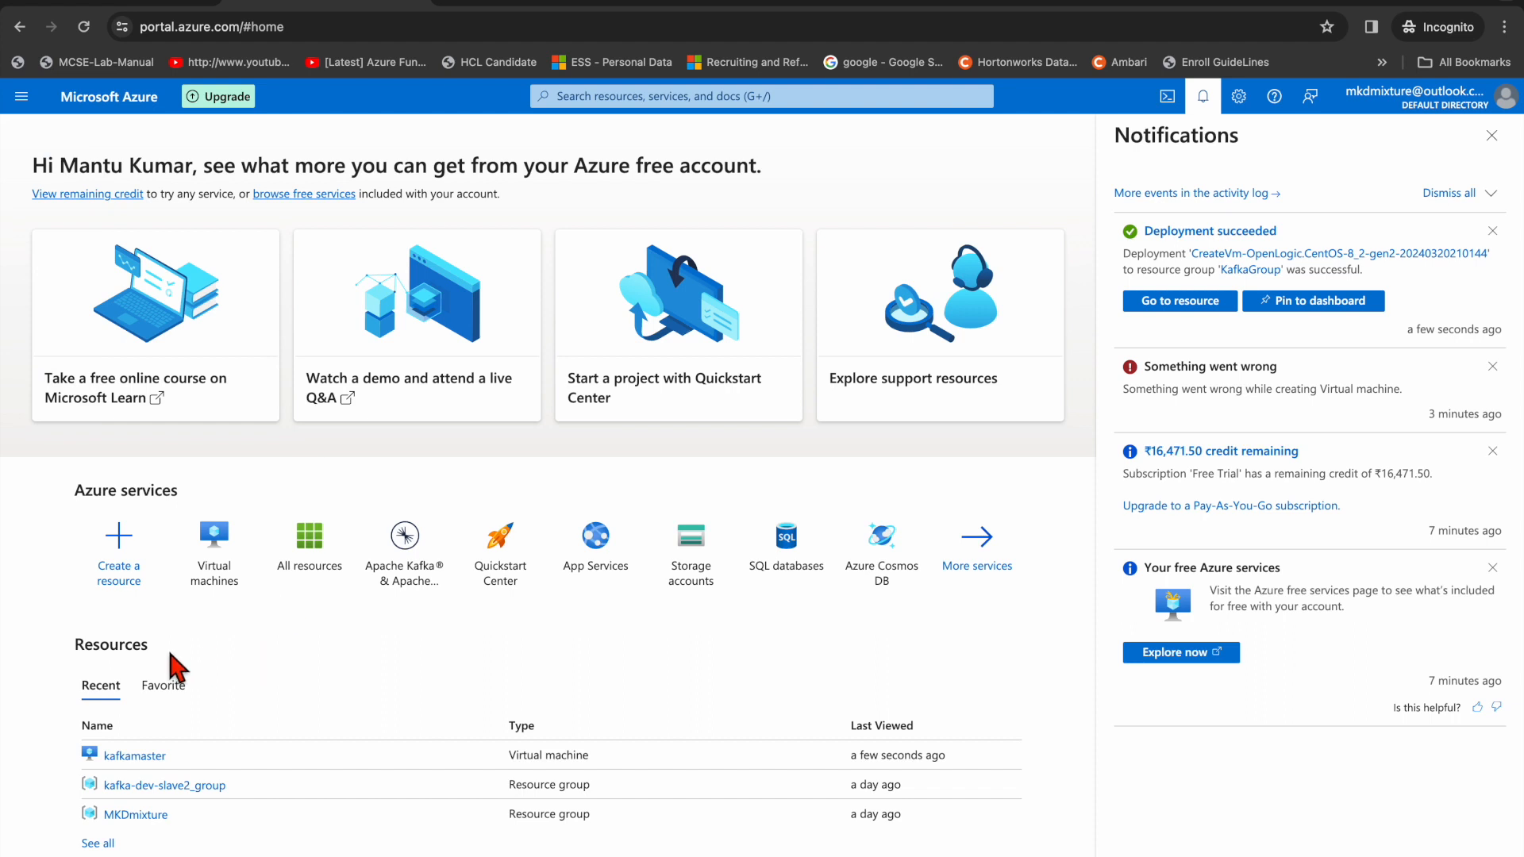
pyautogui.scroll(-3)
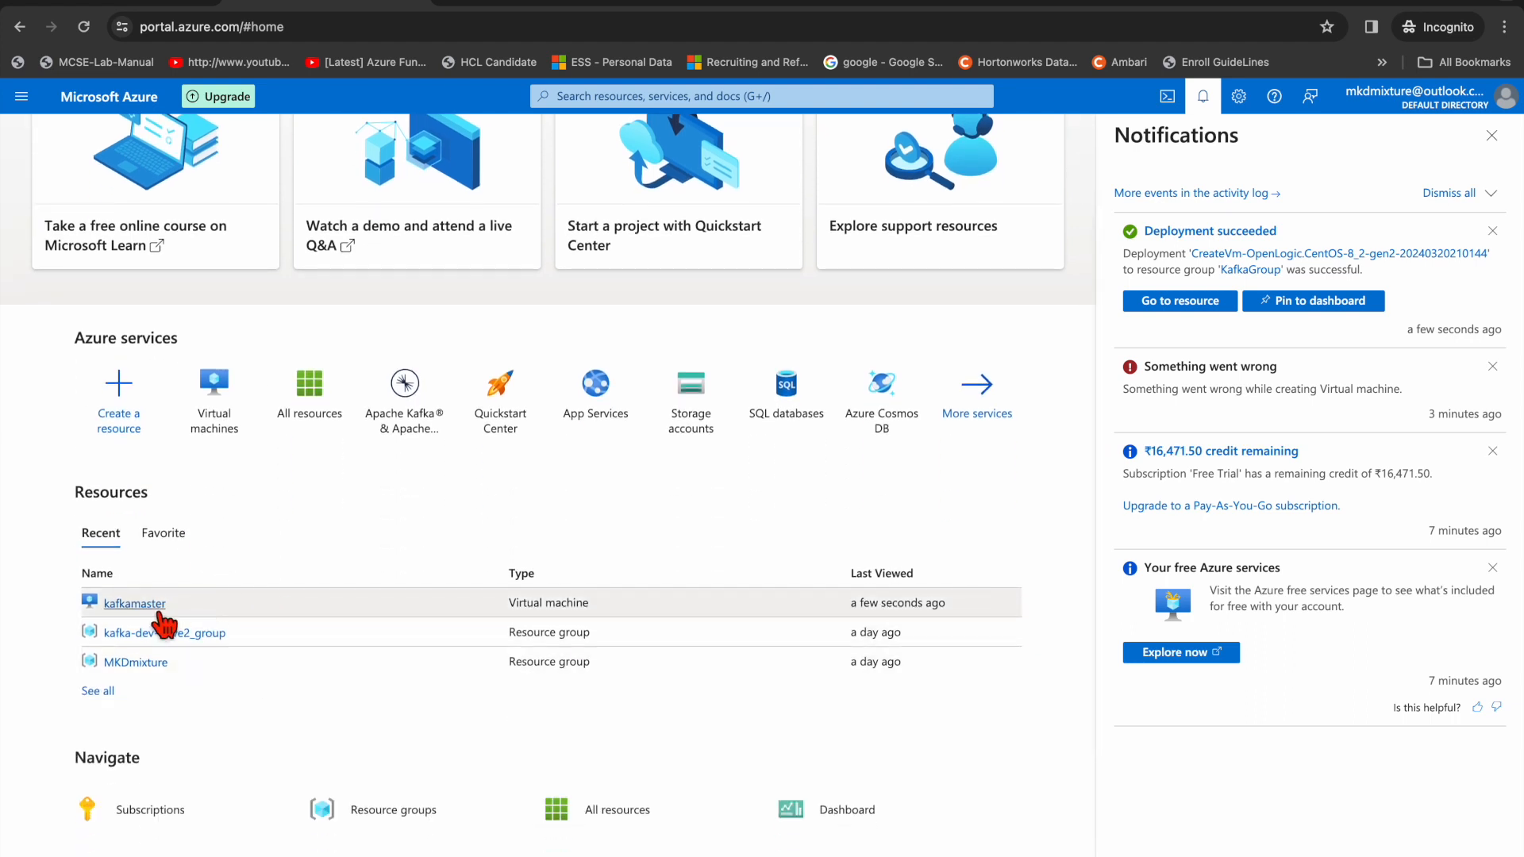
pyautogui.click(134, 603)
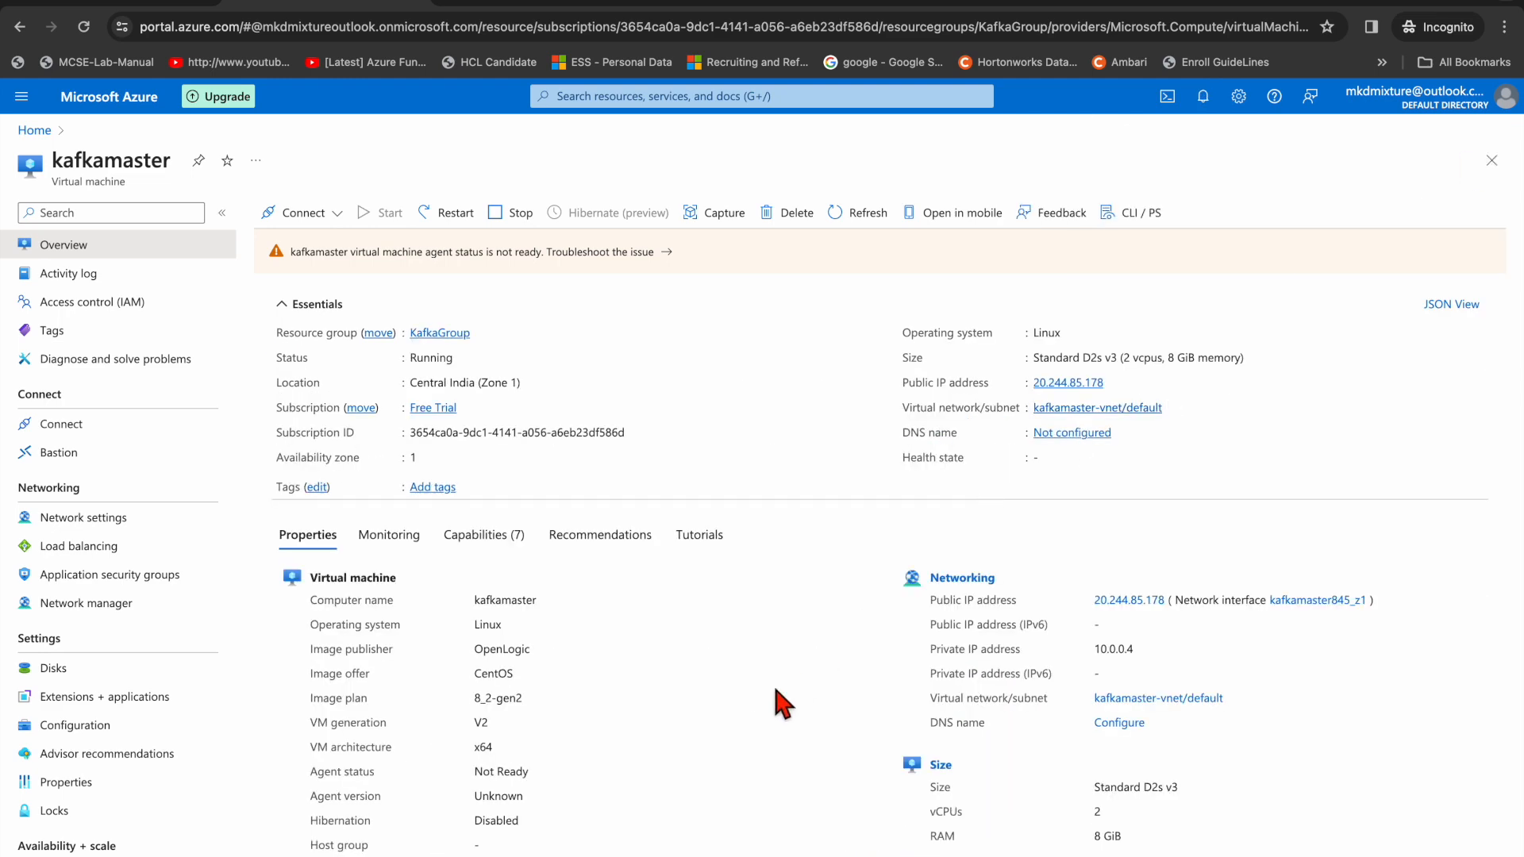
pyautogui.scroll(-3)
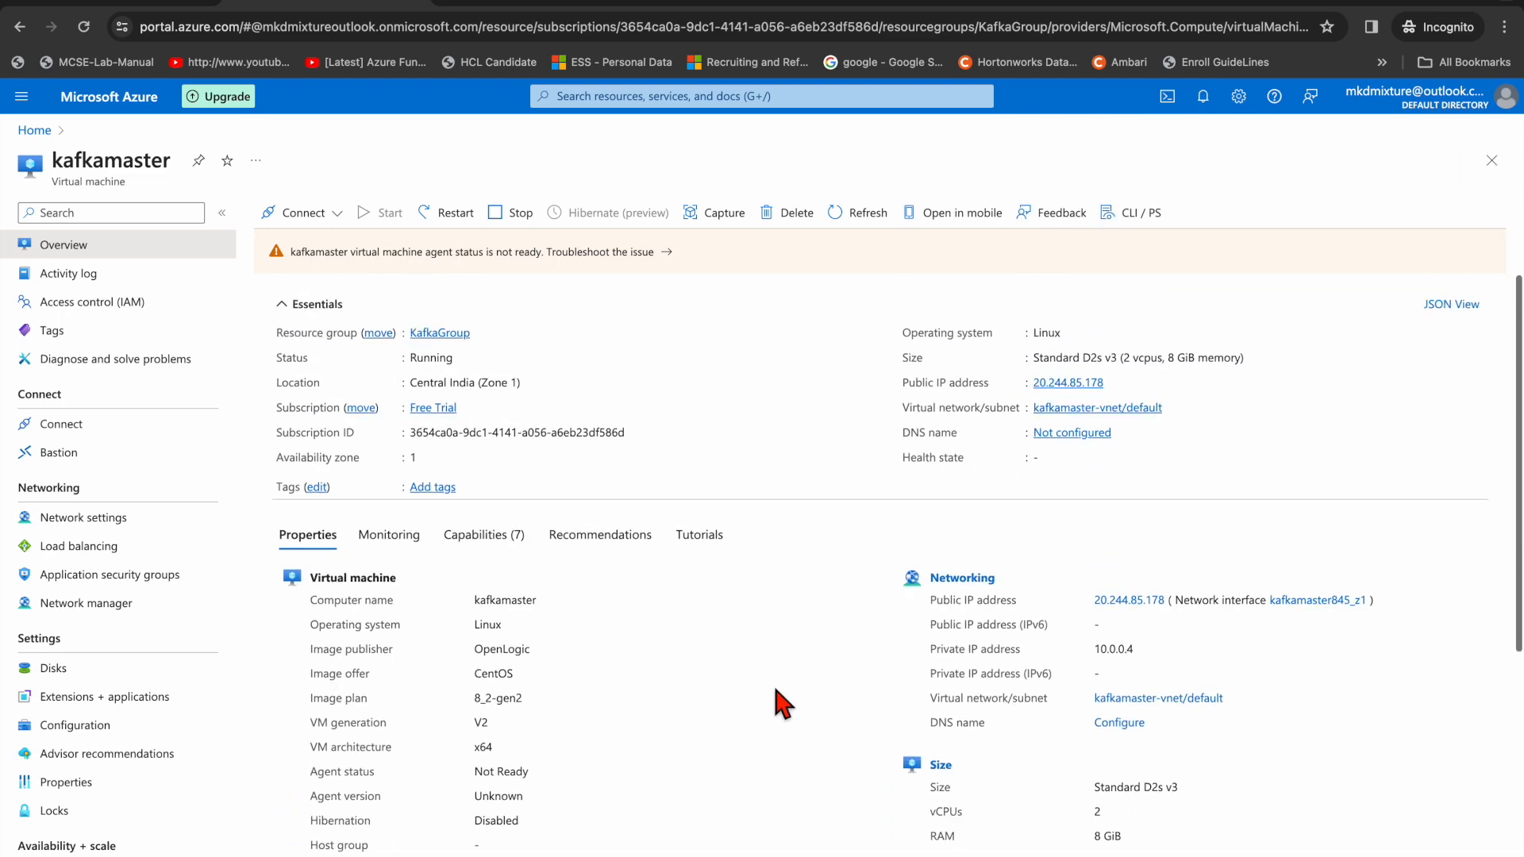
pyautogui.scroll(-3)
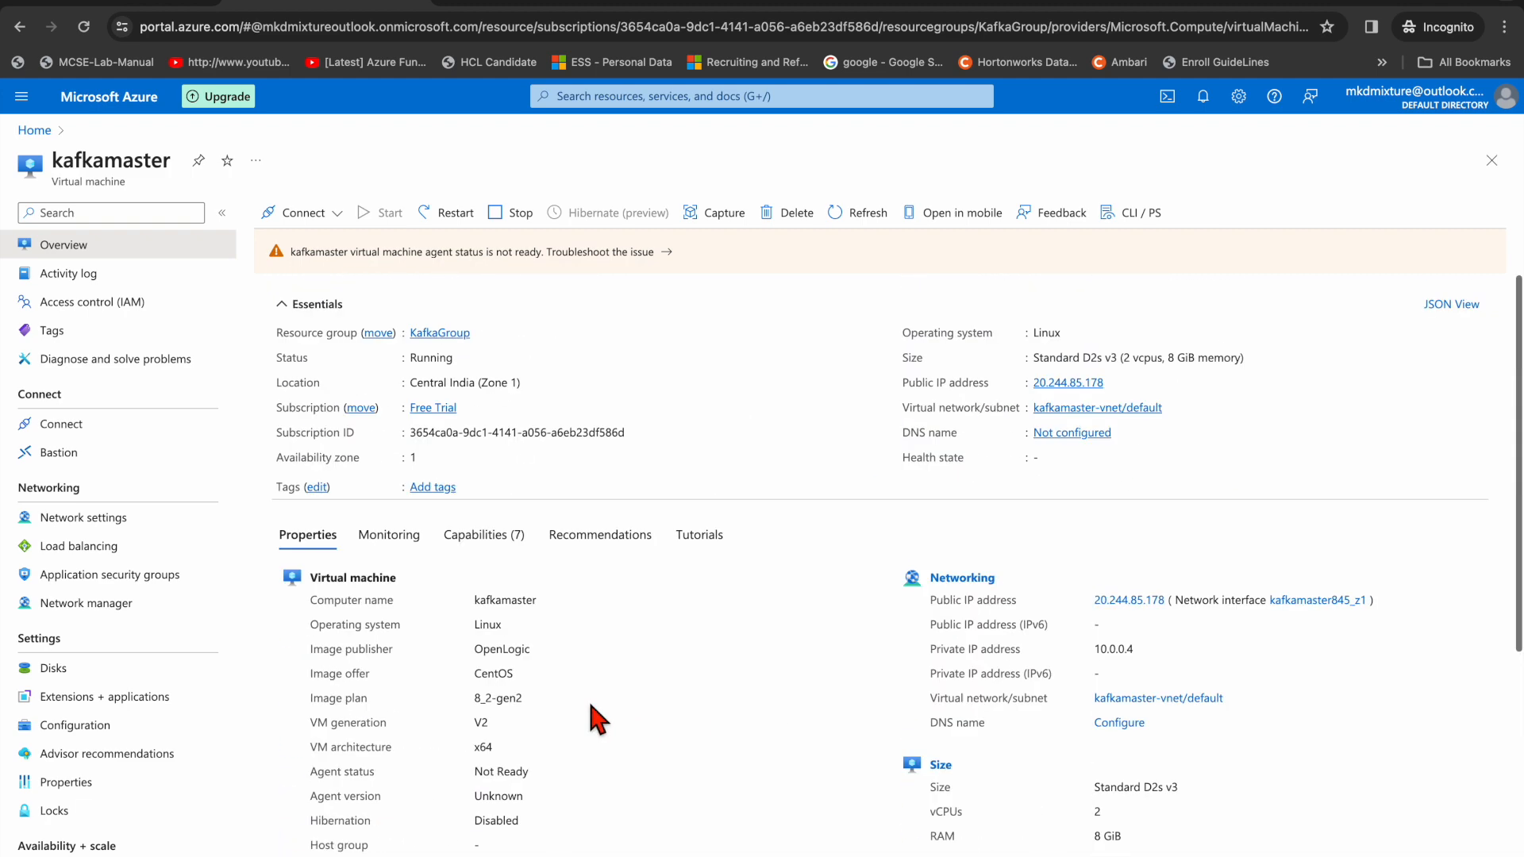
pyautogui.click(303, 213)
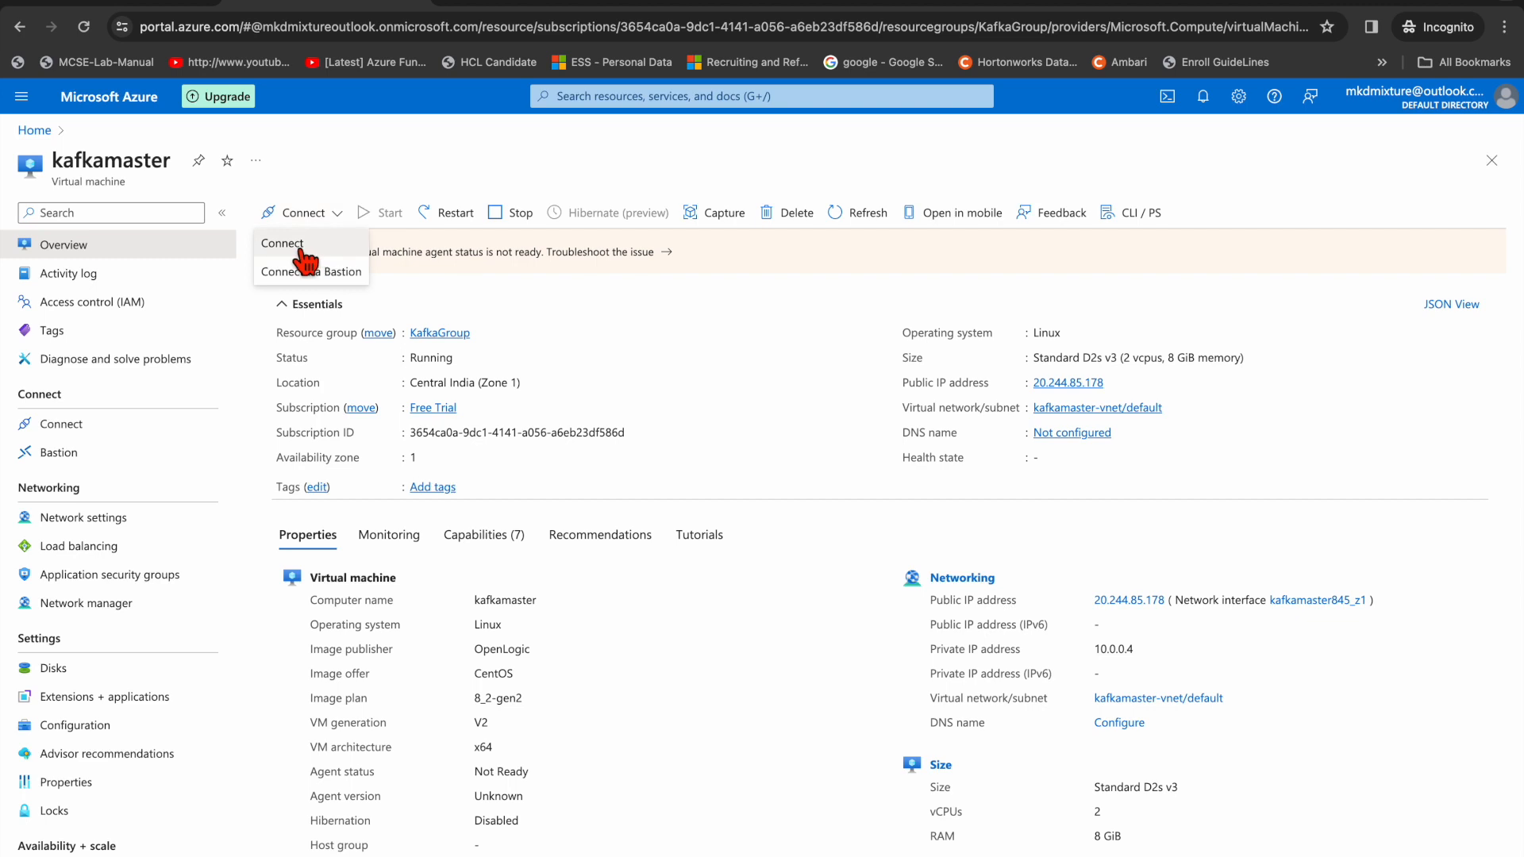
# Step: Check SSH port 22 access on kafkamaster's Connect page, then return to Overview
pyautogui.click(282, 244)
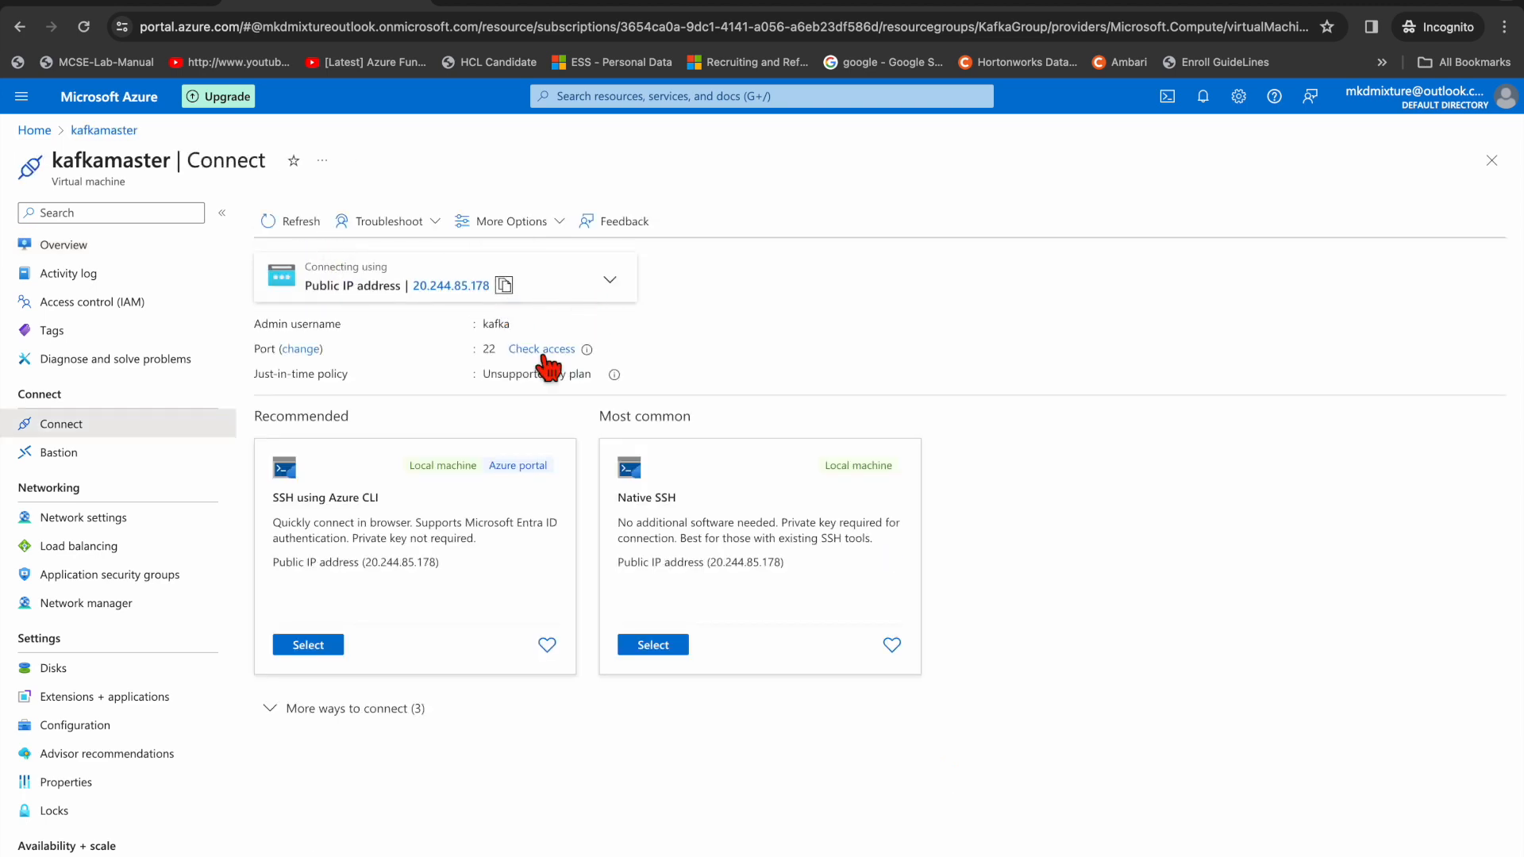
pyautogui.click(540, 349)
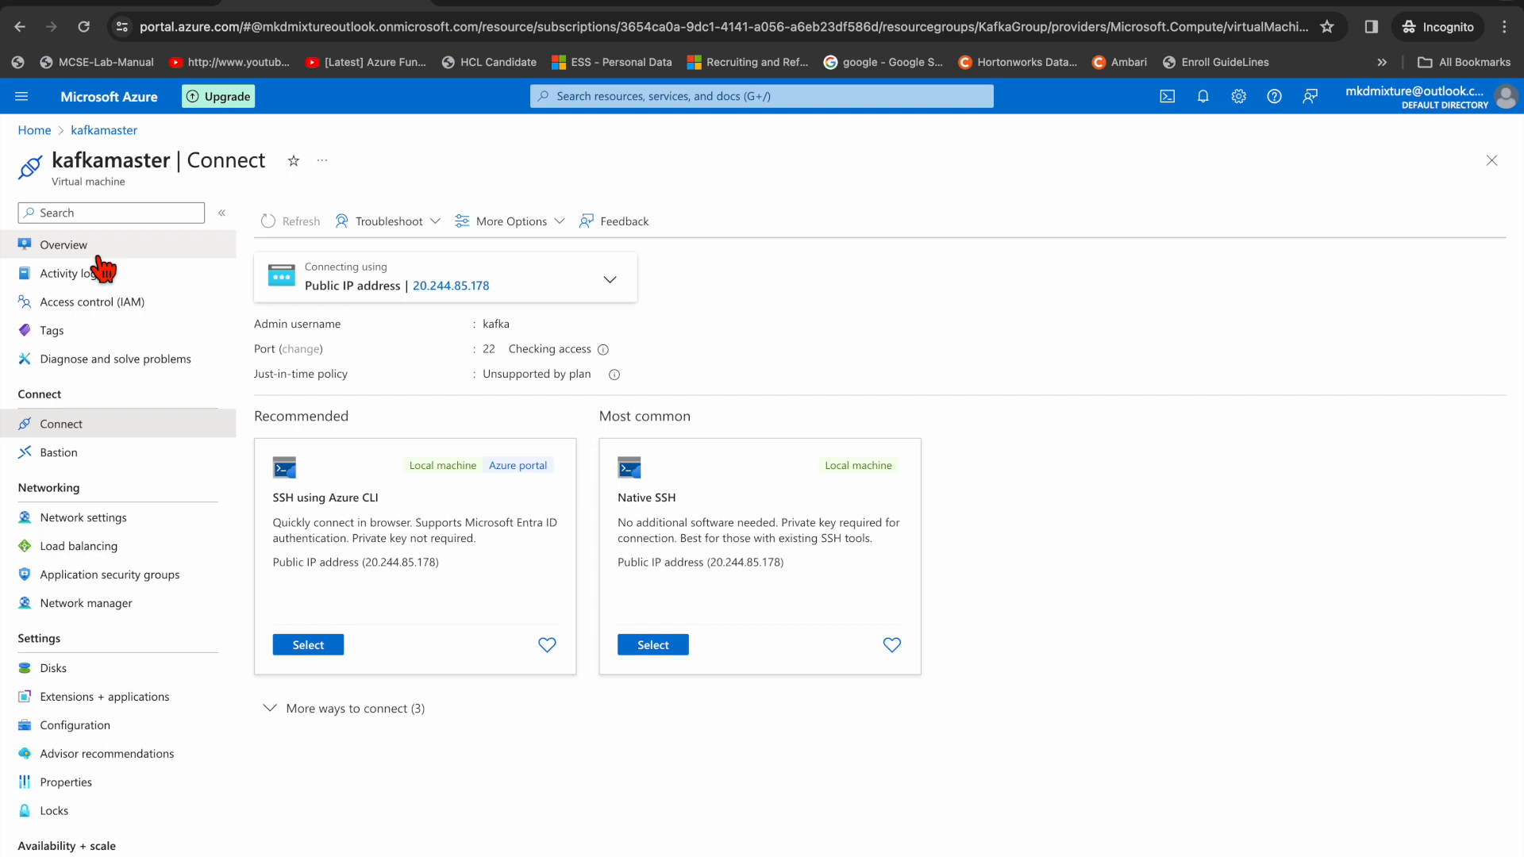
pyautogui.click(64, 244)
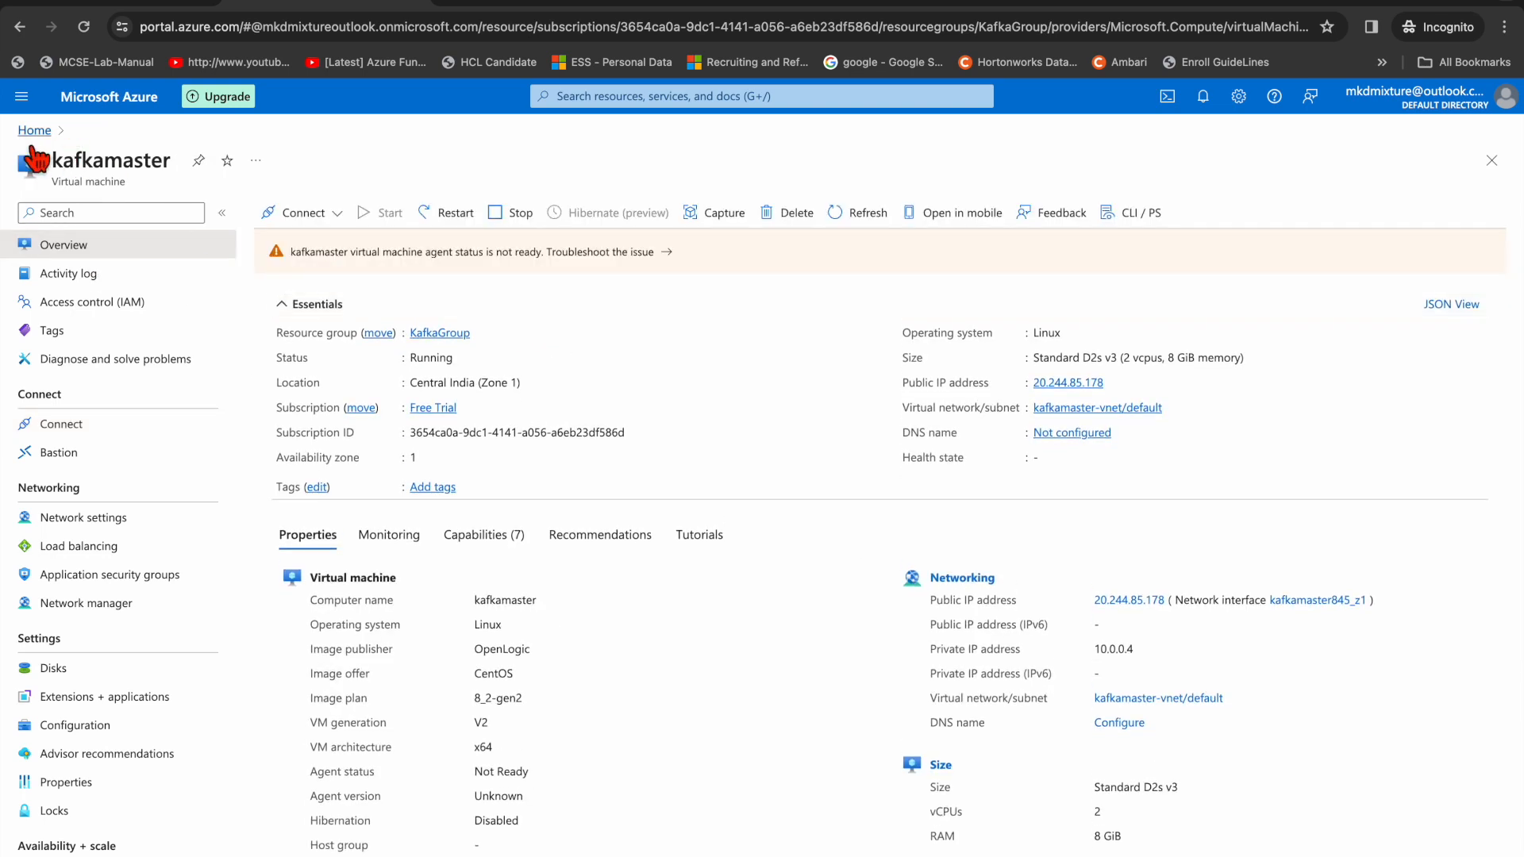
# Step: Go Home and open Virtual machines to see kafkamaster at 20.244.85.178
pyautogui.click(34, 129)
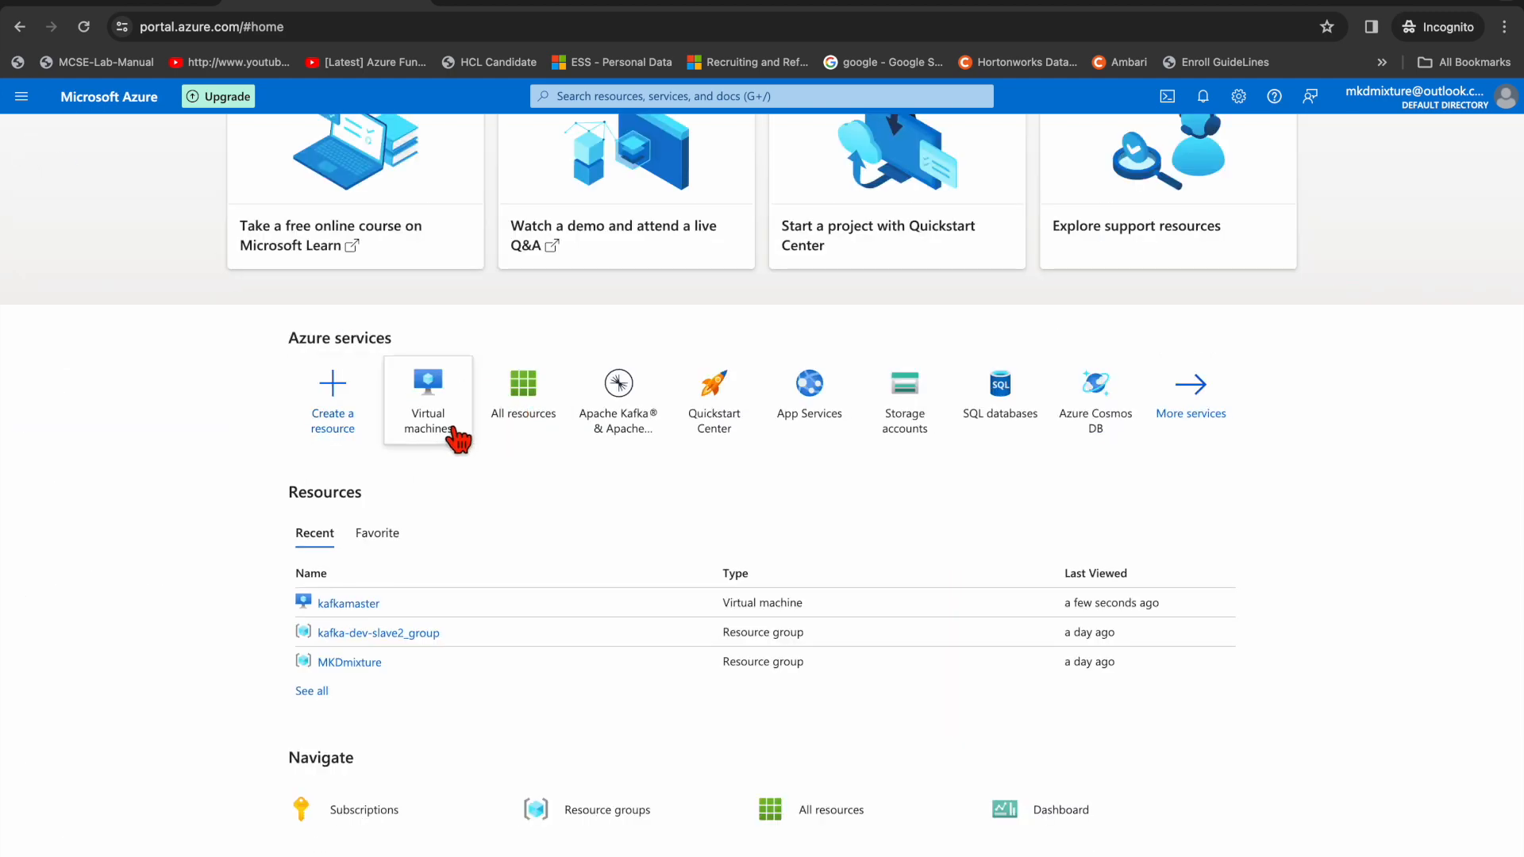
pyautogui.click(428, 398)
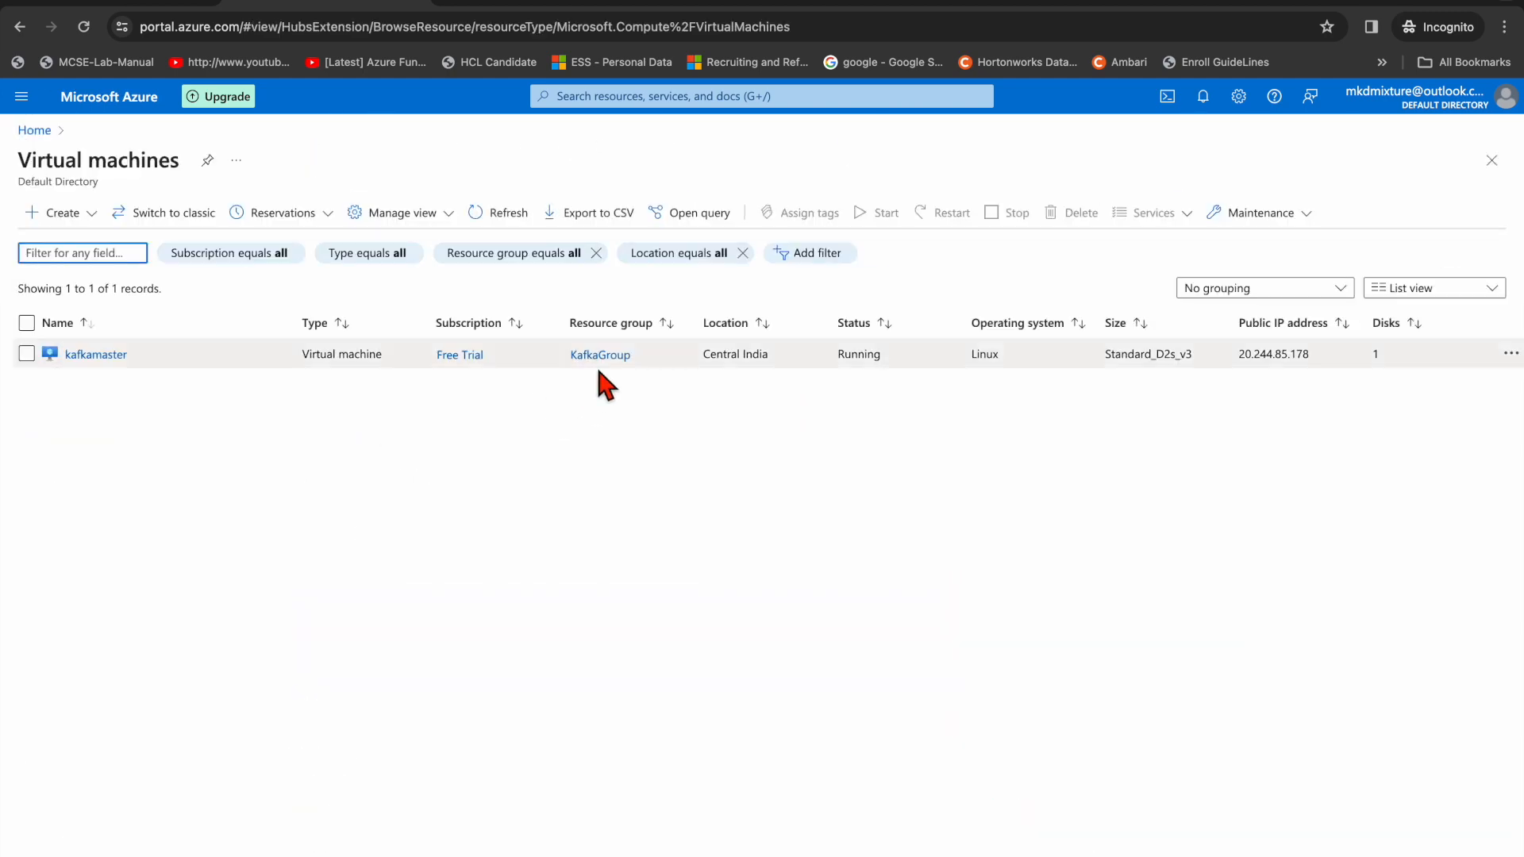
pyautogui.moveTo(688, 437)
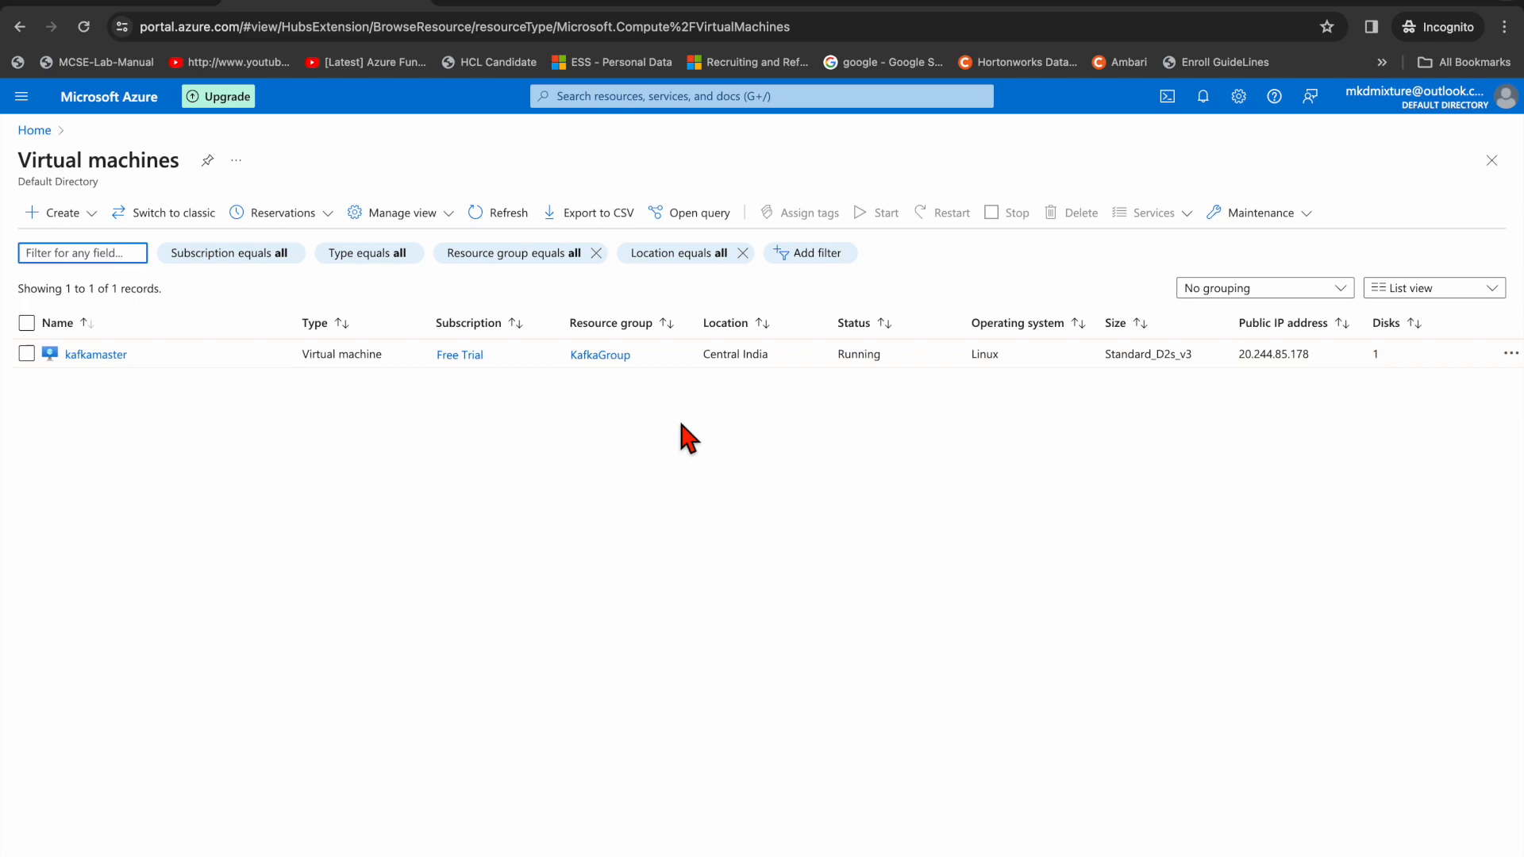
pyautogui.moveTo(1257, 392)
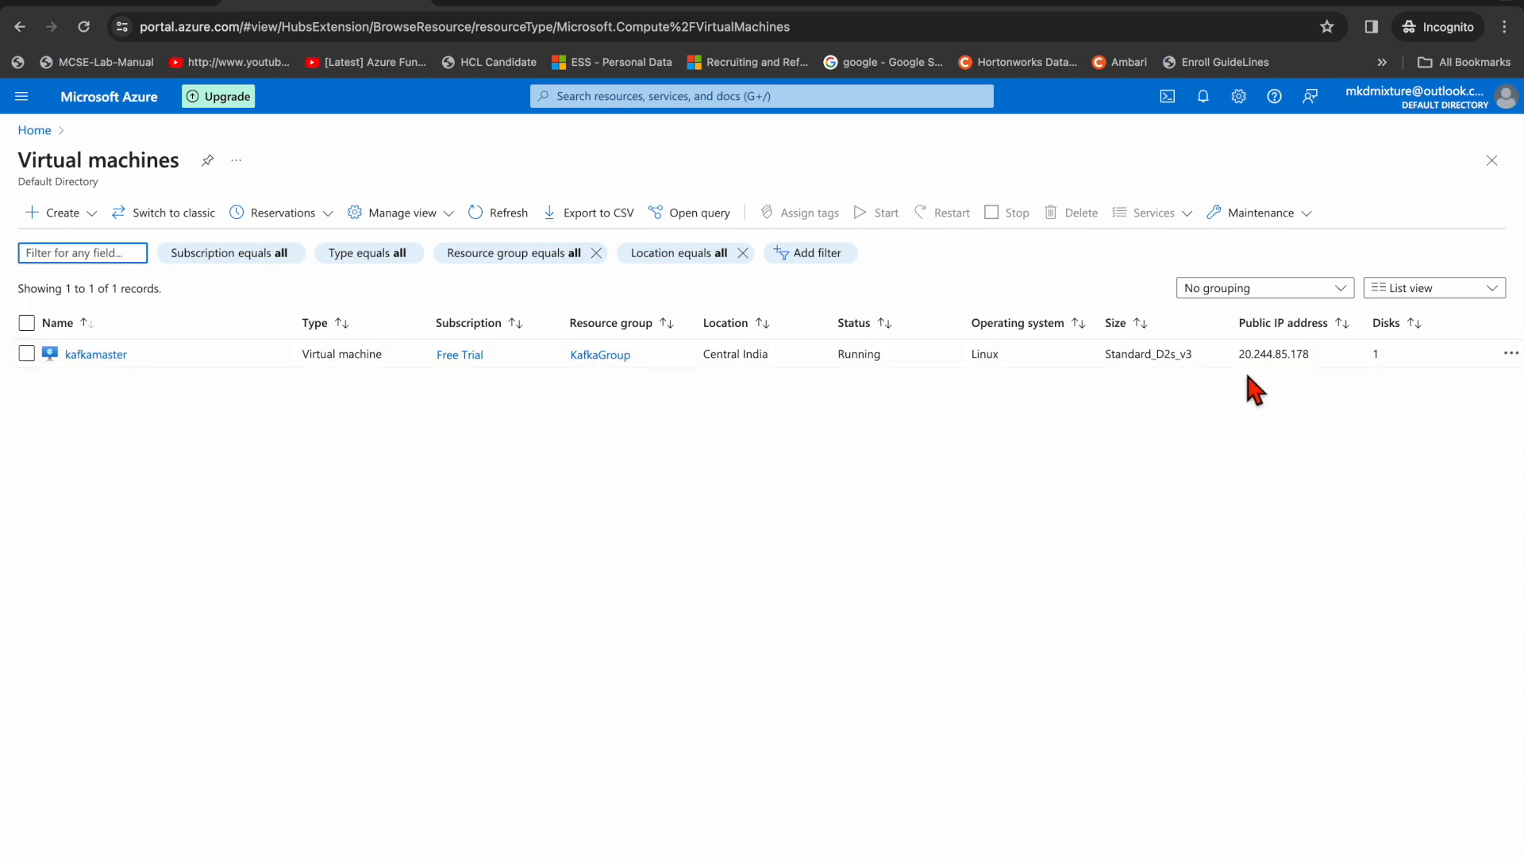
pyautogui.moveTo(1118, 529)
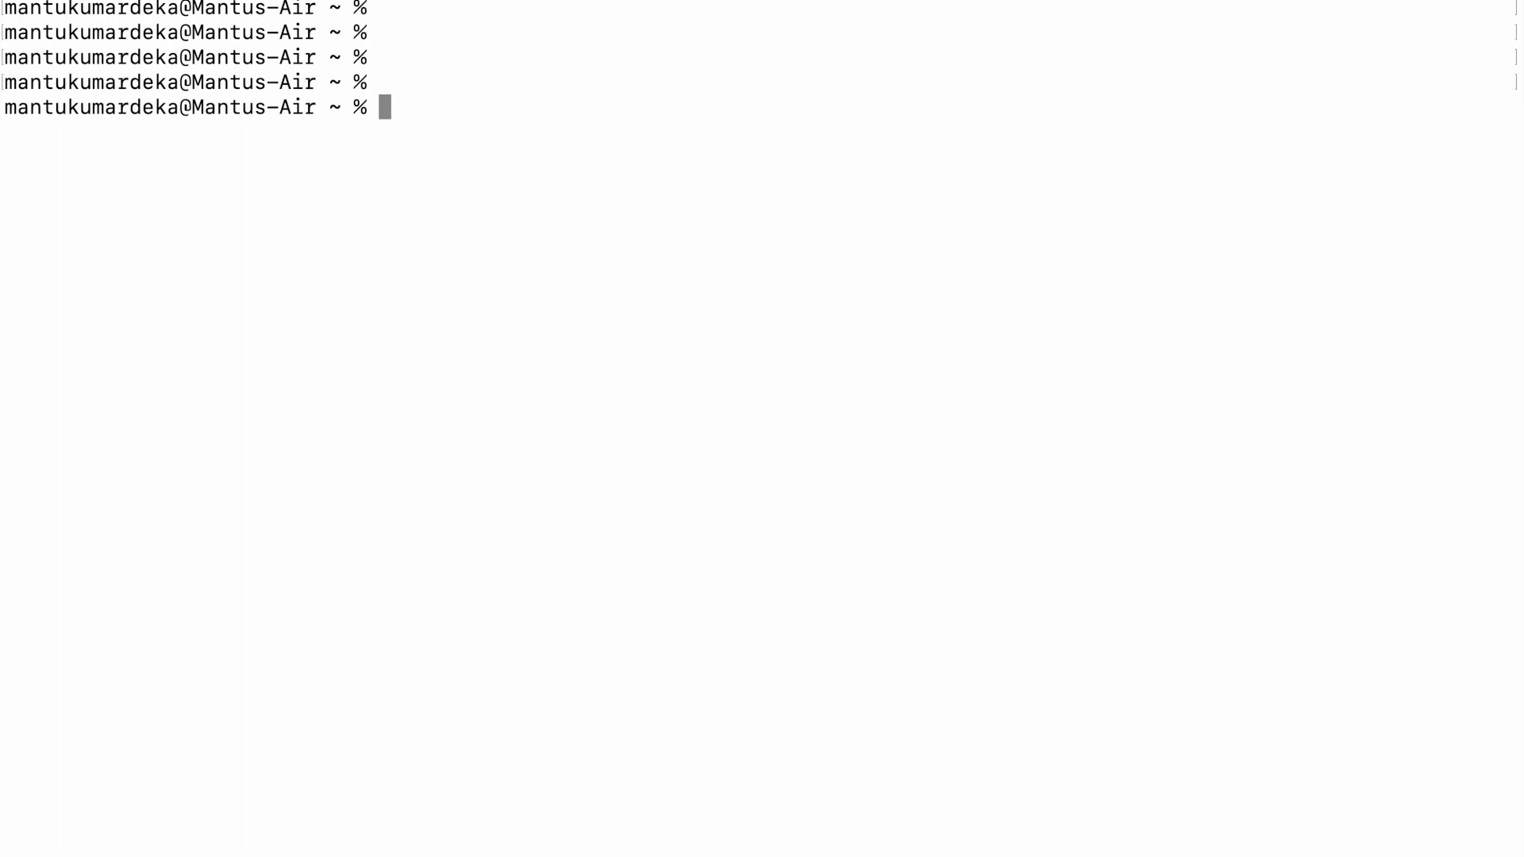
# Step: SSH into 20.244.85.178 as kafka, accepting the host key and entering the password
pyautogui.write('ssh')
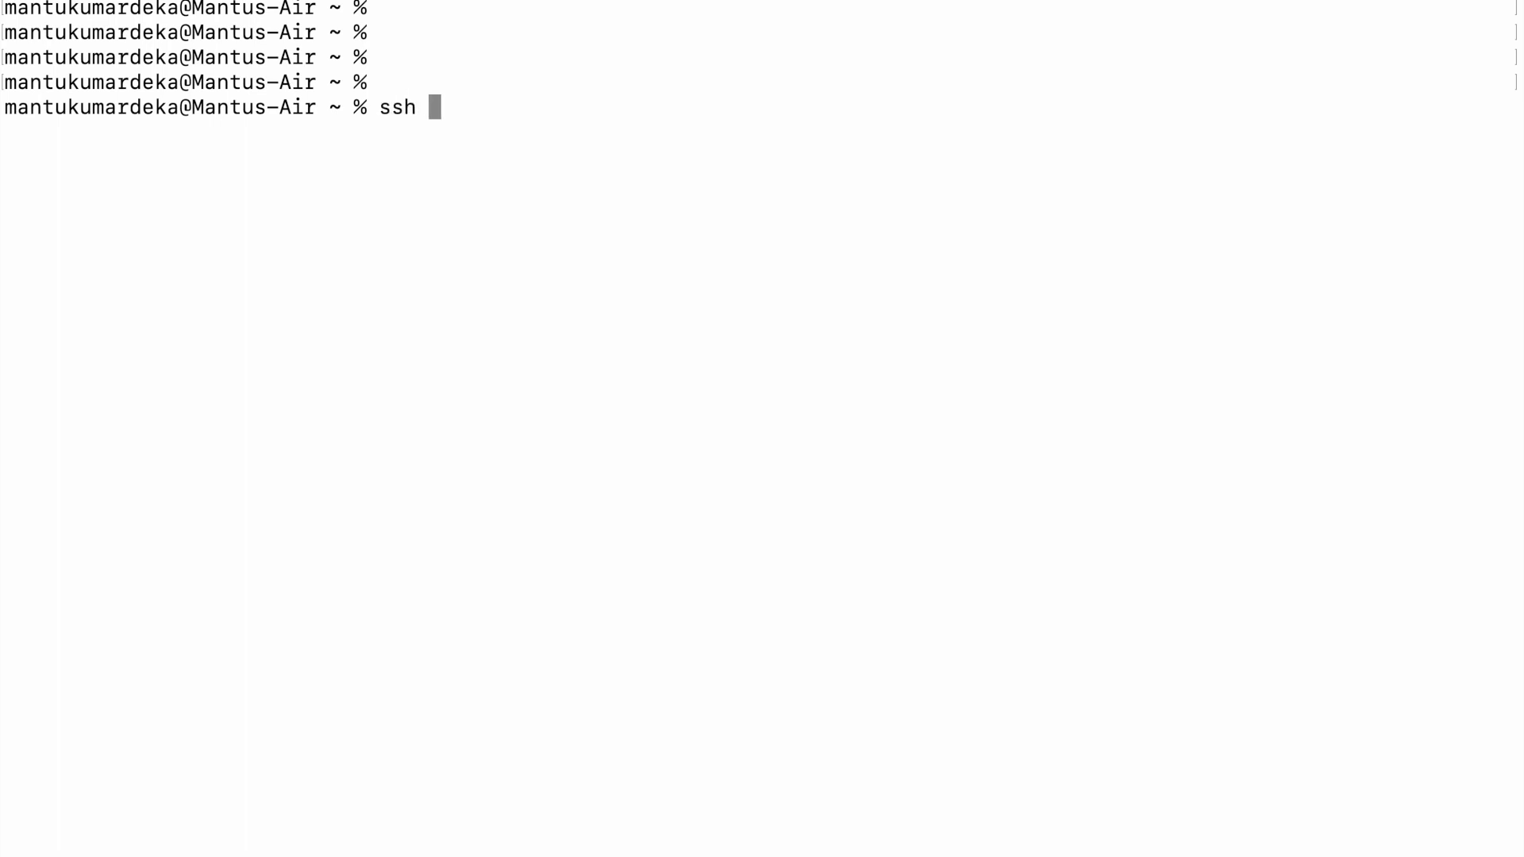
pyautogui.write('kafka')
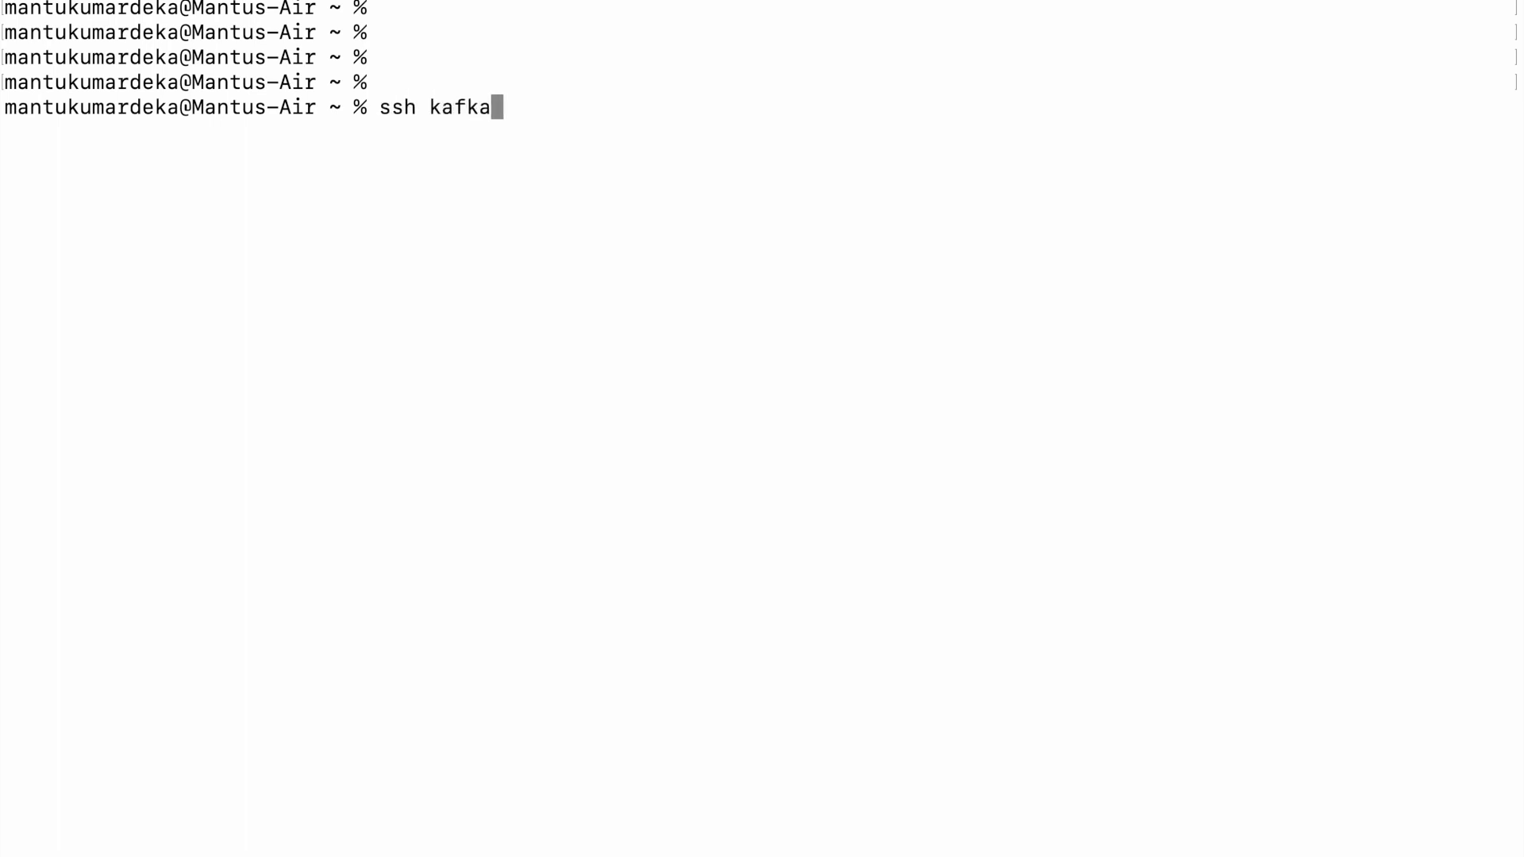
pyautogui.write('@')
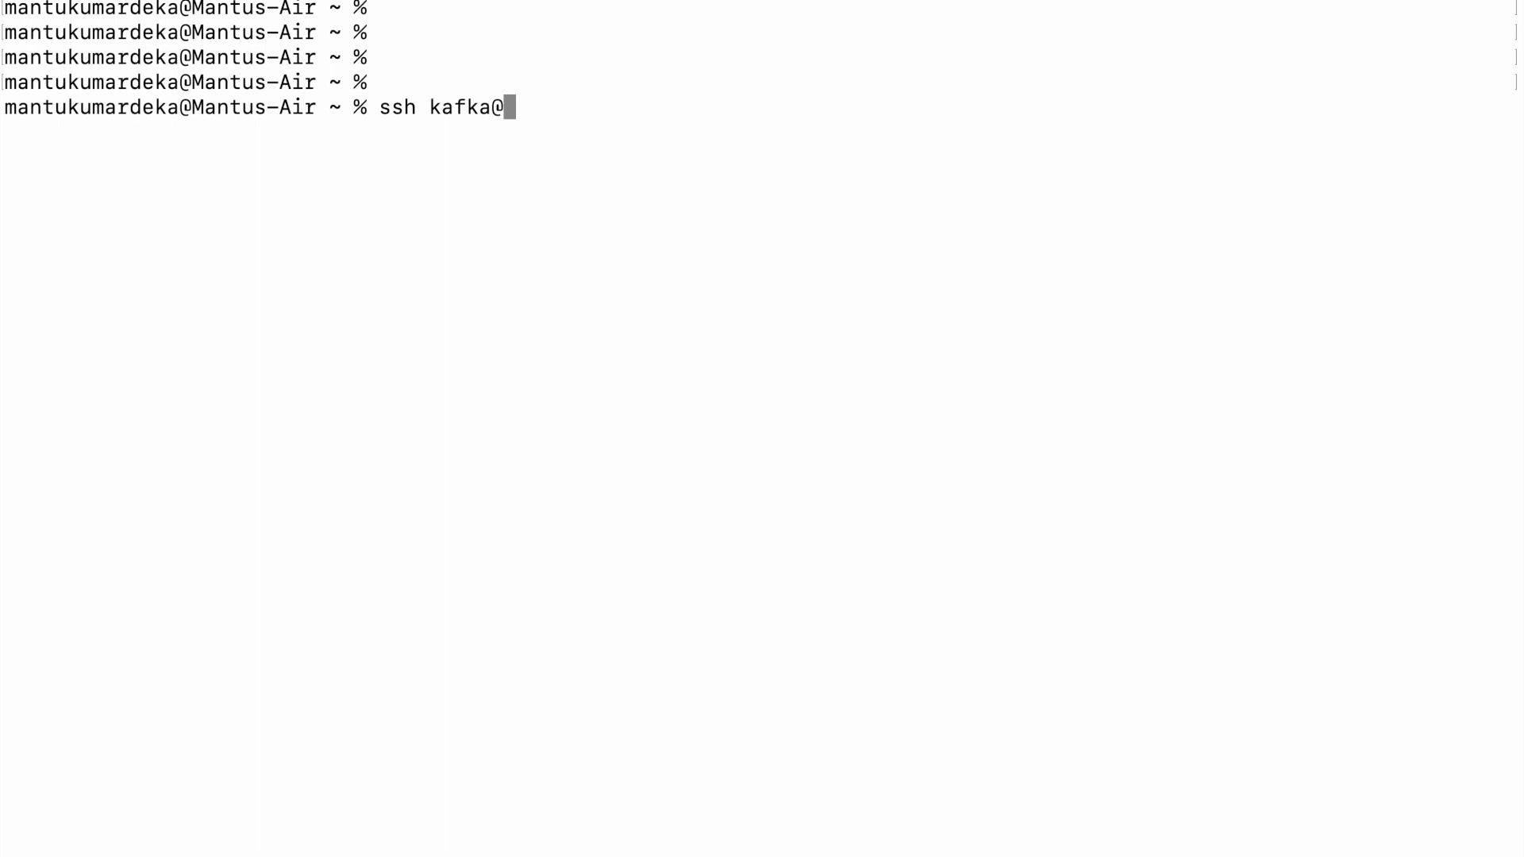
pyautogui.write('20.244.85.178')
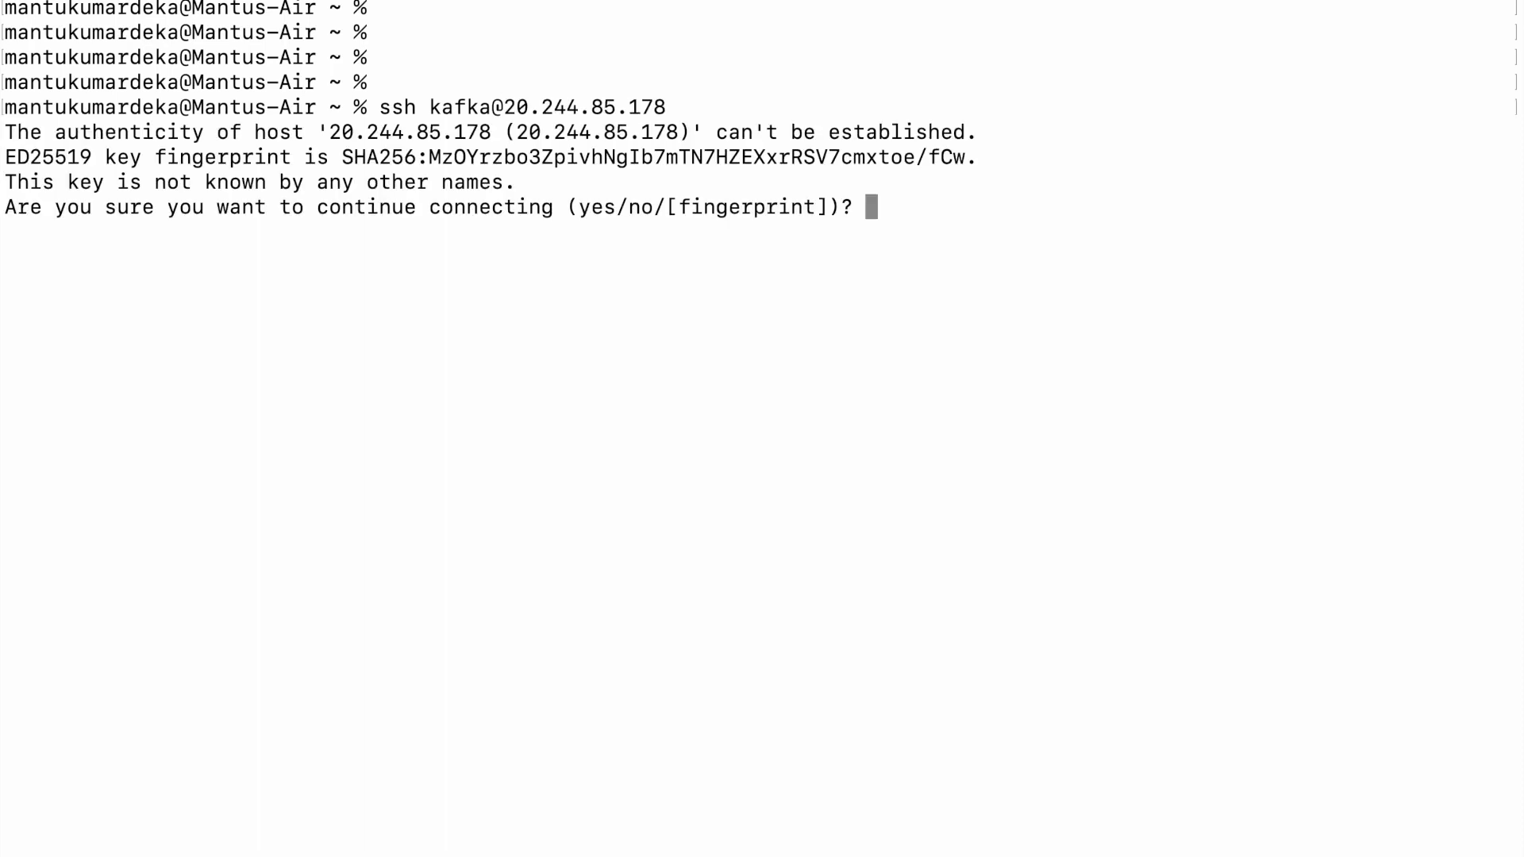
pyautogui.write('yes')
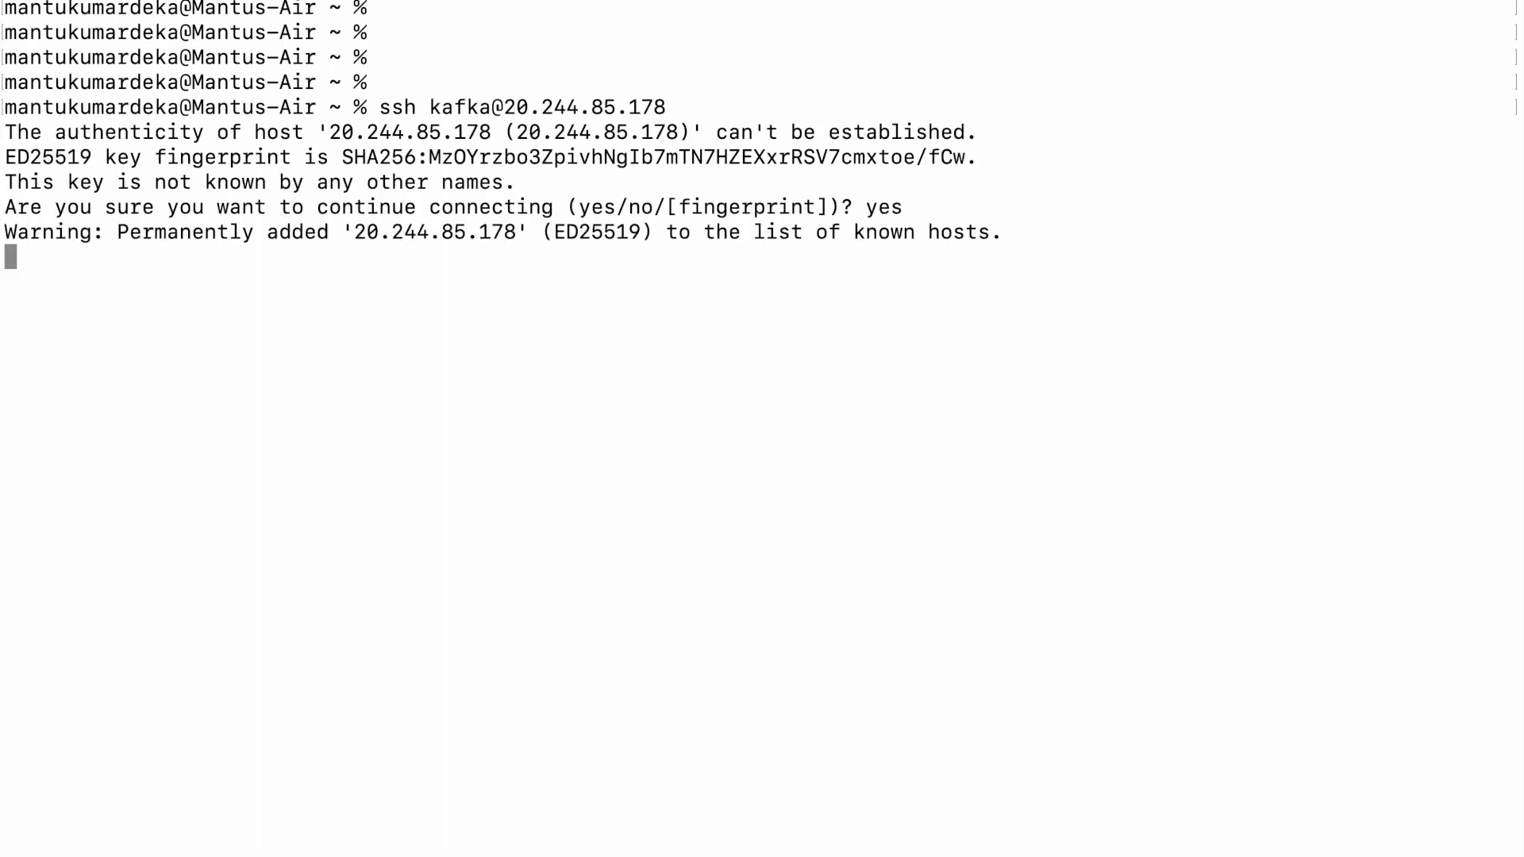
pyautogui.press('enter')
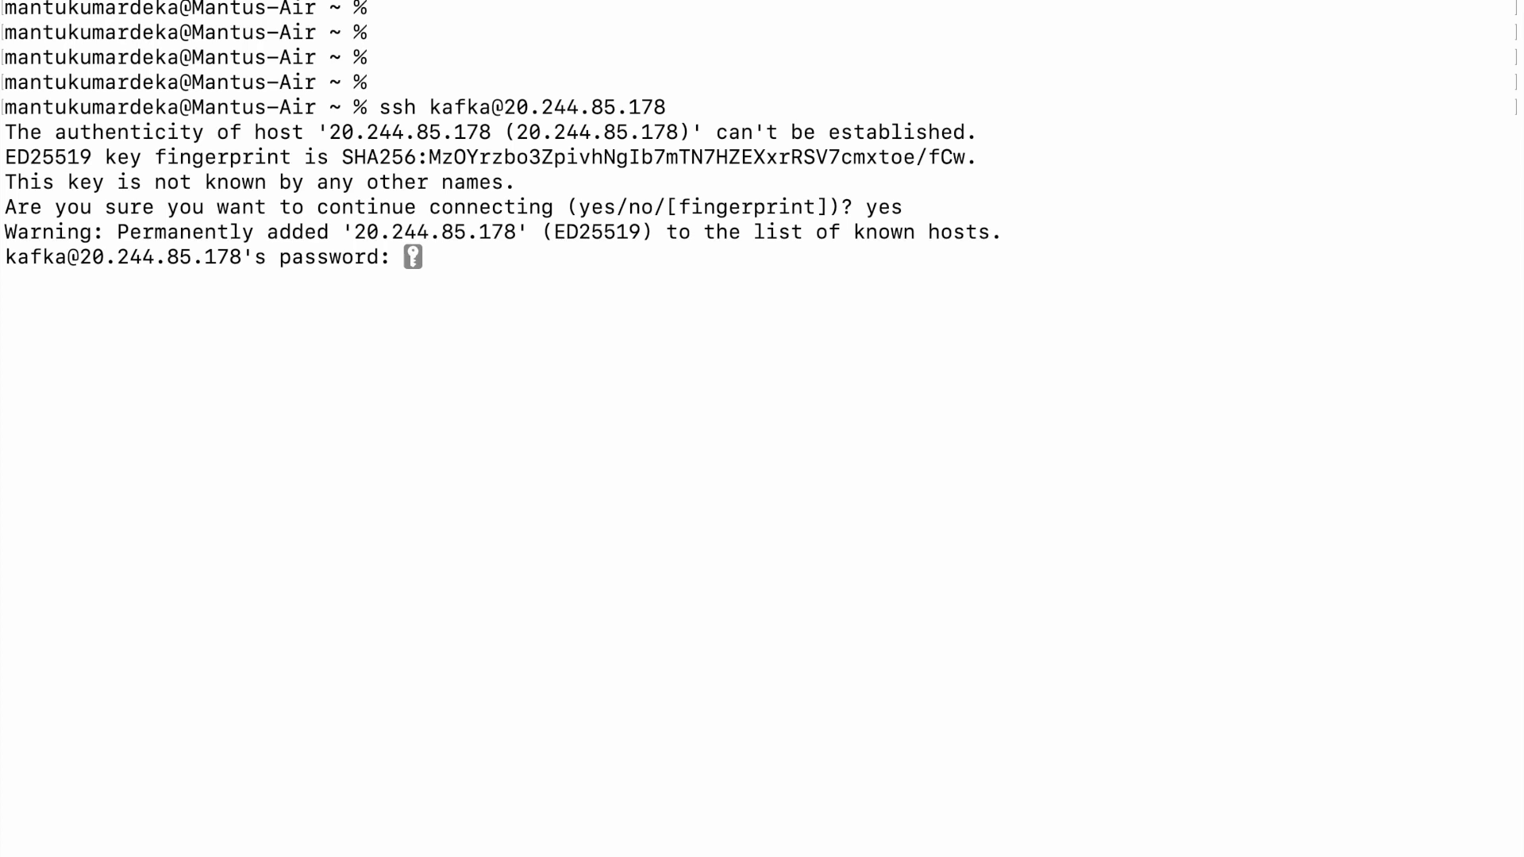
pyautogui.press('Return')
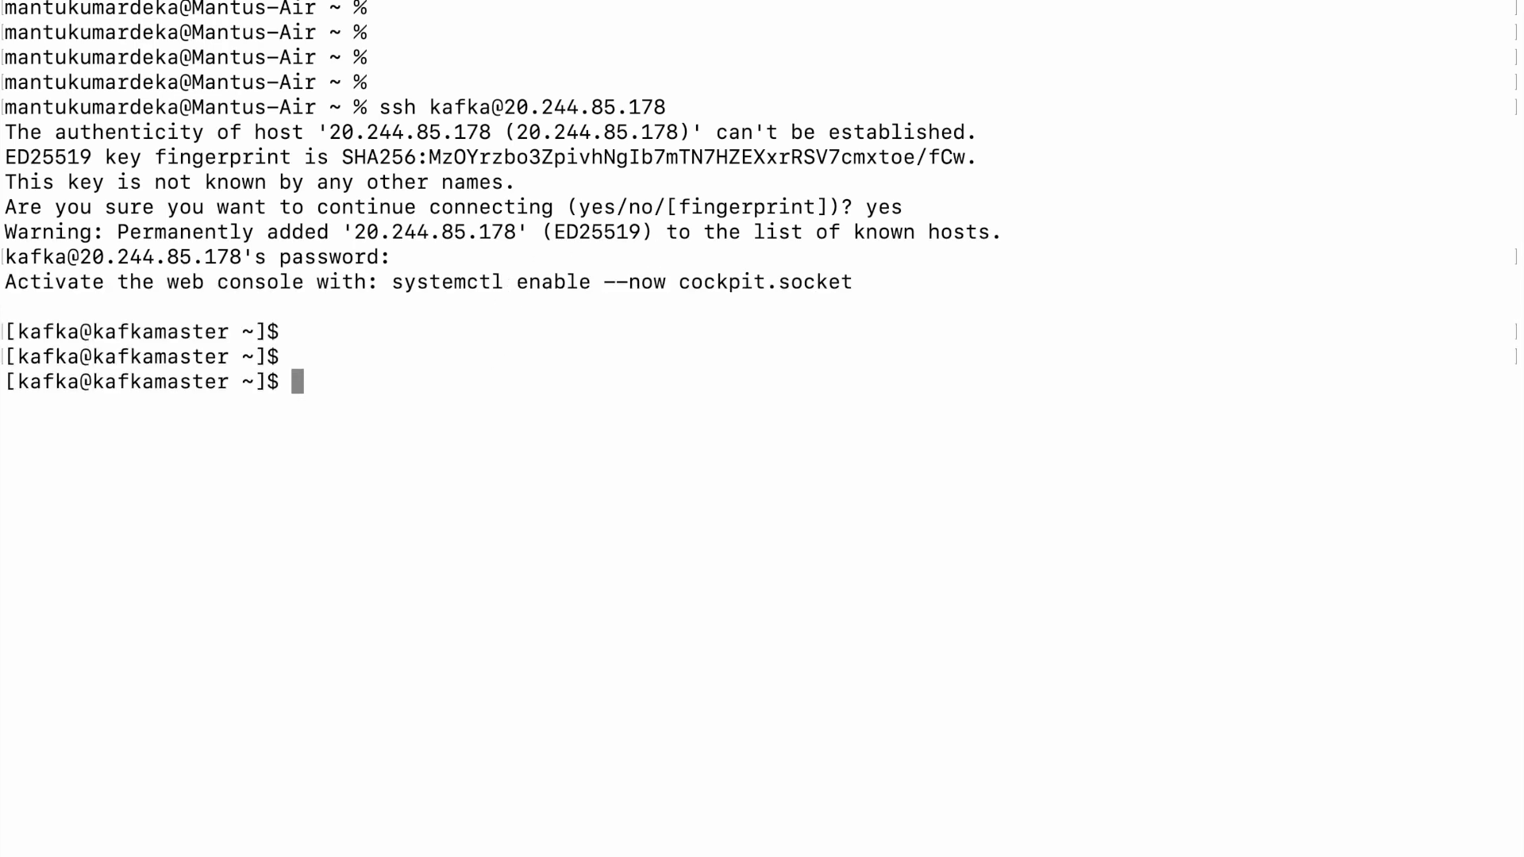
# Step: Run whoami to confirm the user is kafka, then begin typing an ip command
pyautogui.write('wh')
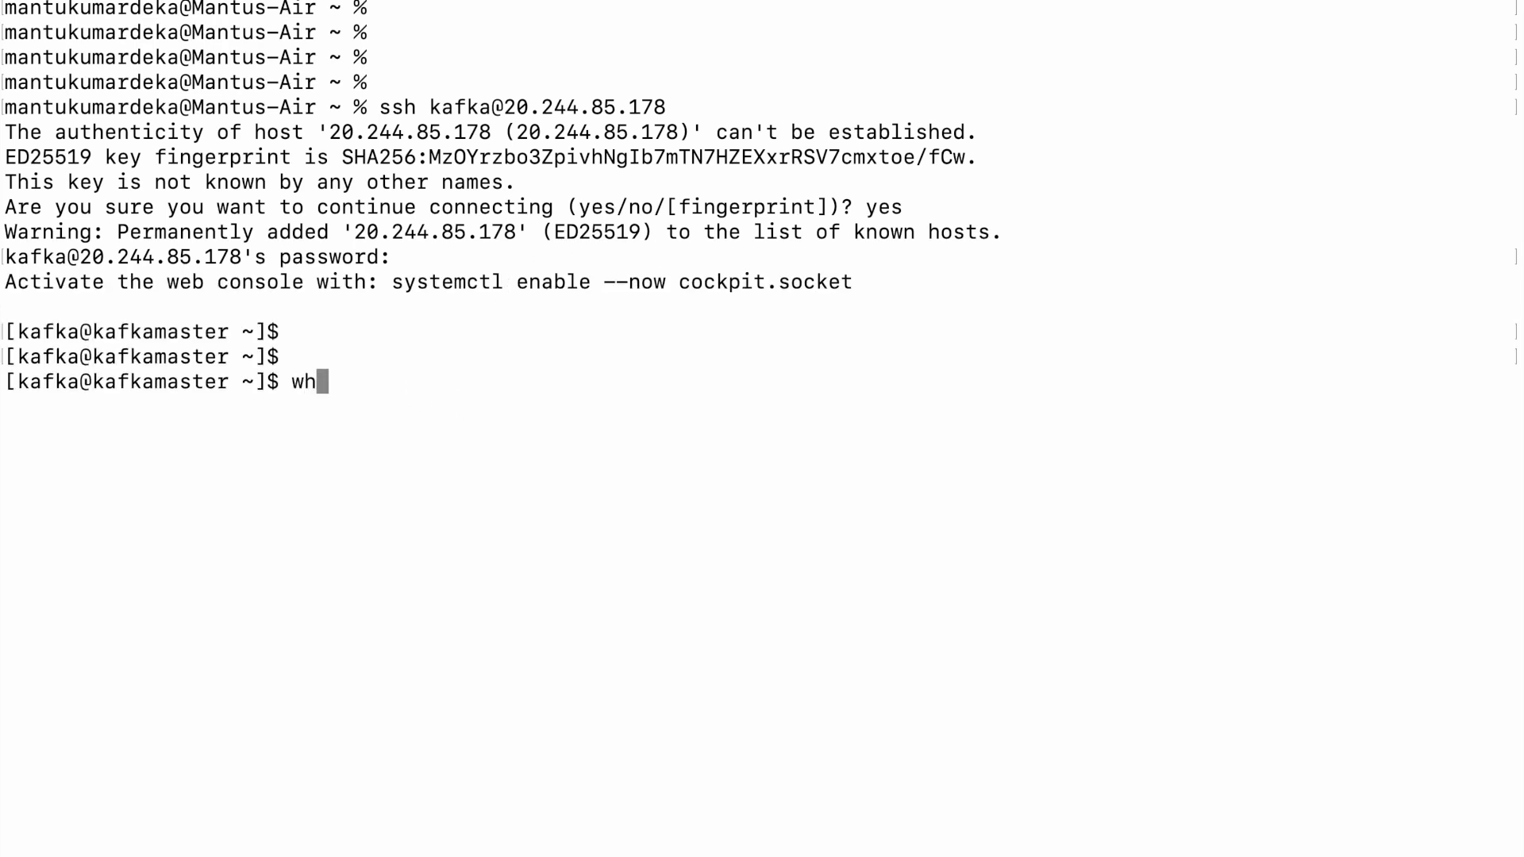
pyautogui.write('oami')
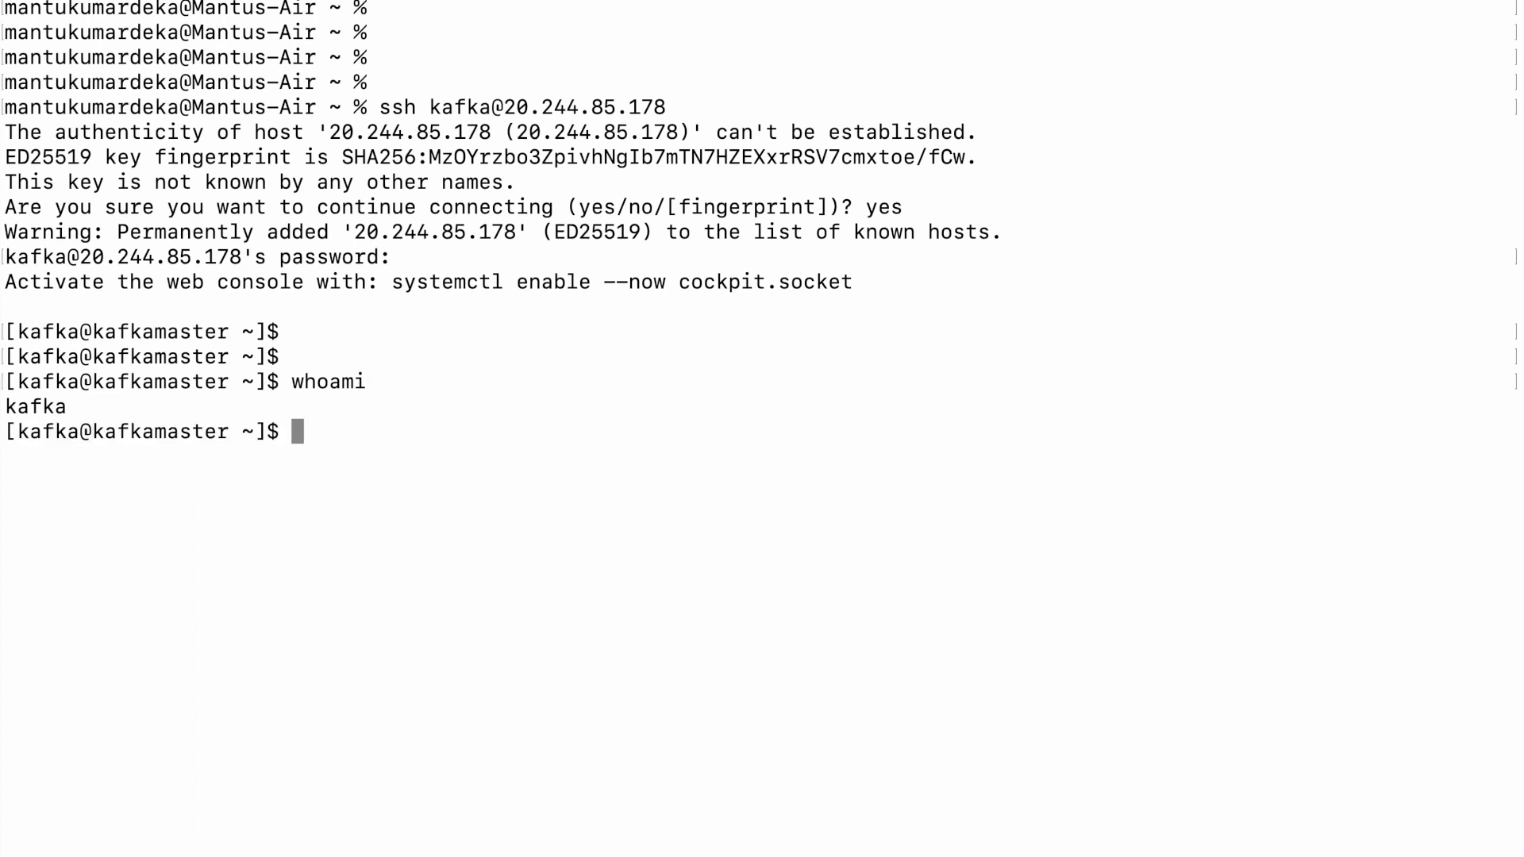
pyautogui.write('ip')
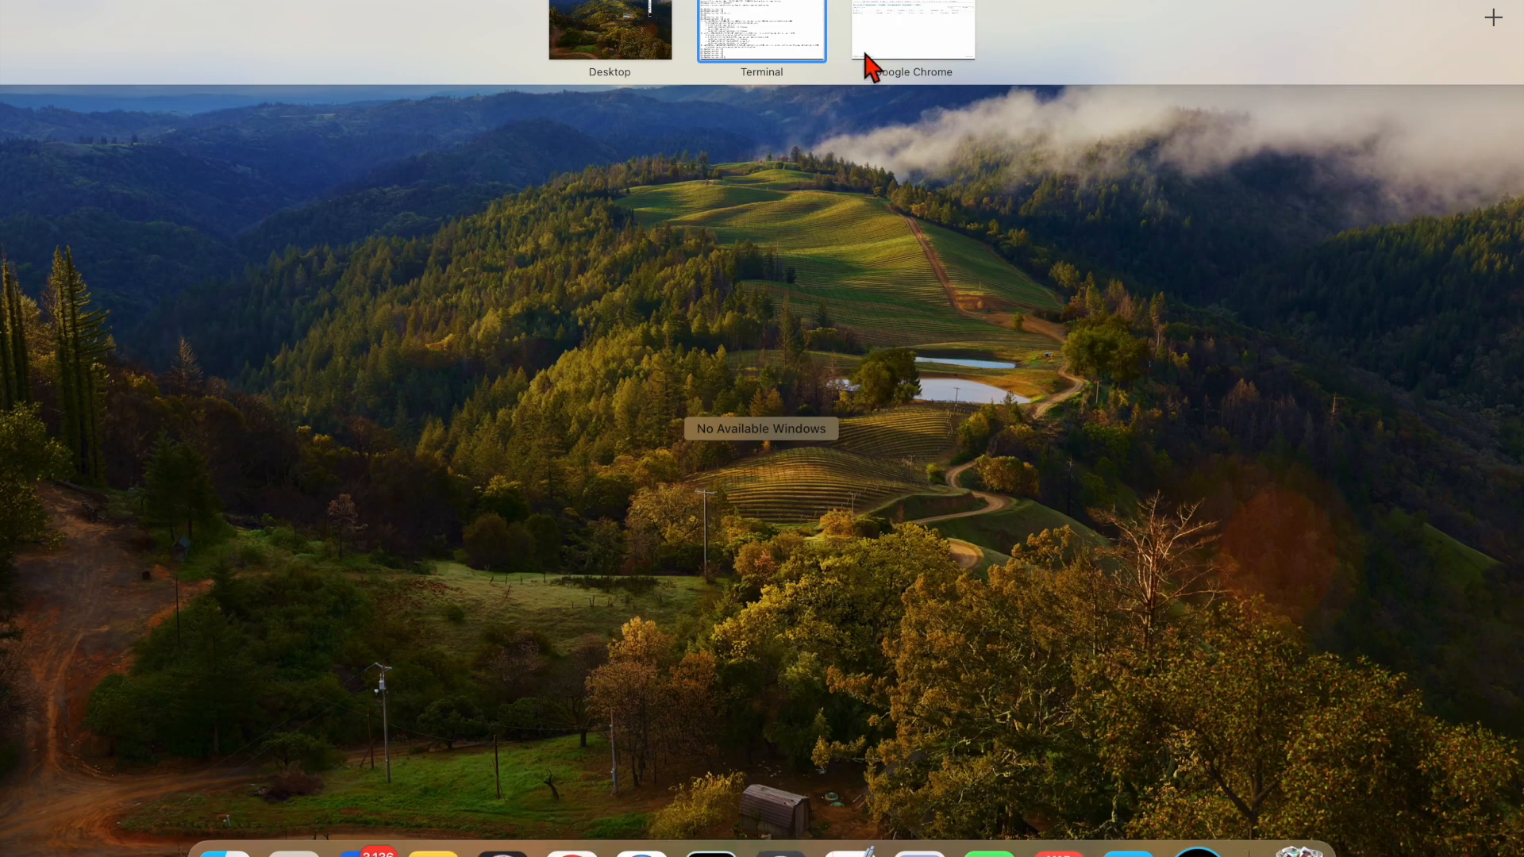
# Step: Switch back to Chrome and open kafkamaster from the portal's Virtual machines list
pyautogui.click(762, 30)
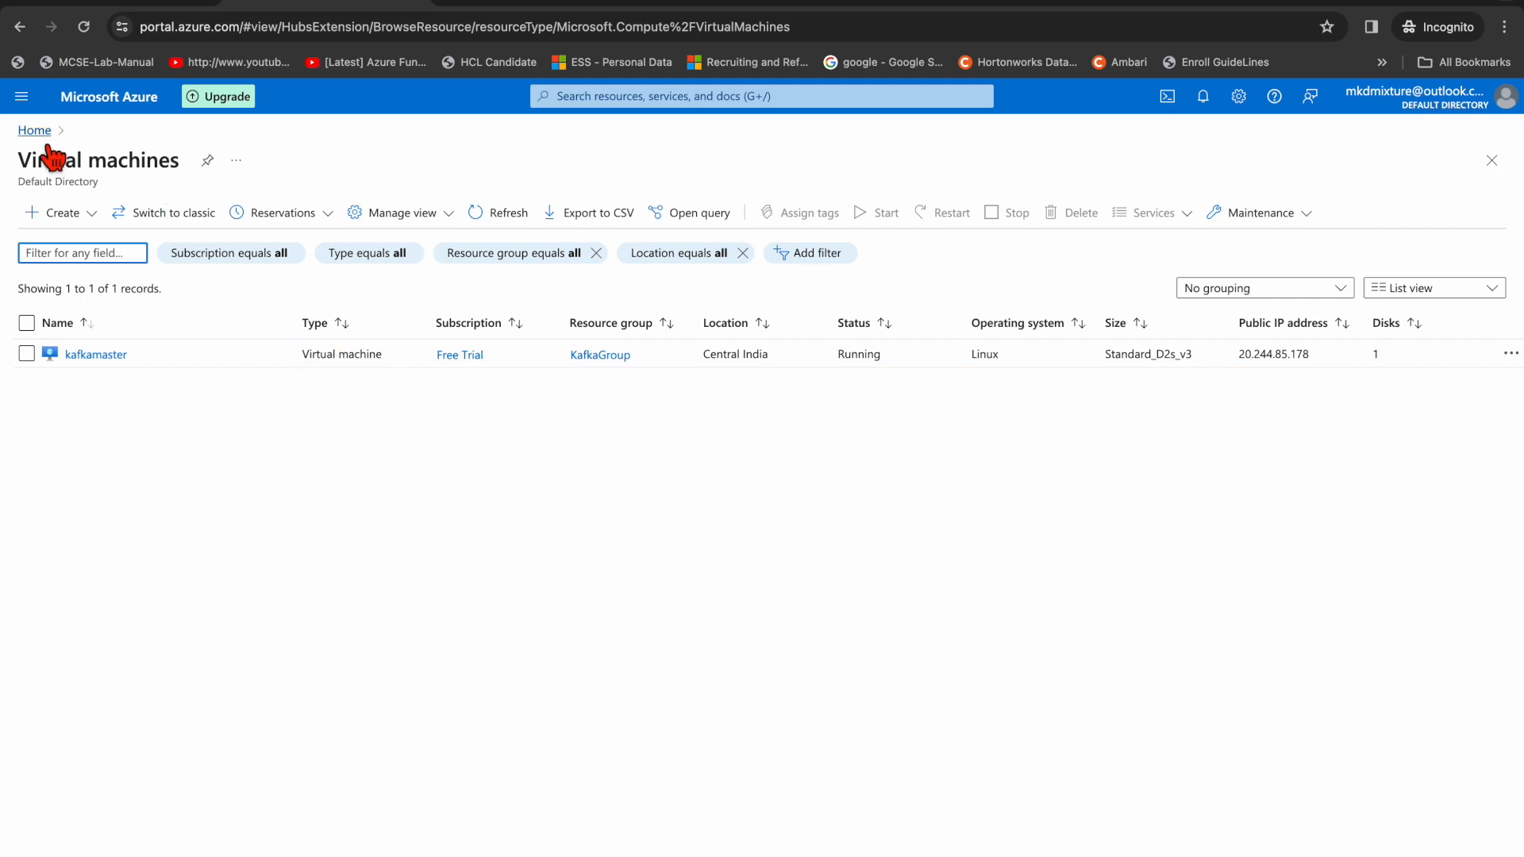
pyautogui.click(35, 130)
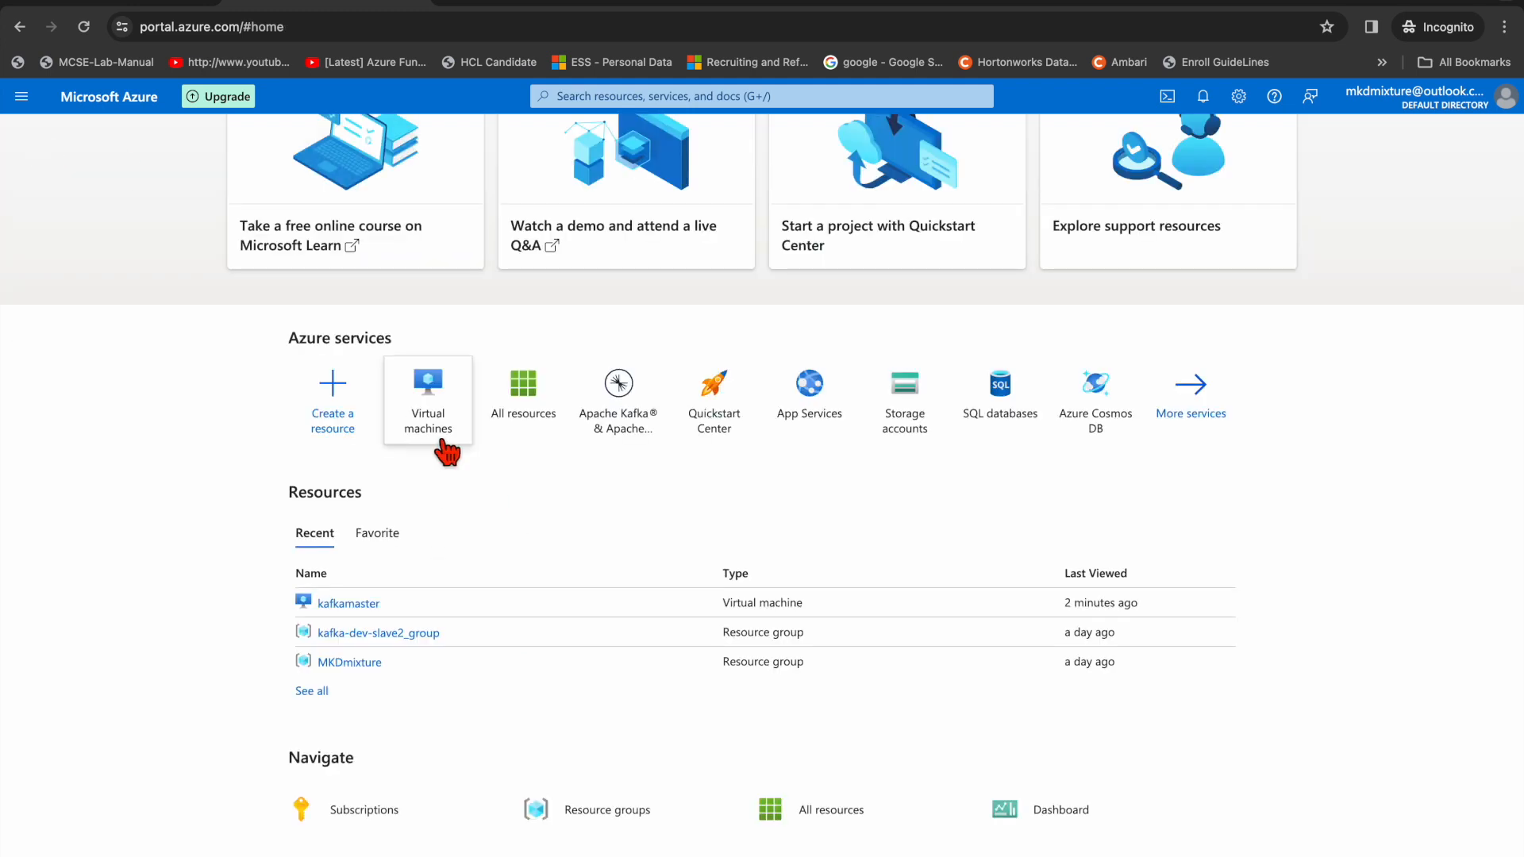
pyautogui.click(427, 401)
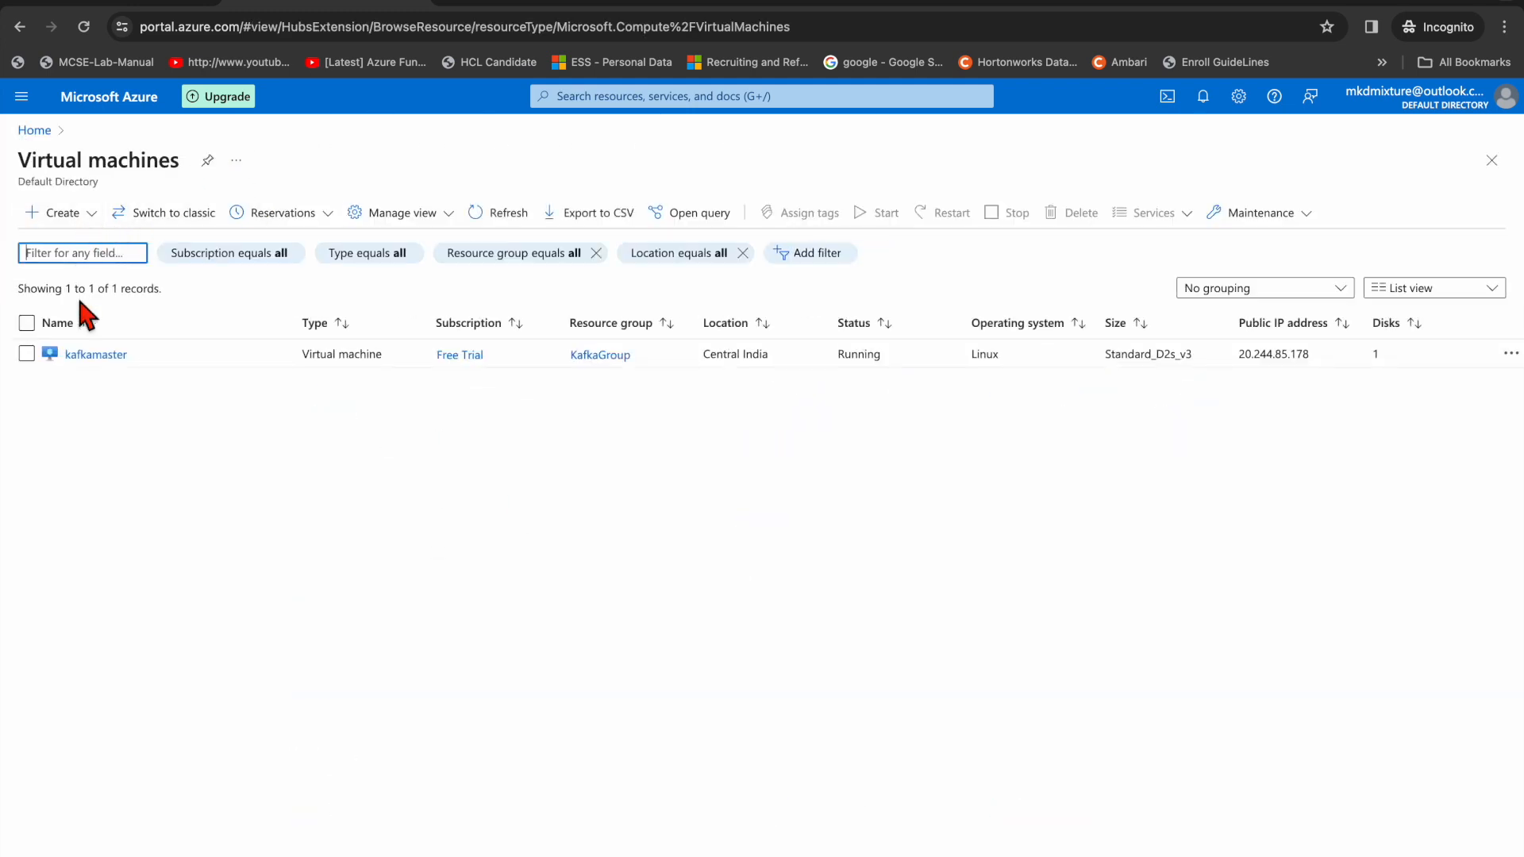
pyautogui.click(95, 354)
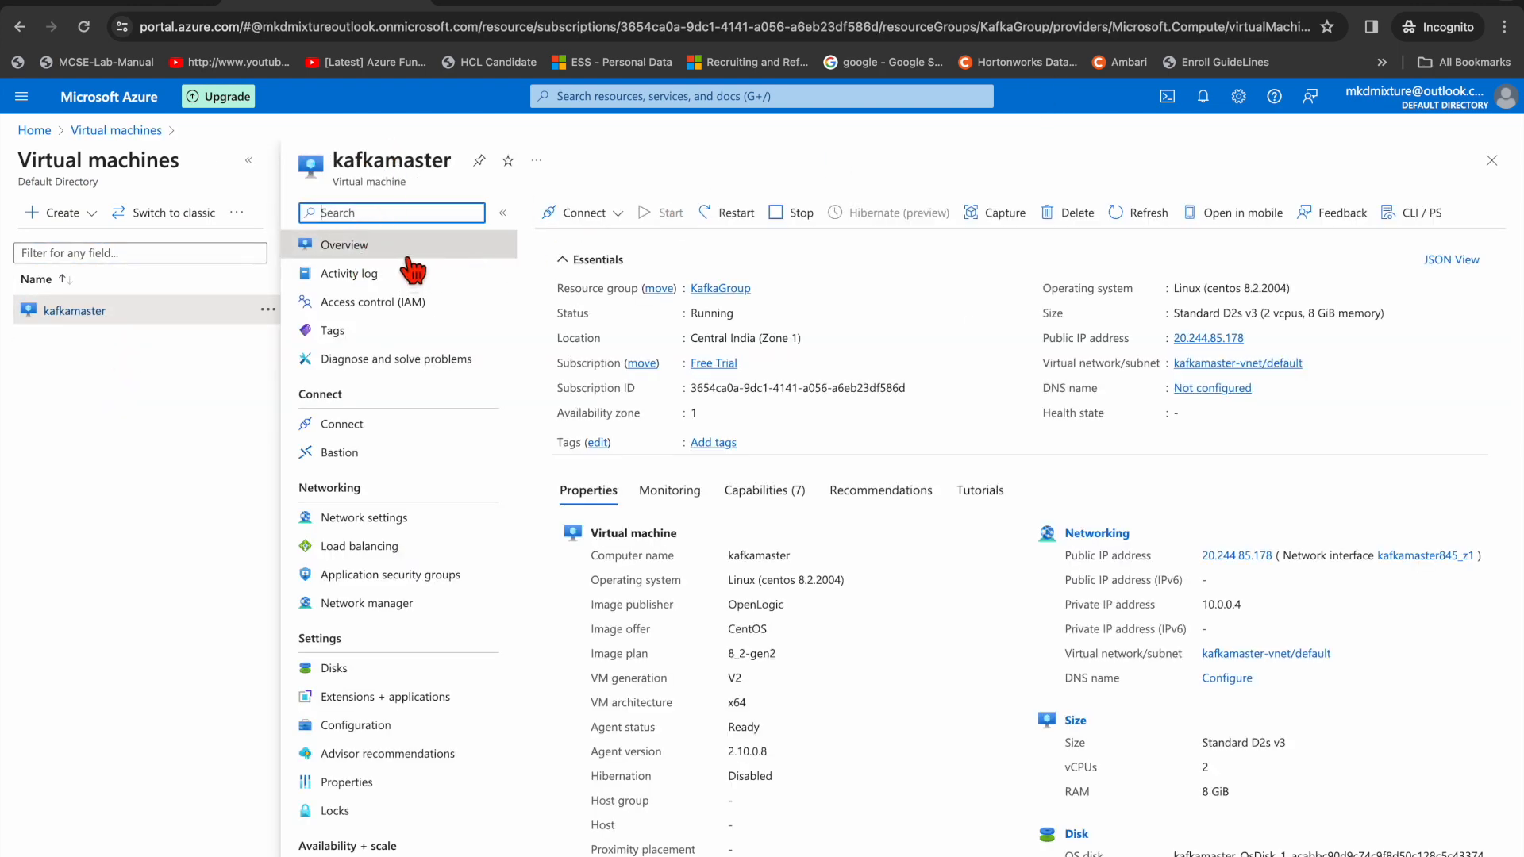
# Step: Choose Connect from kafkamaster's Connect menu to view user kafka and port 22
pyautogui.click(579, 213)
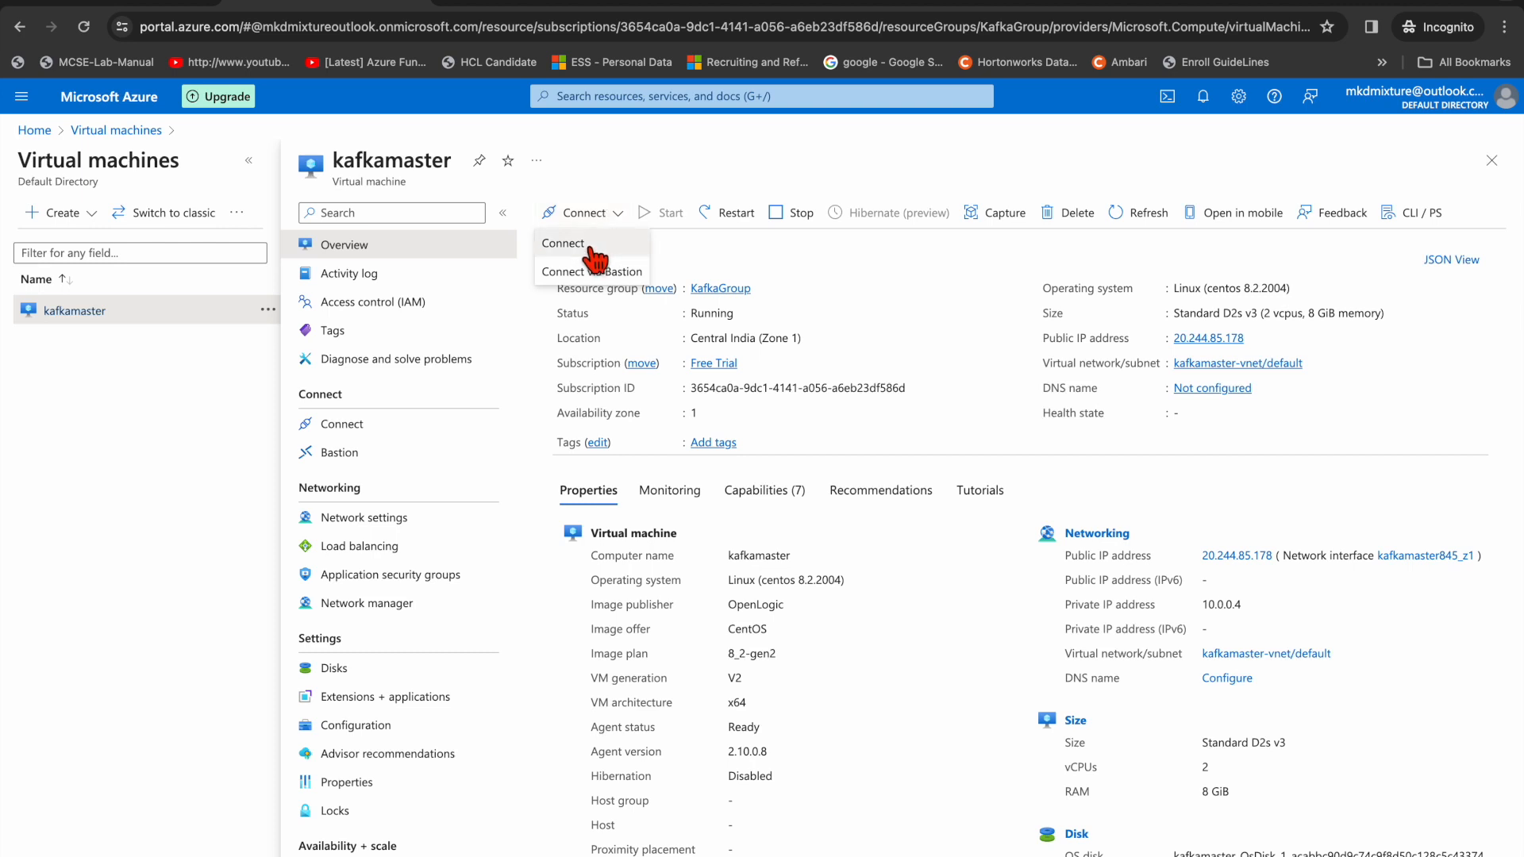
pyautogui.click(563, 243)
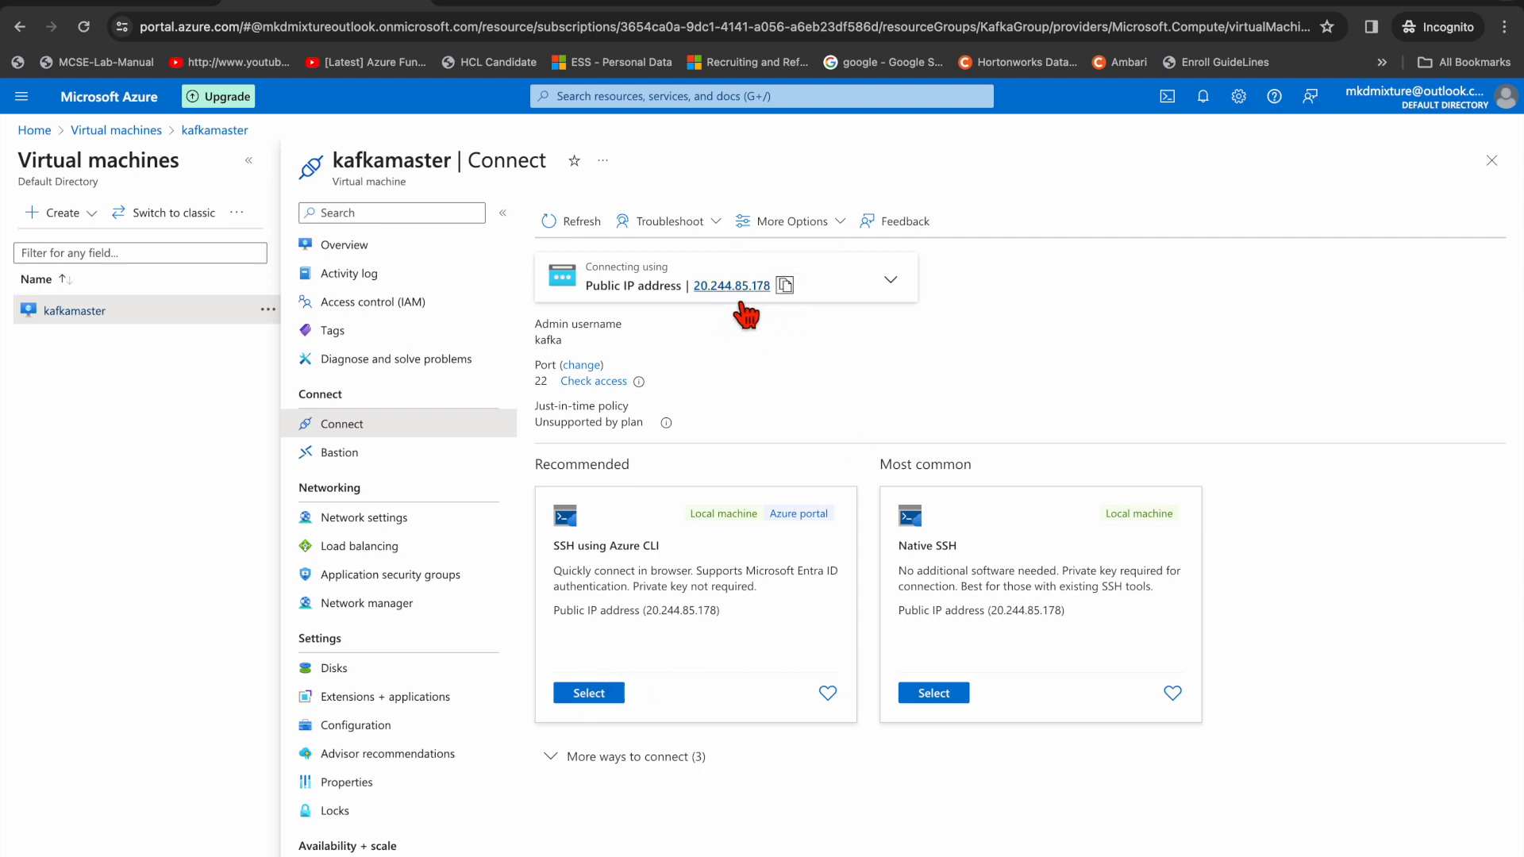
pyautogui.moveTo(807, 348)
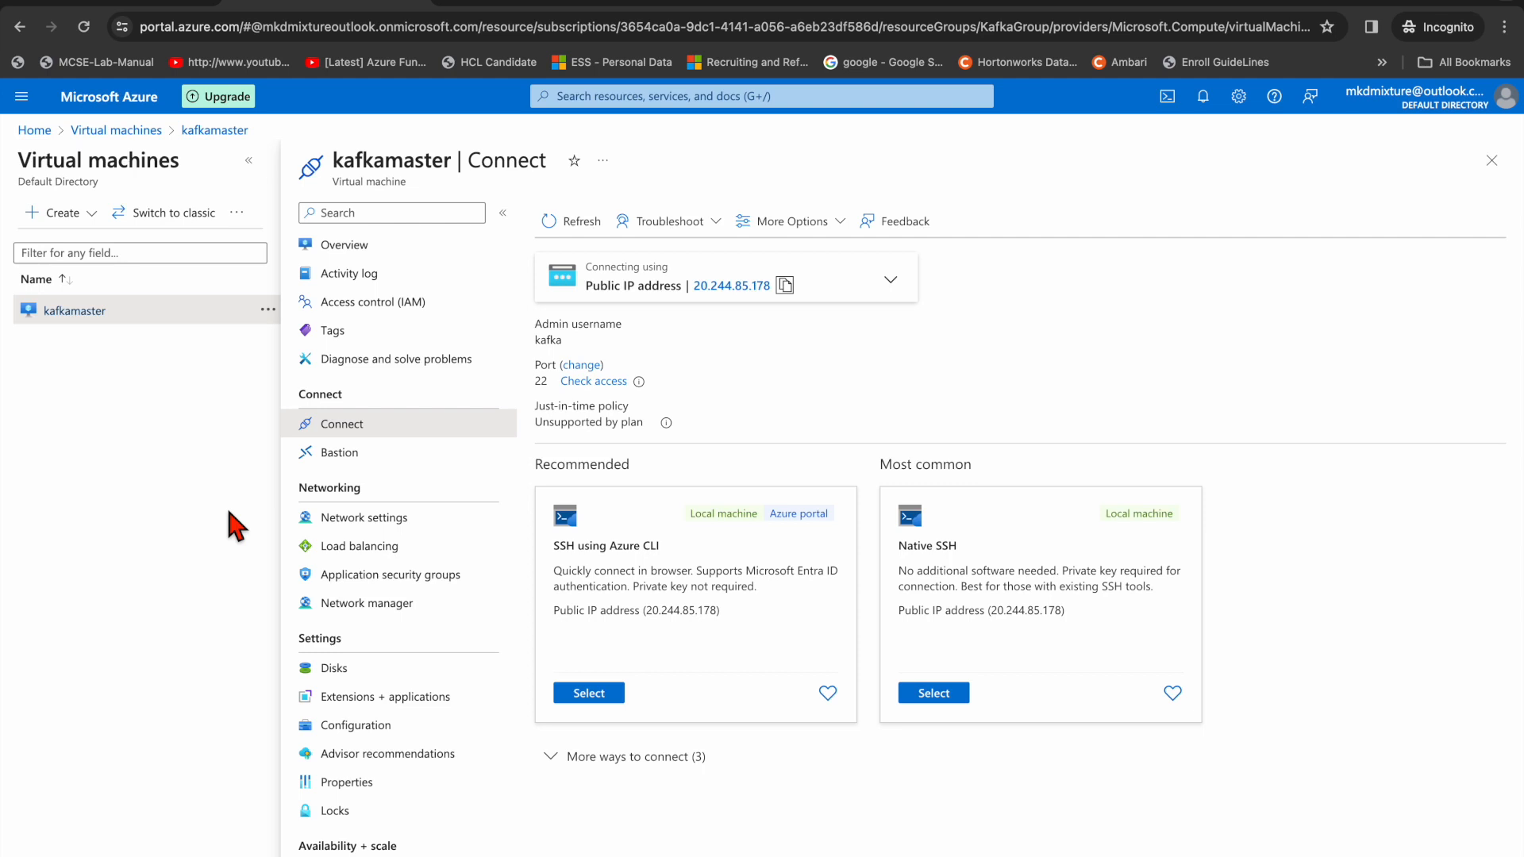
pyautogui.moveTo(1138, 324)
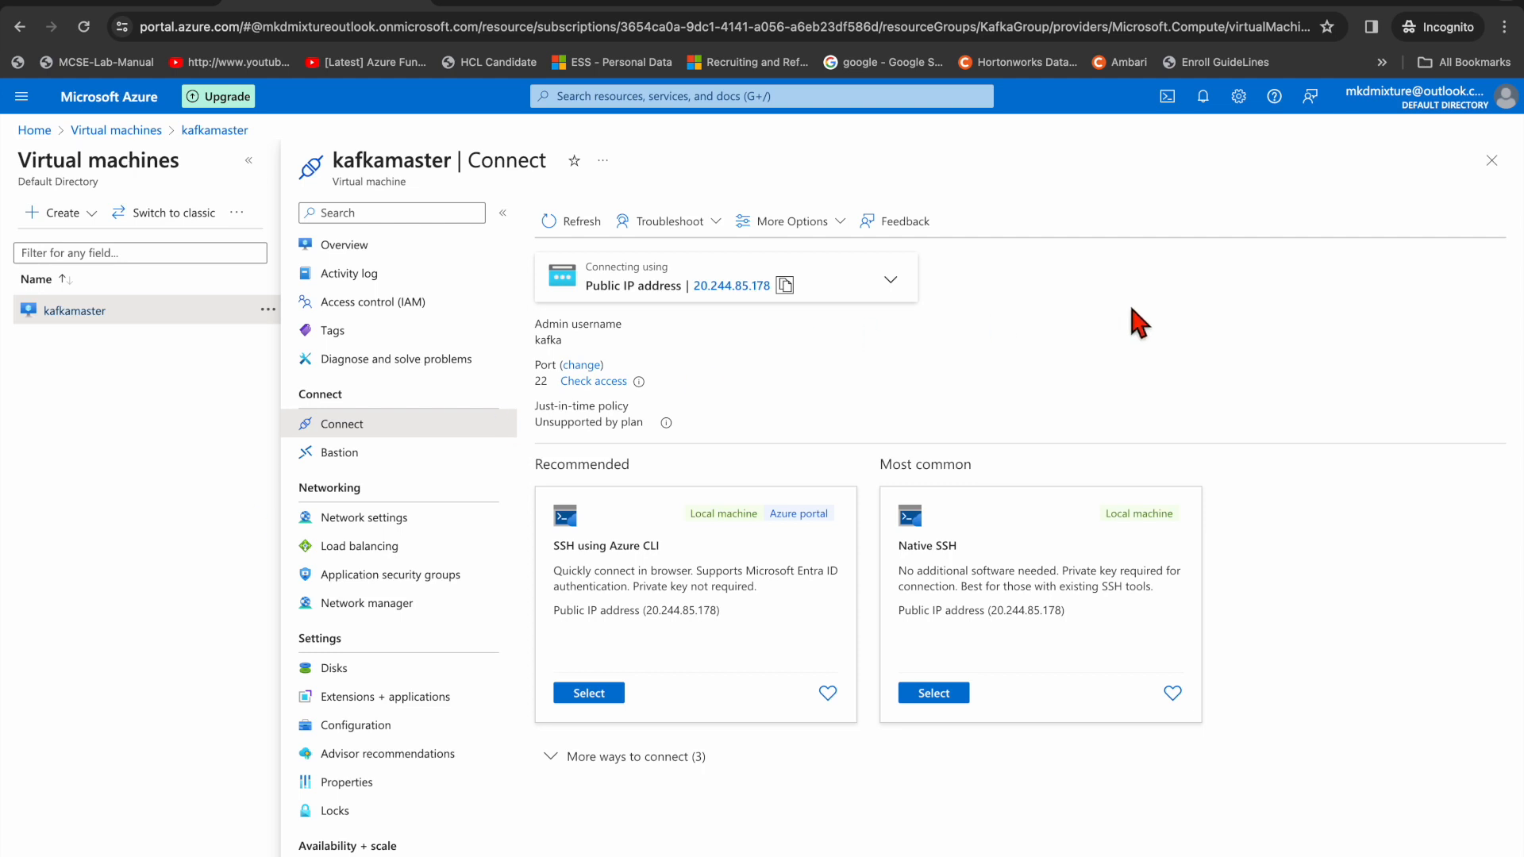
pyautogui.moveTo(1066, 356)
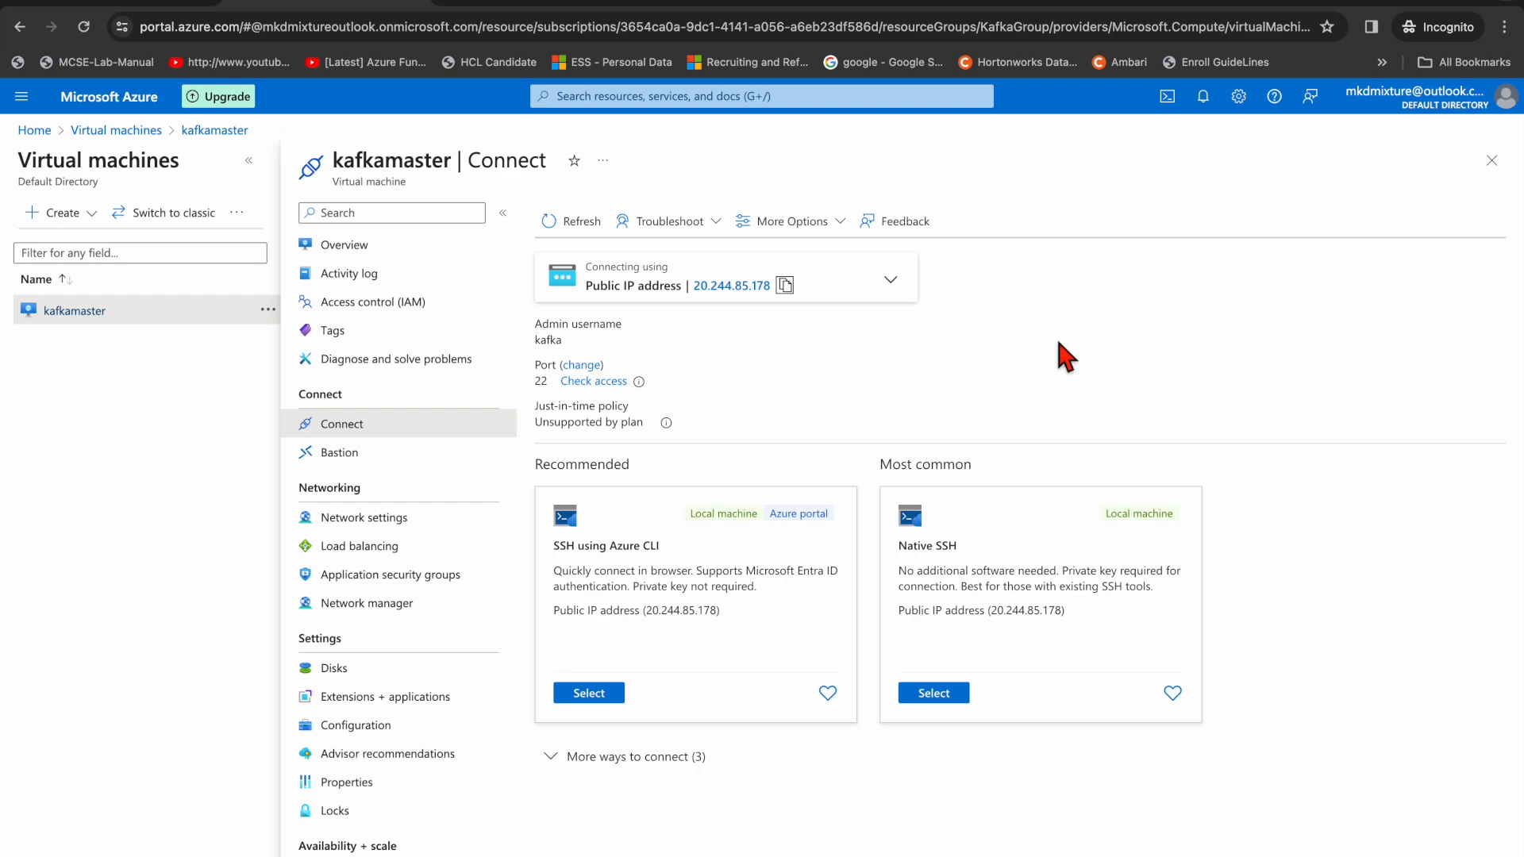